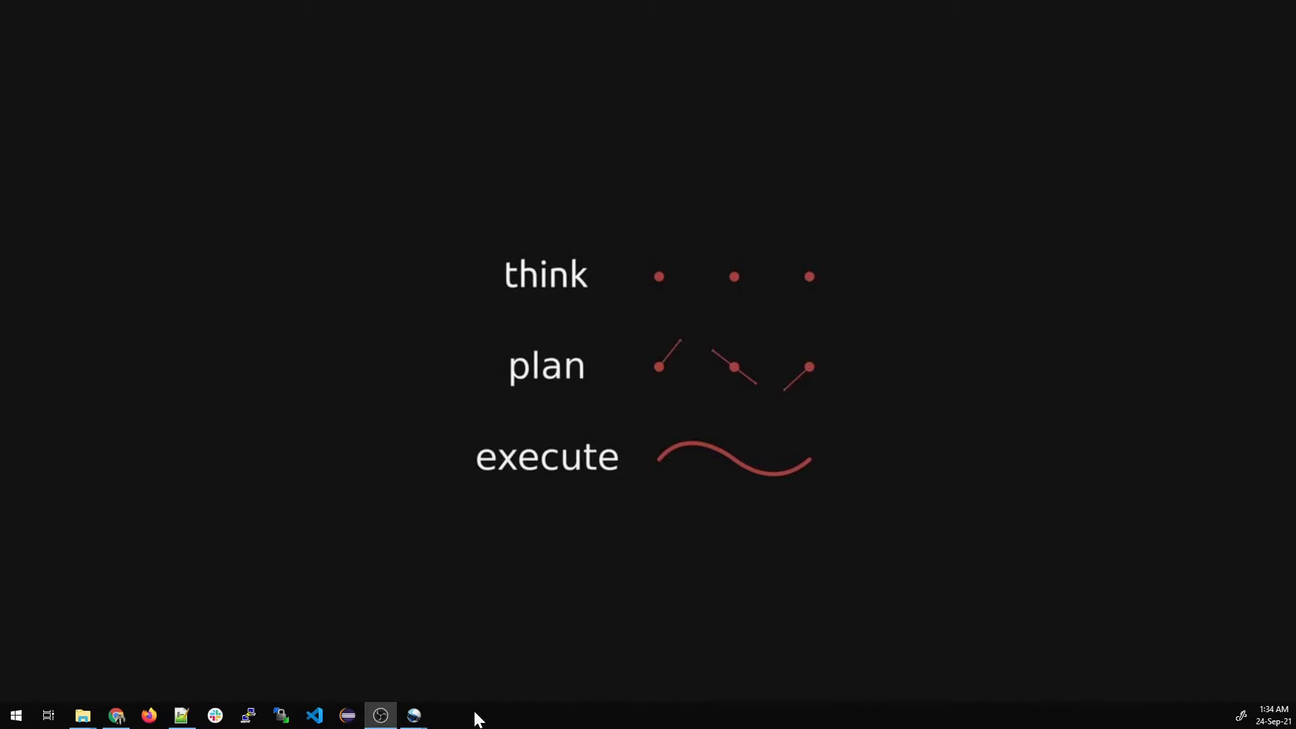
Search the Start menu for "git s" and launch Git Bash from the results.
click(15, 716)
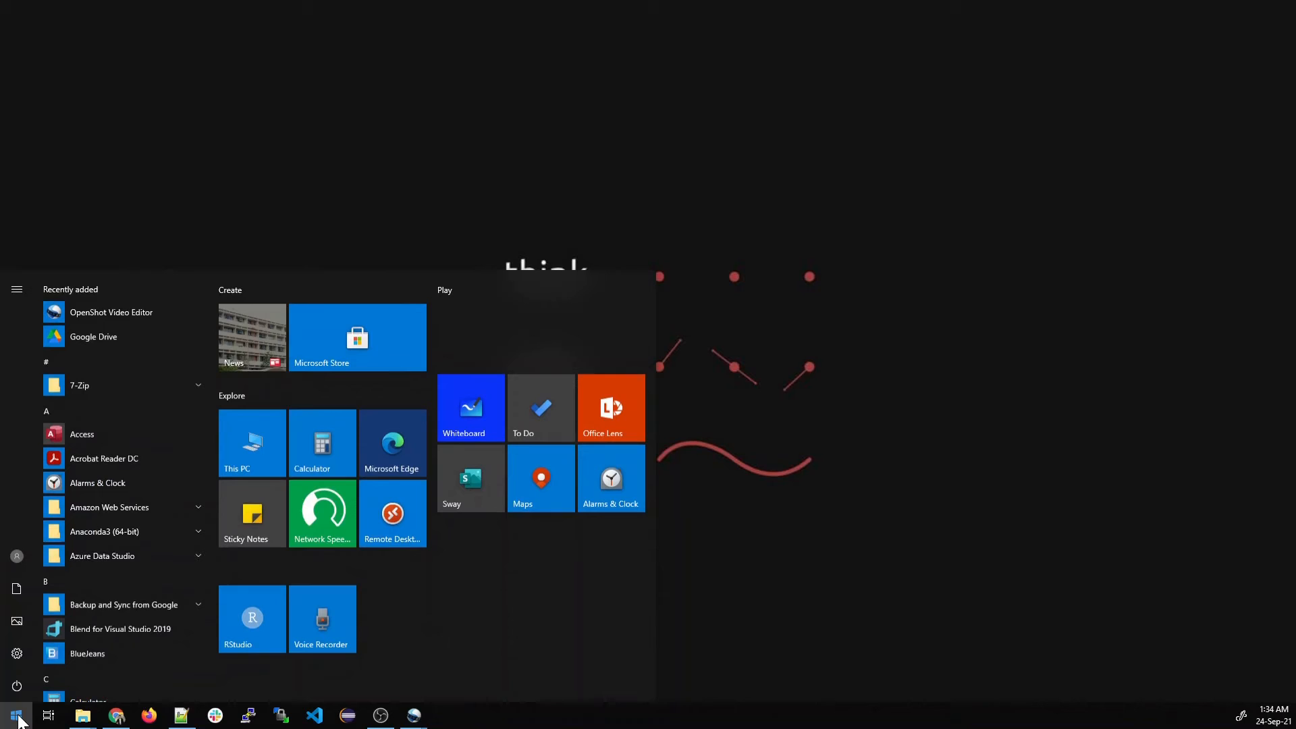
text(git)
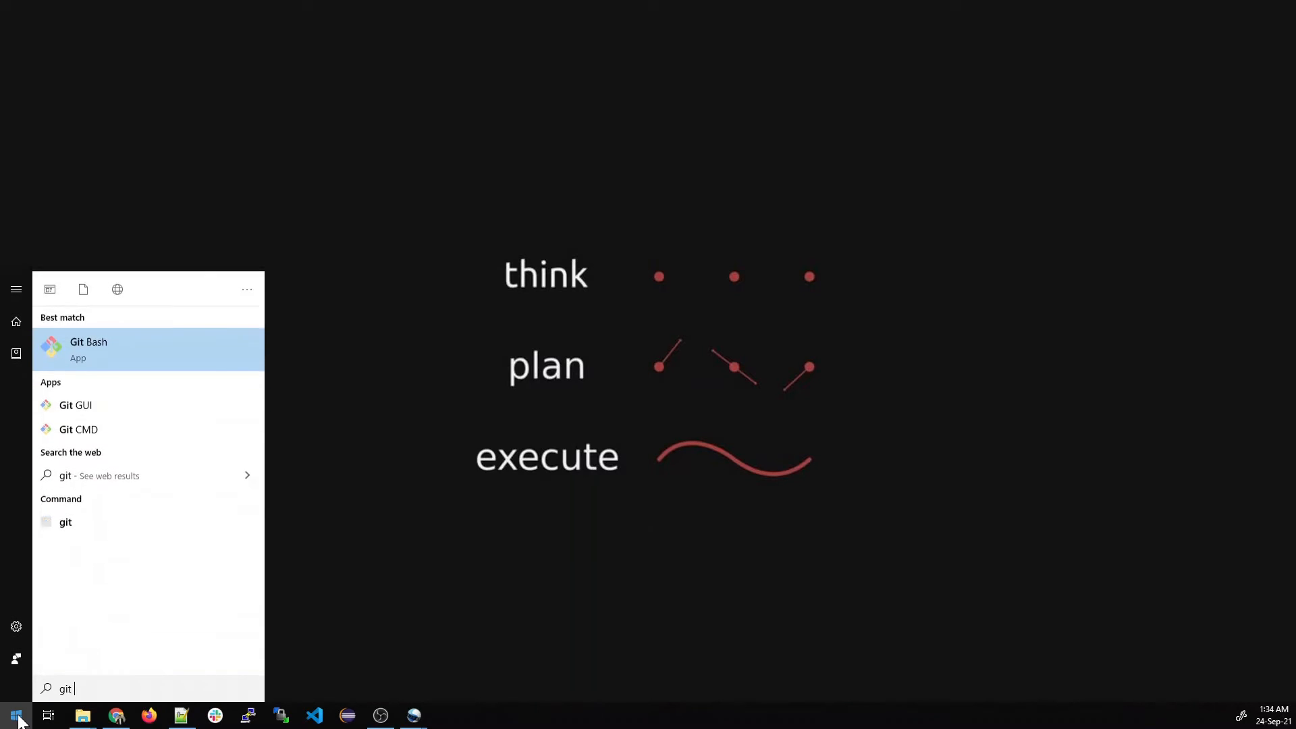
text(s)
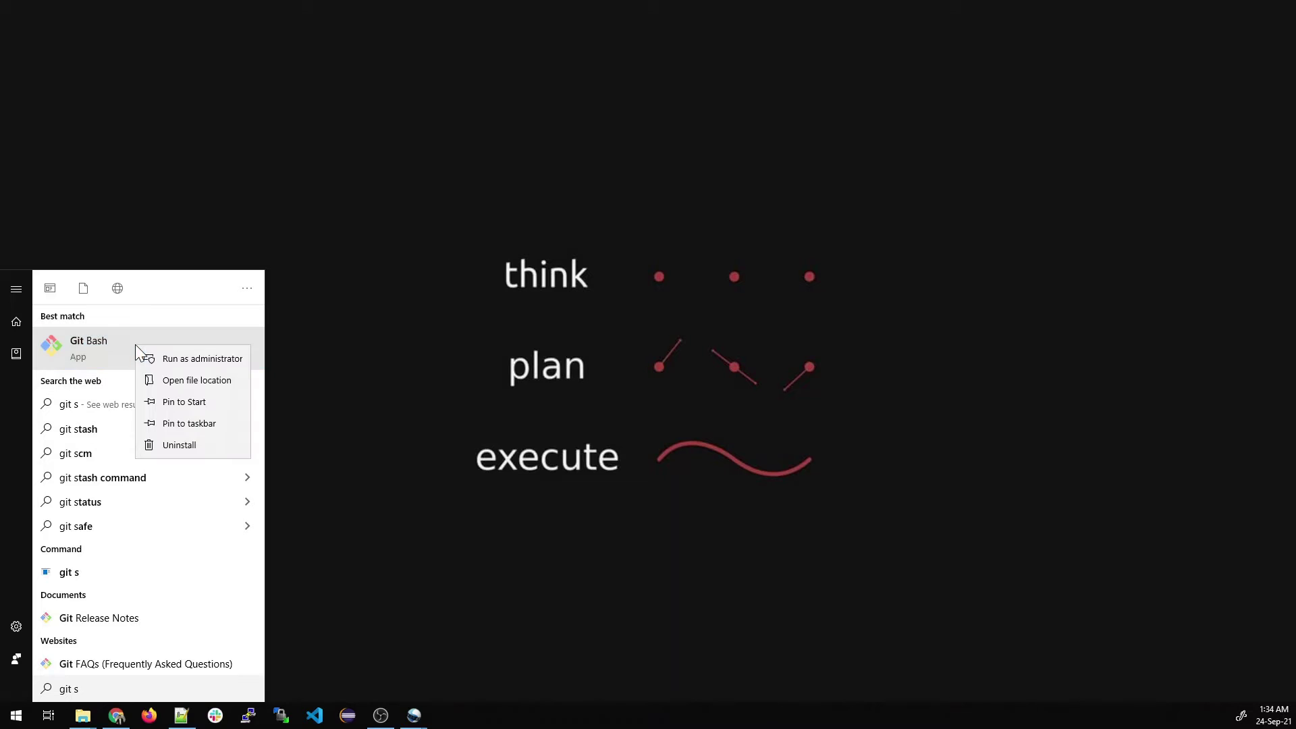
click(203, 357)
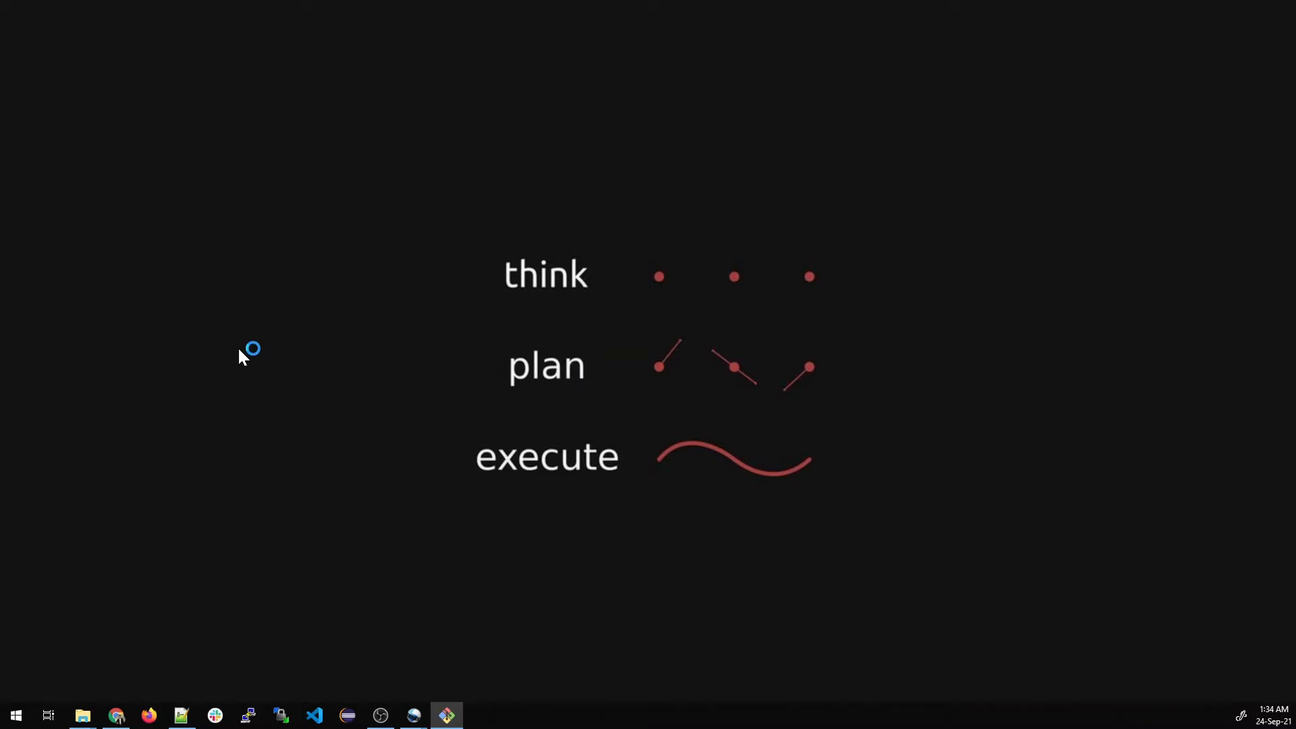
Change into LogicOpsLab/FreshProject and list README.md, one.java, second.java and third.java.
click(447, 715)
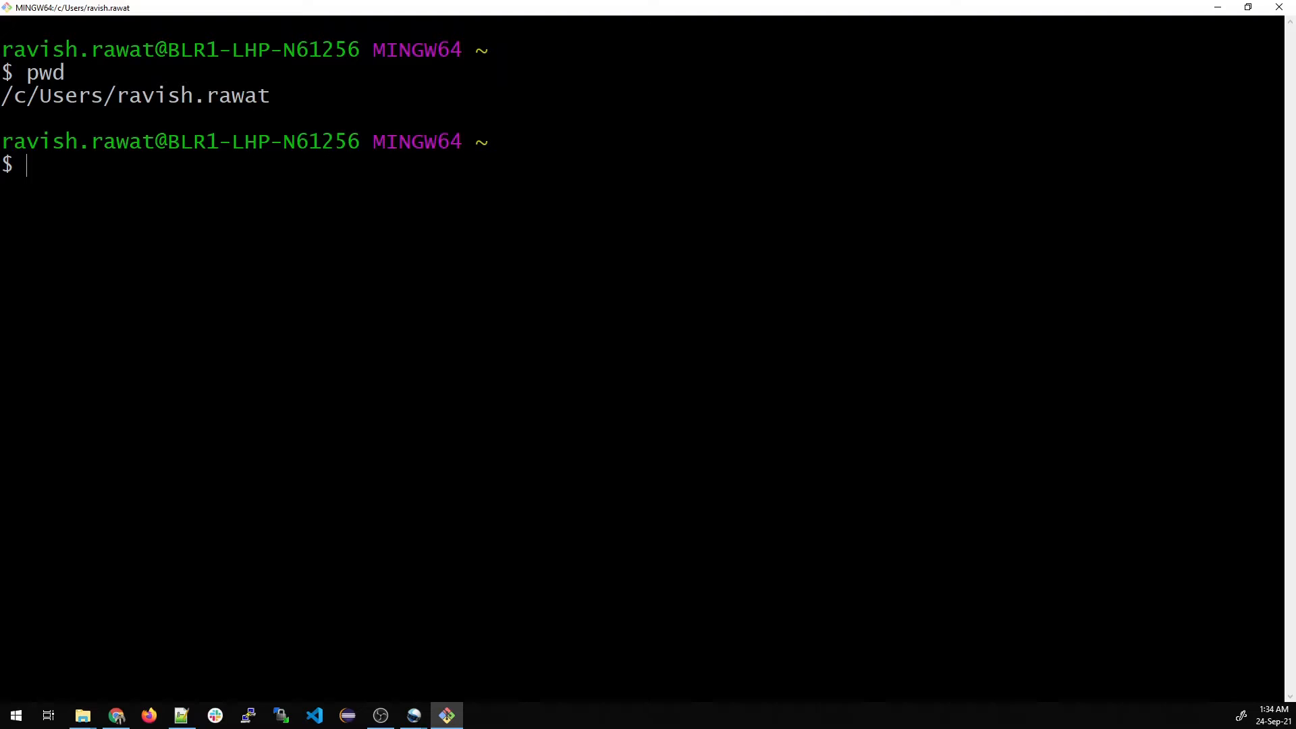
text(cd Logi)
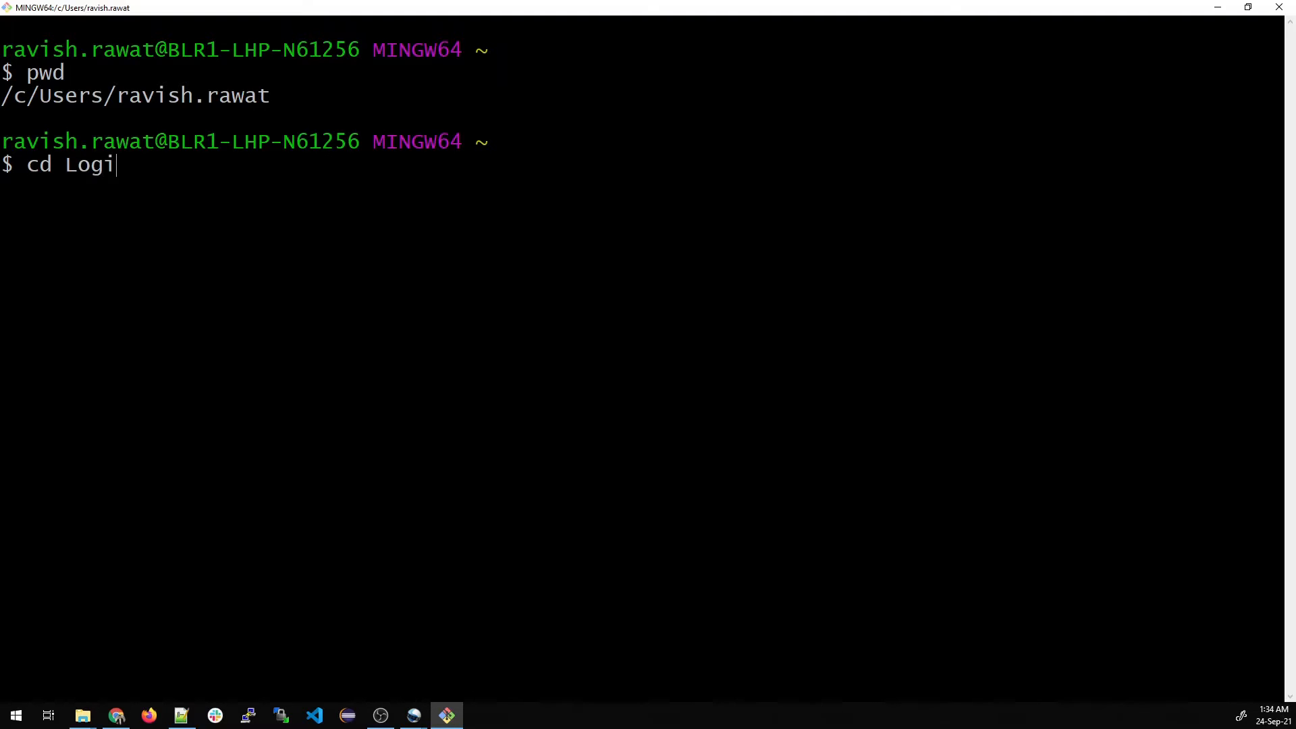
key(Return)
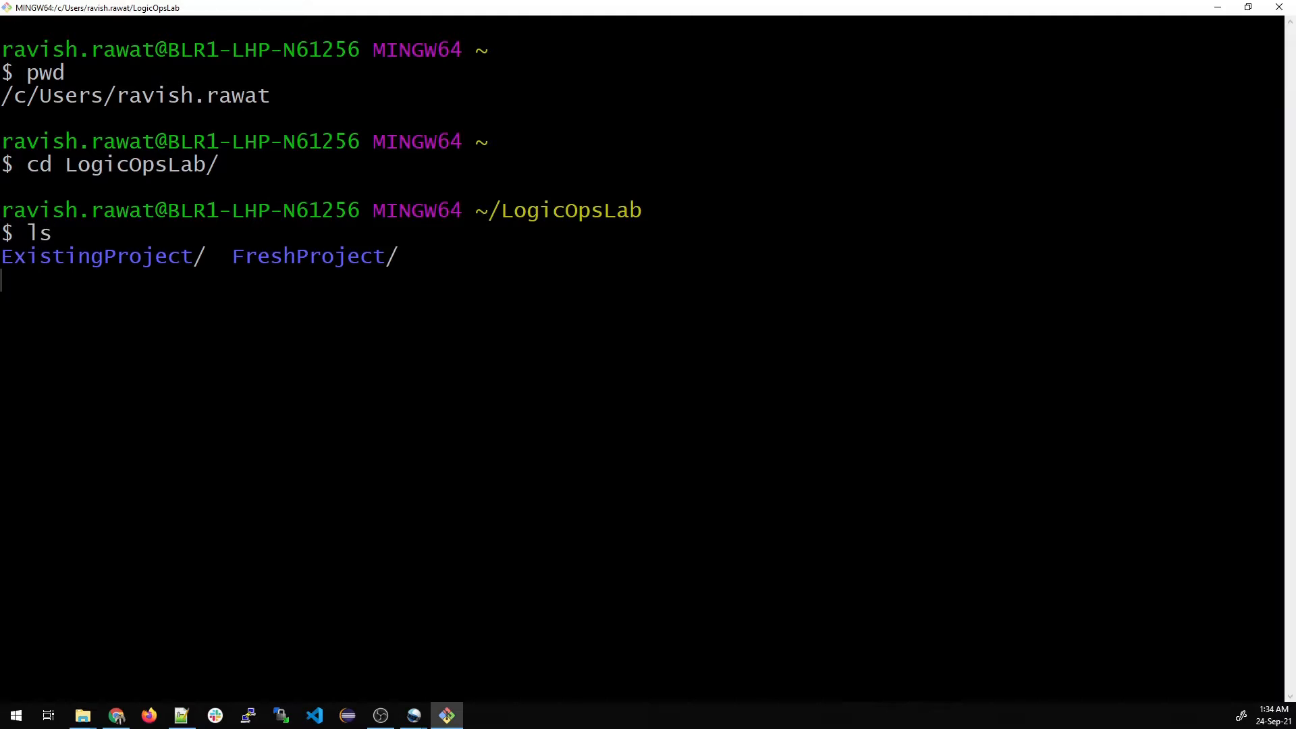
text(cd FreshProject/)
text(ls)
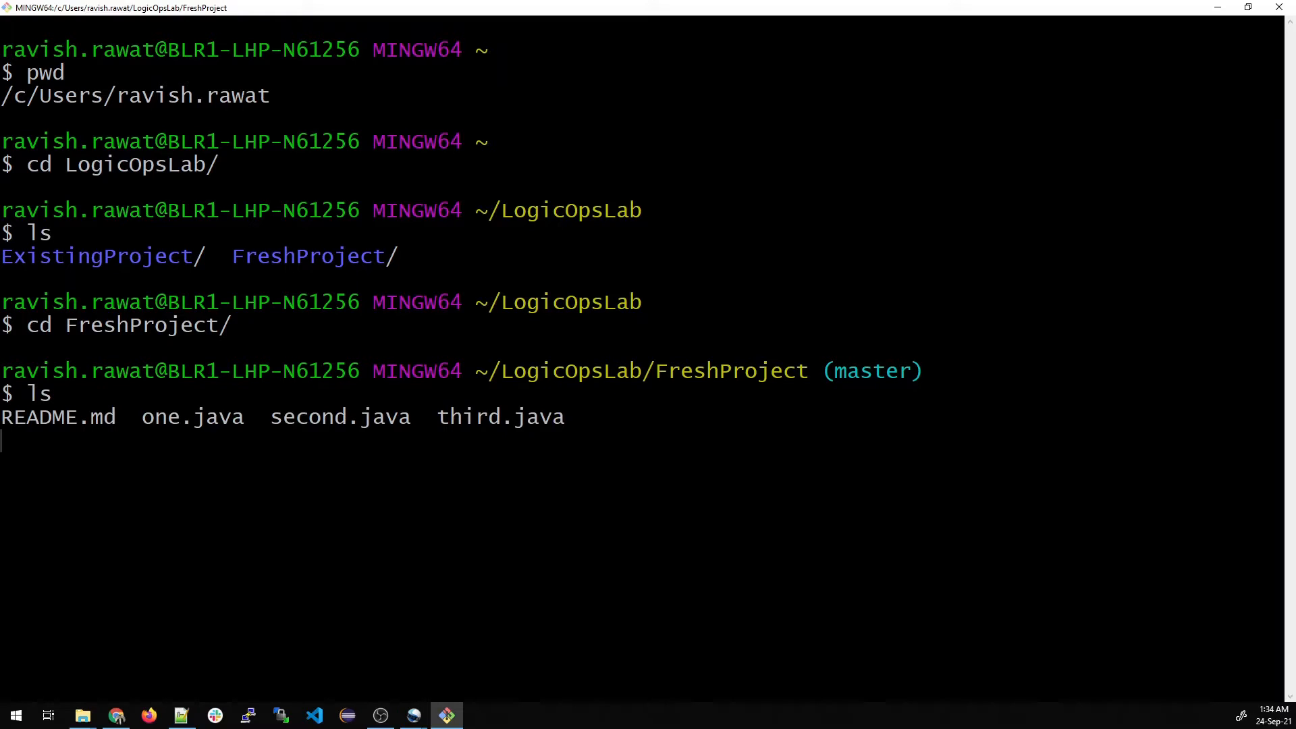
key(Return)
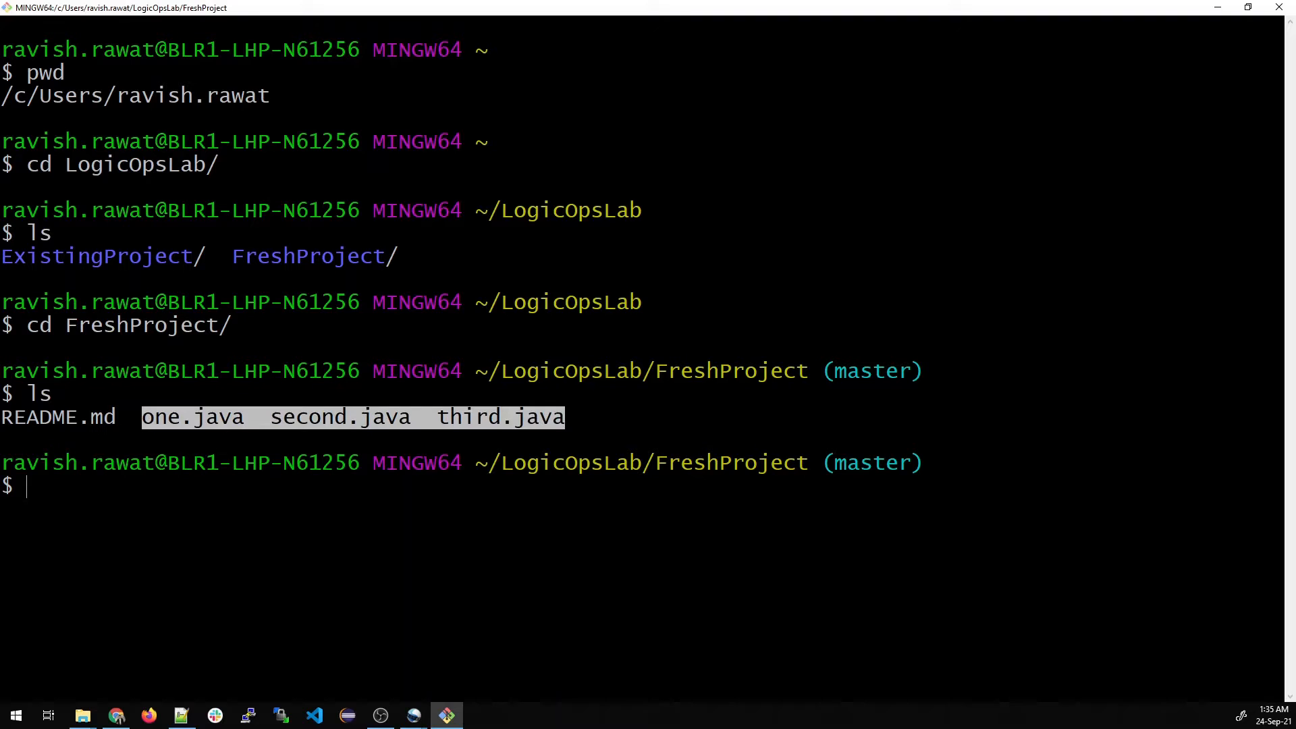
mouse_move(83, 716)
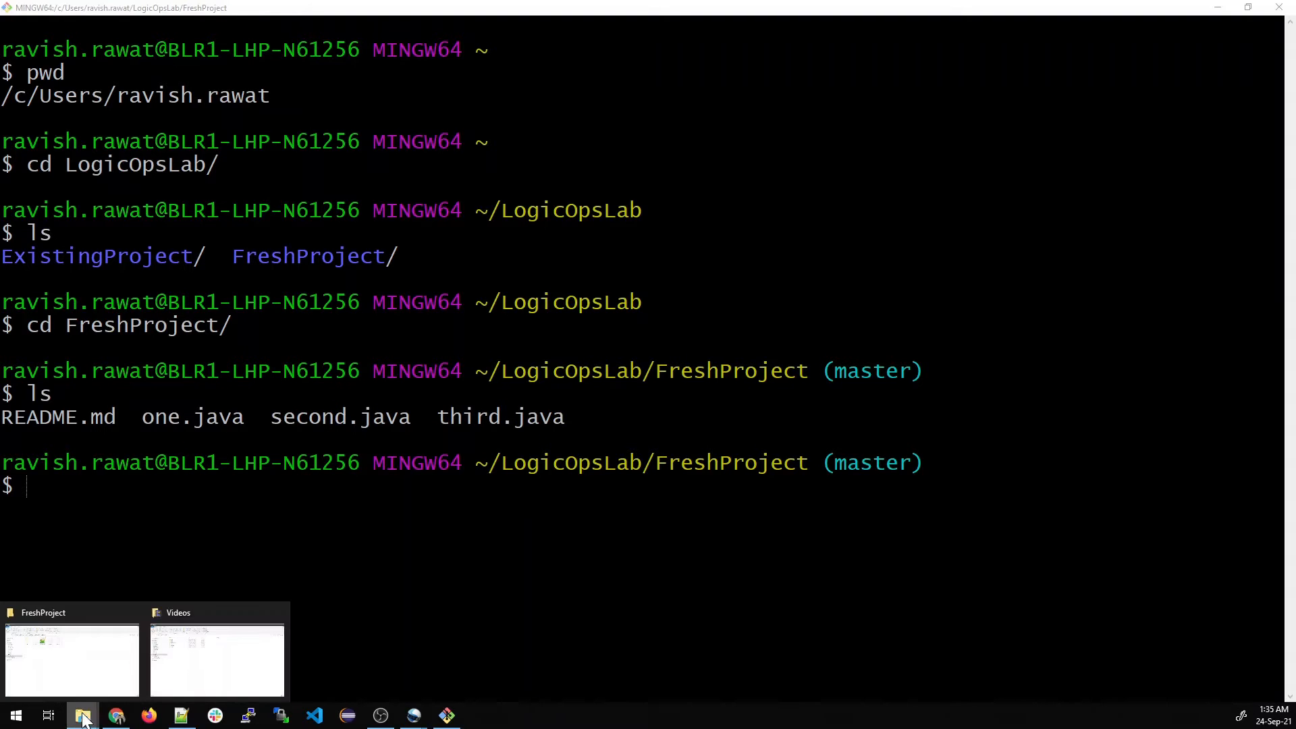
Copy one.java three times and rename the copies to fourth.java, fifth.java and sixth.java.
click(71, 661)
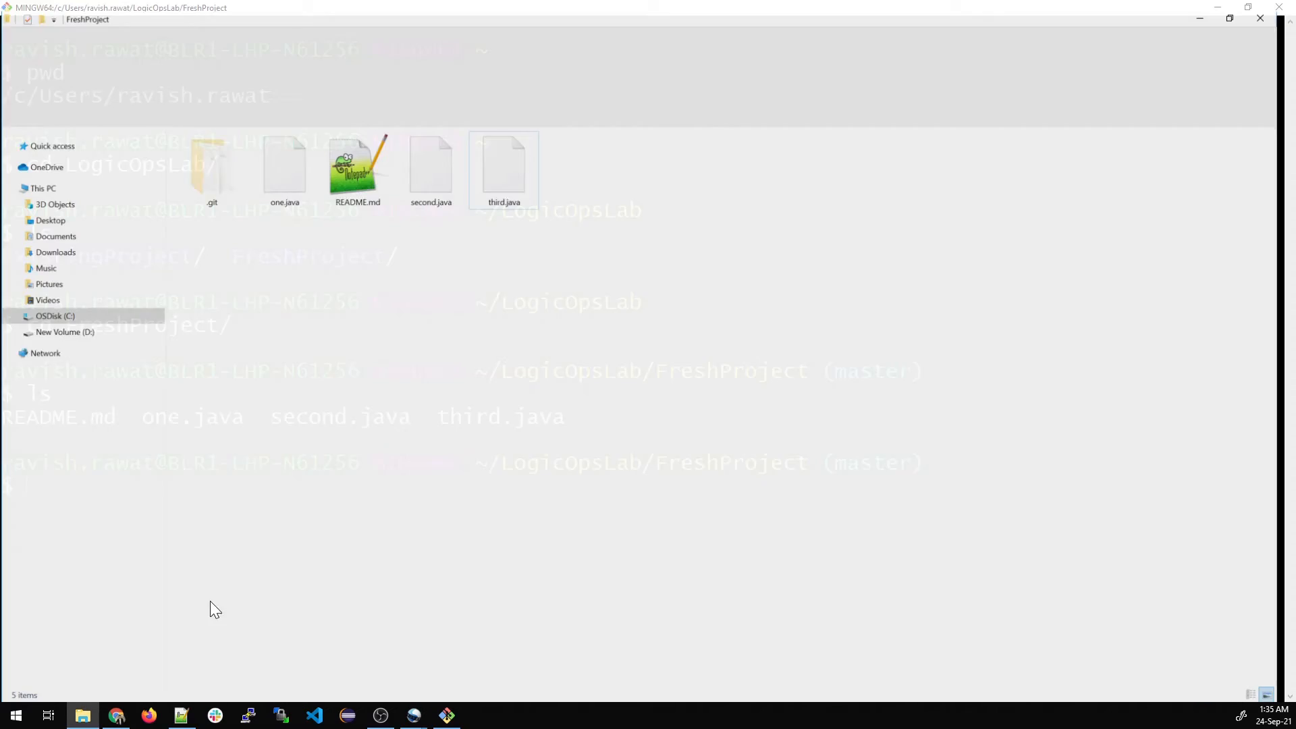
click(289, 160)
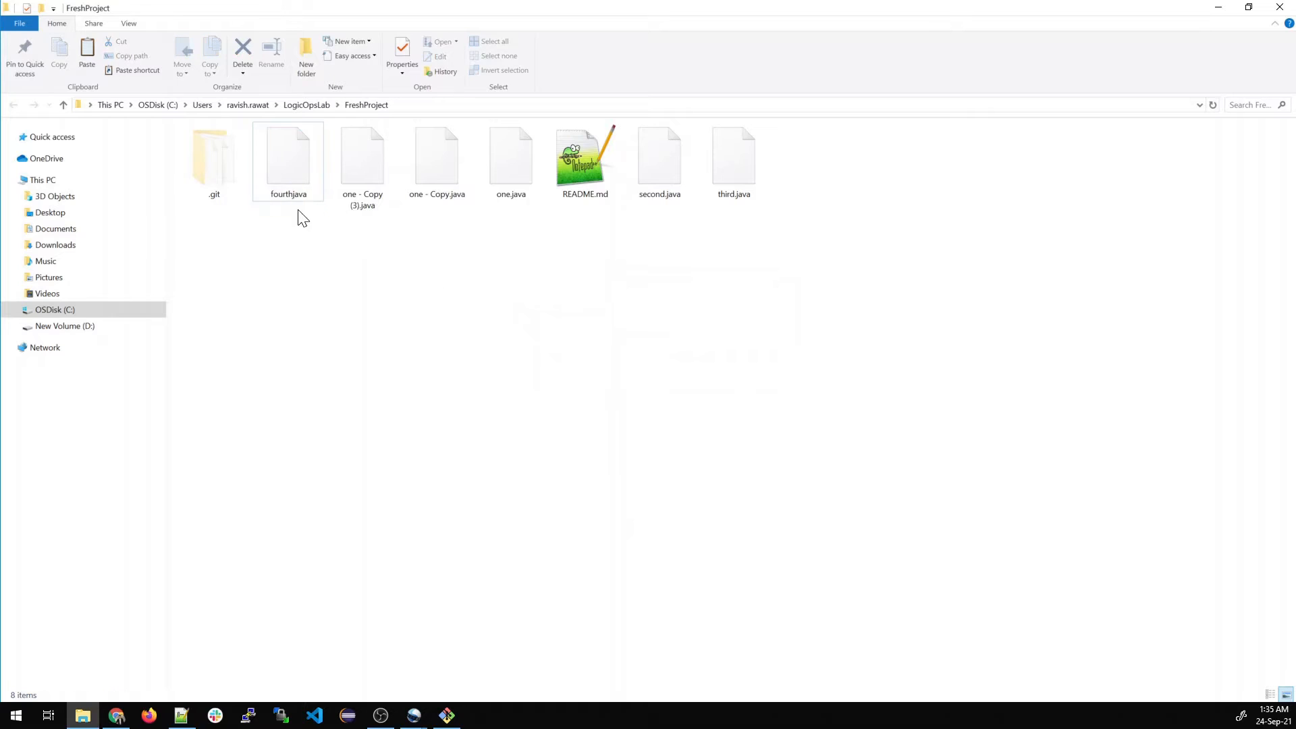
click(289, 157)
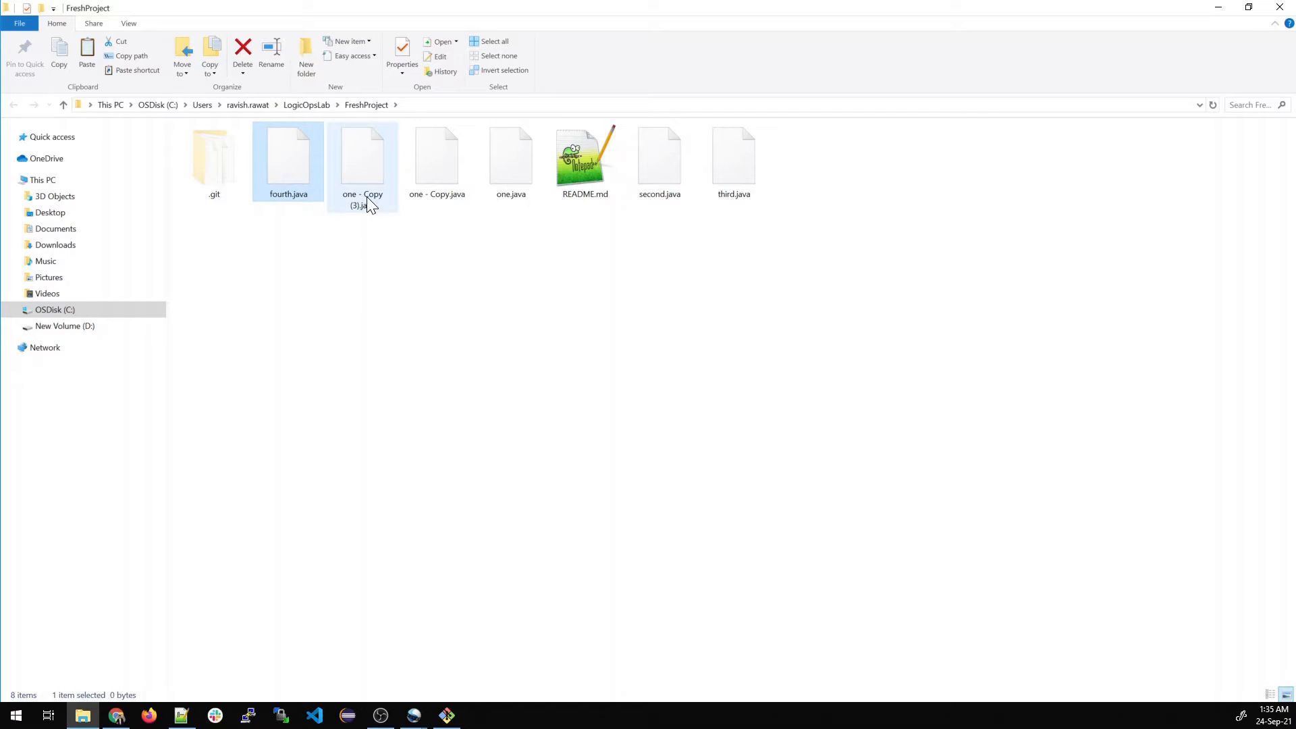
click(361, 156)
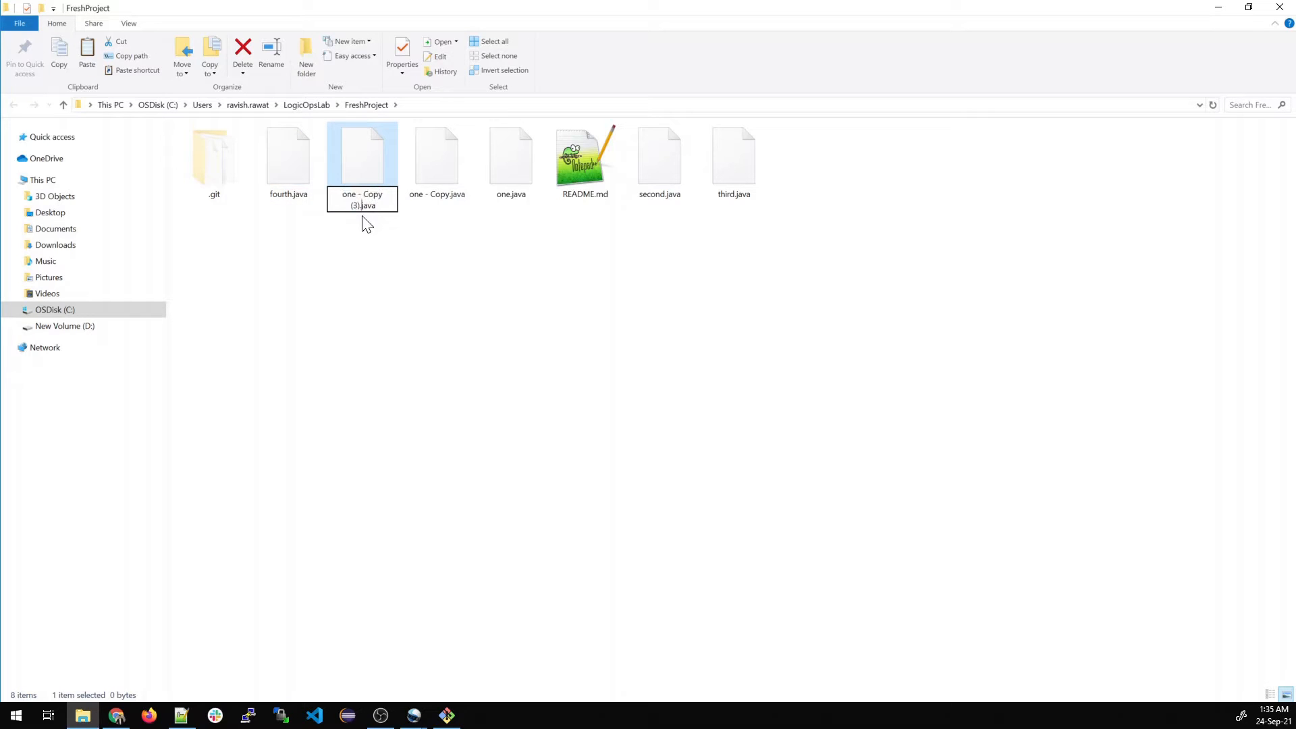
click(361, 195)
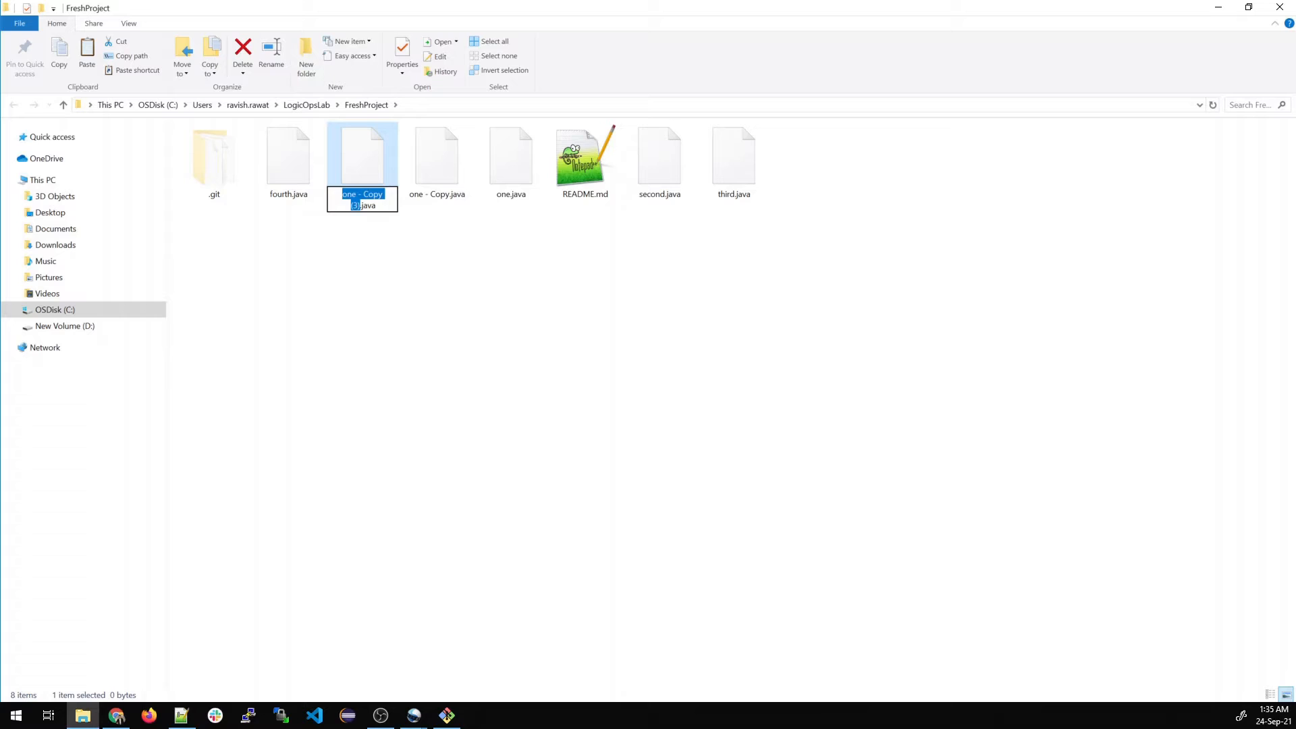
text(fifth.java)
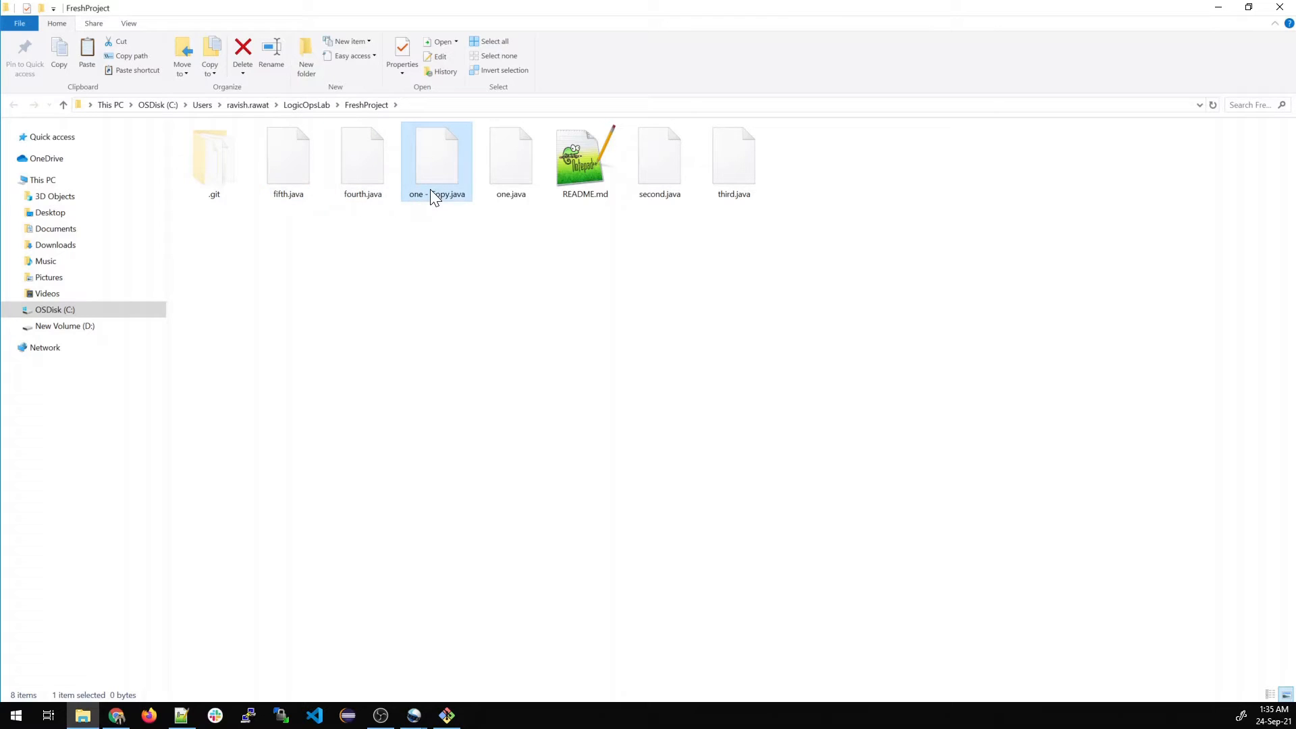
right_click(436, 156)
text(sixth)
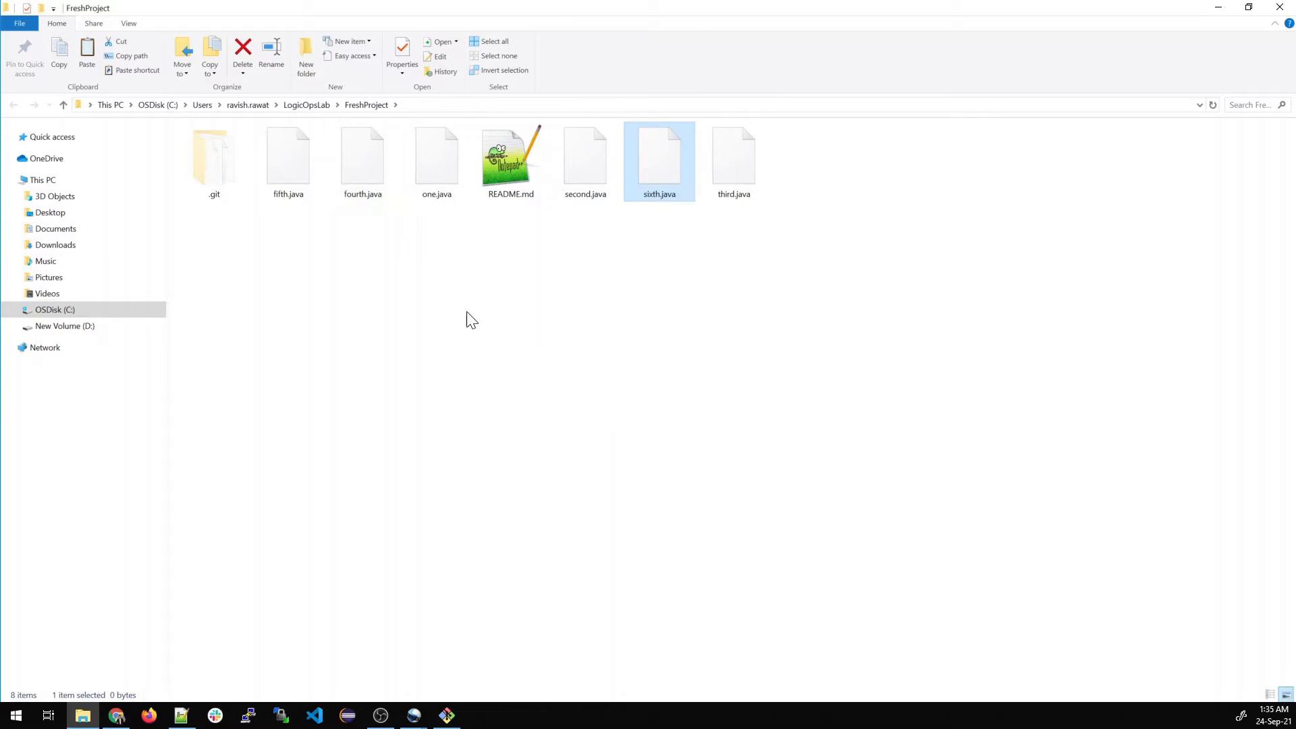
Run git status to see the untracked files, then clear the terminal.
click(445, 715)
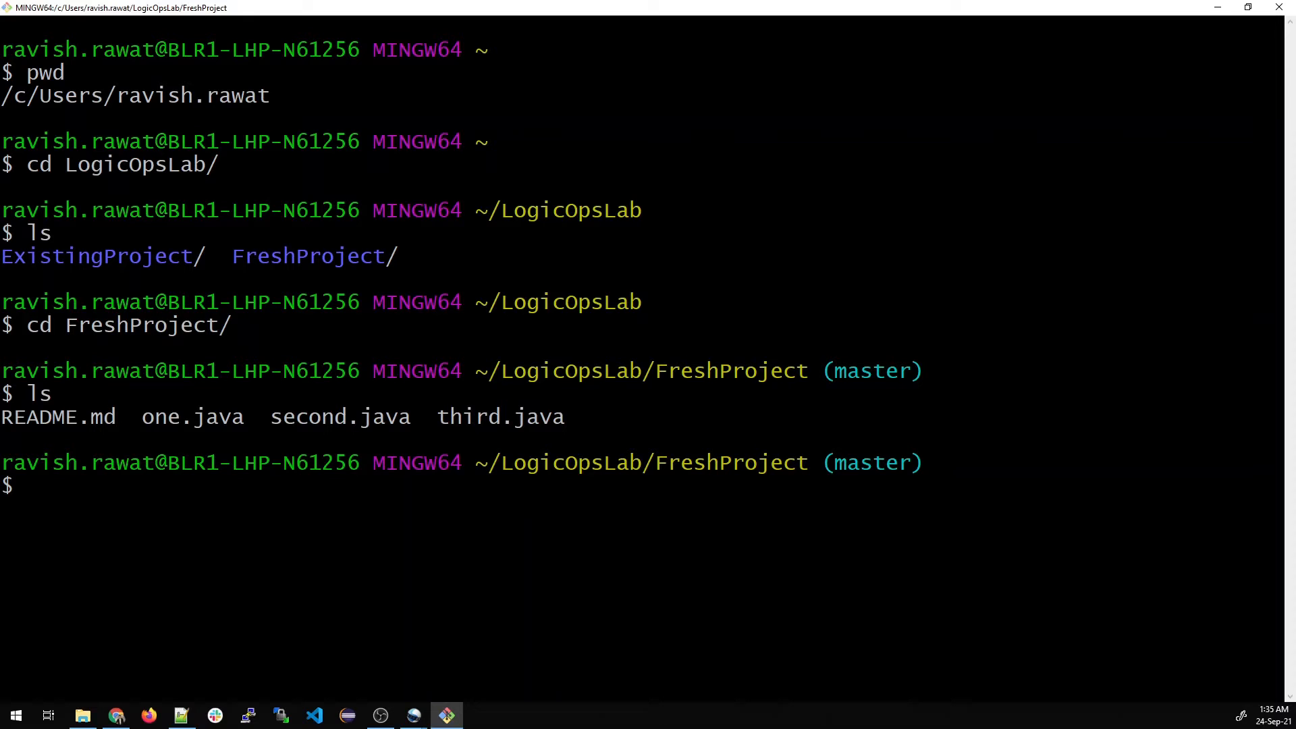
text(git status)
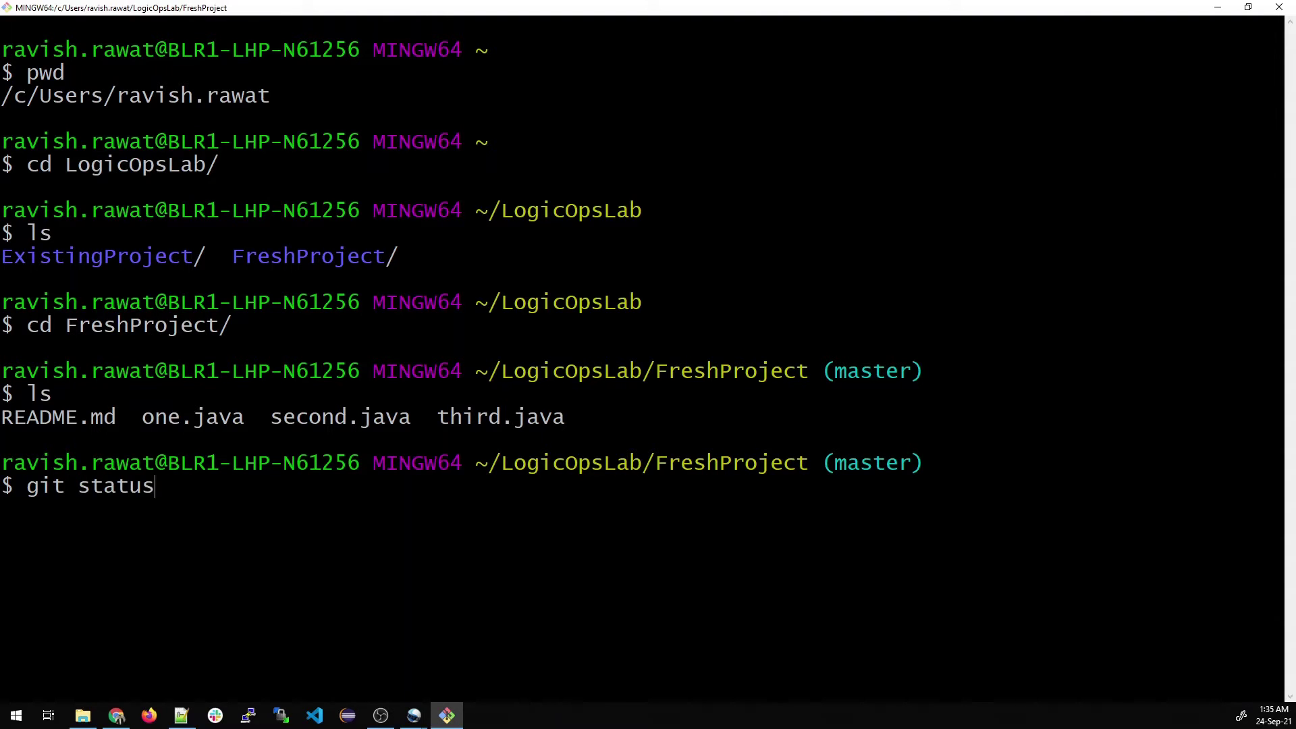
key(Return)
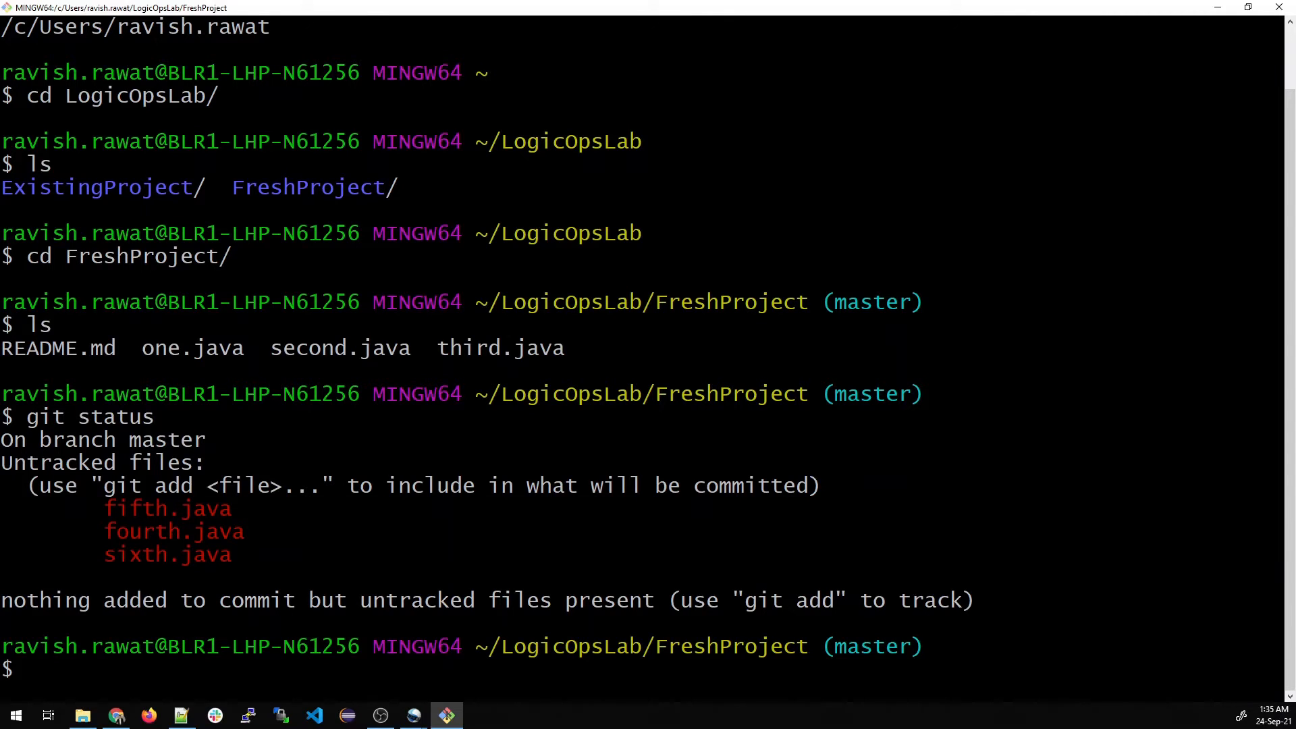
text(clea)
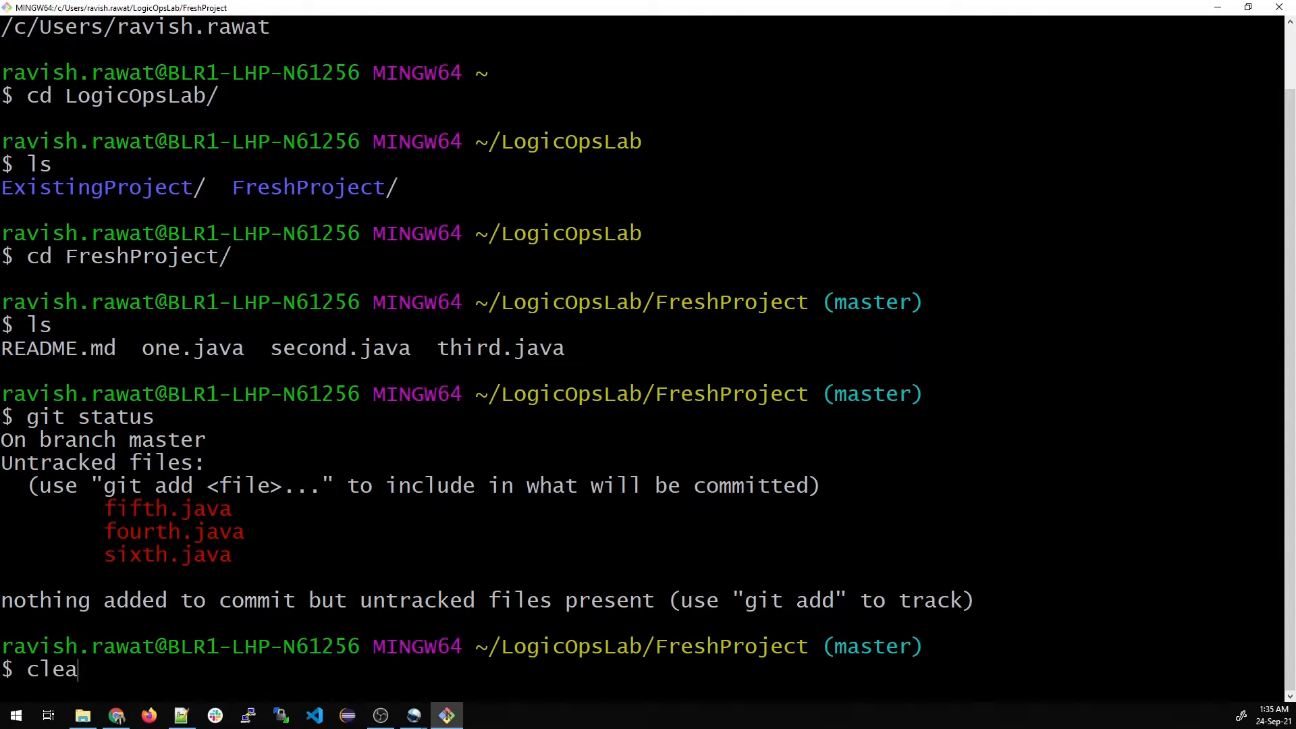
key(Return)
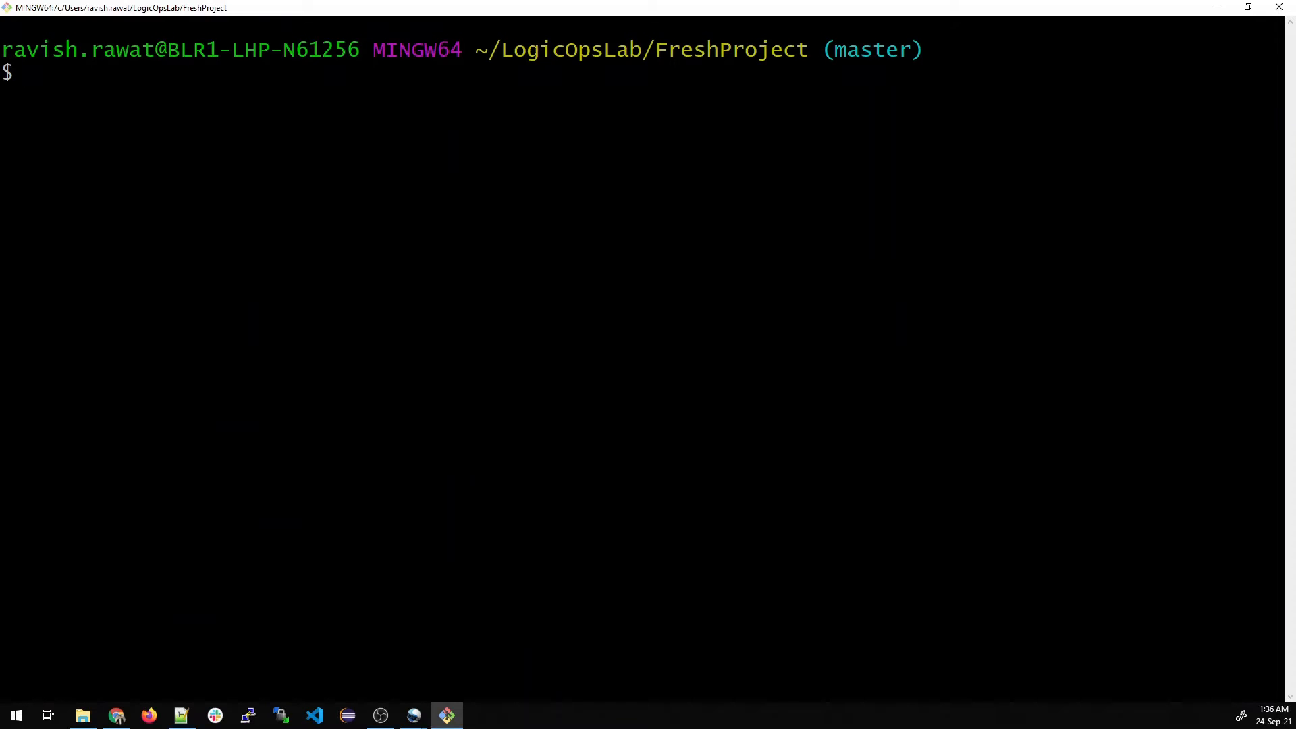
Stage everything with git add . and confirm fourth.java, fifth.java and sixth.java are staged.
text(git add)
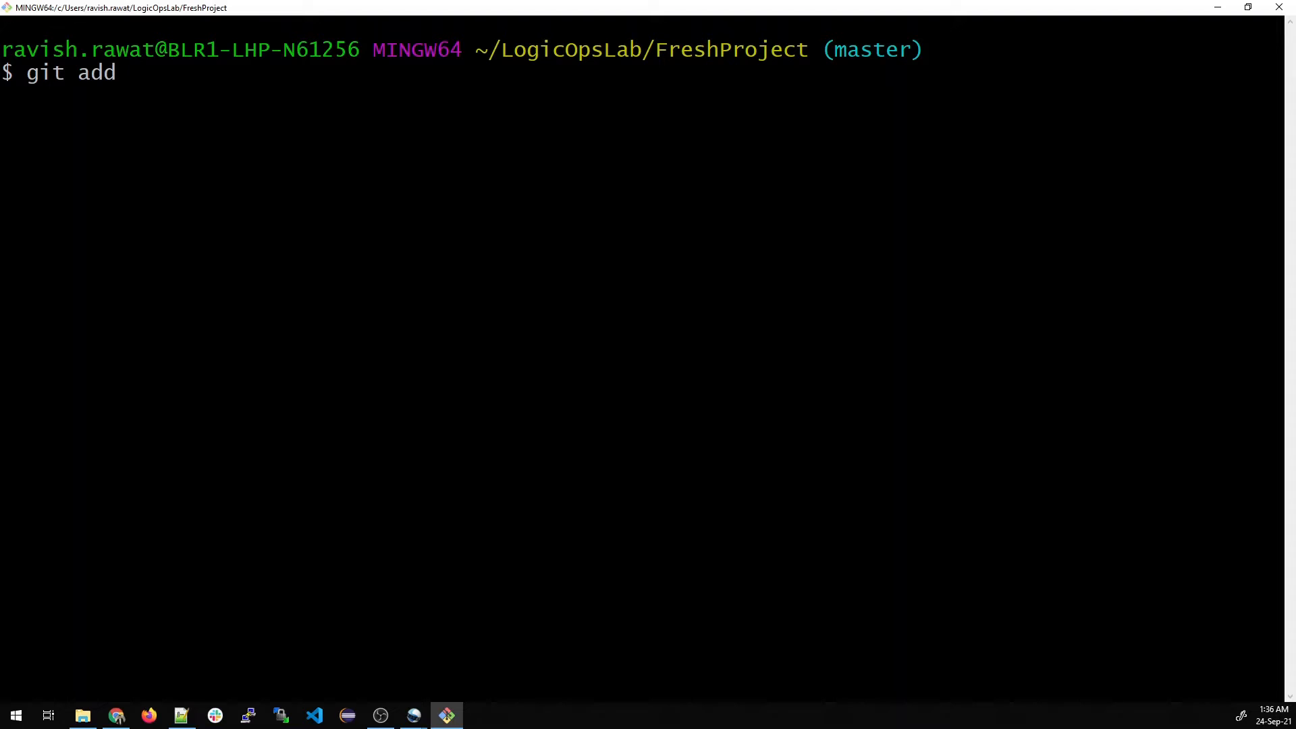
text(.)
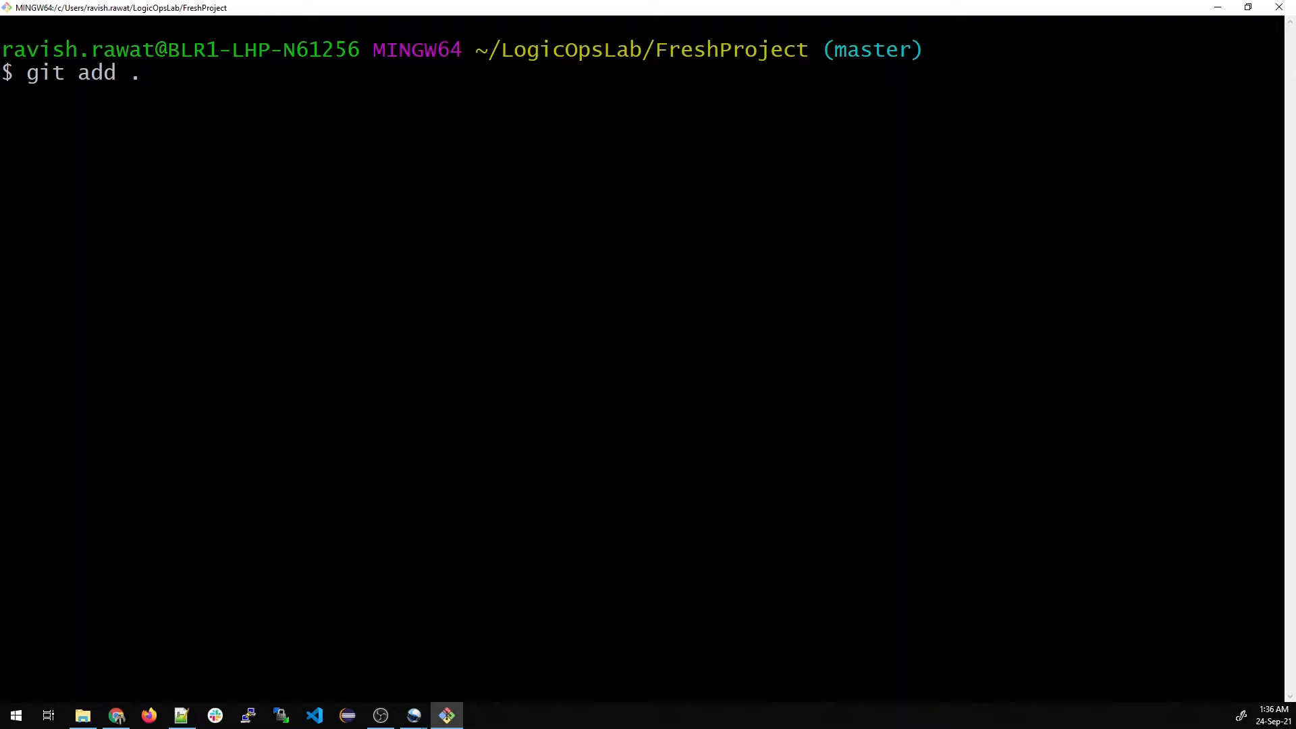
key(Return)
text(ls)
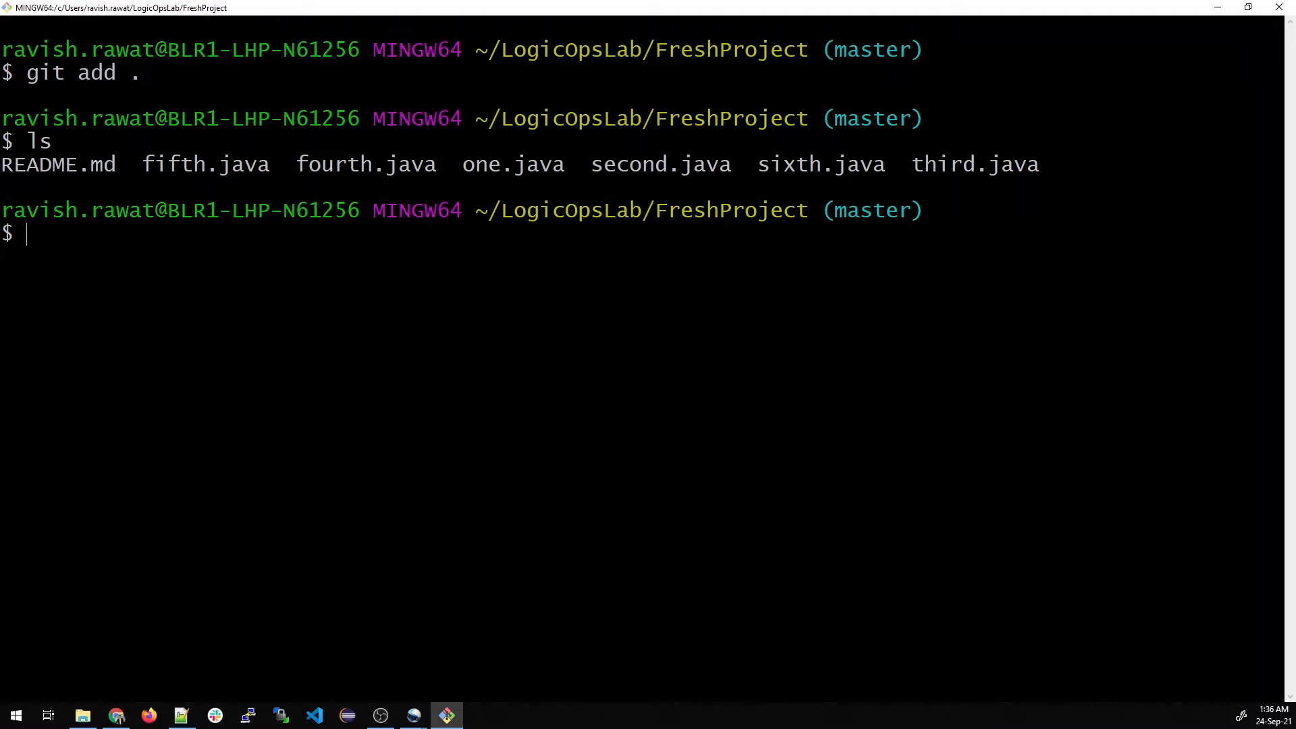
text(git status)
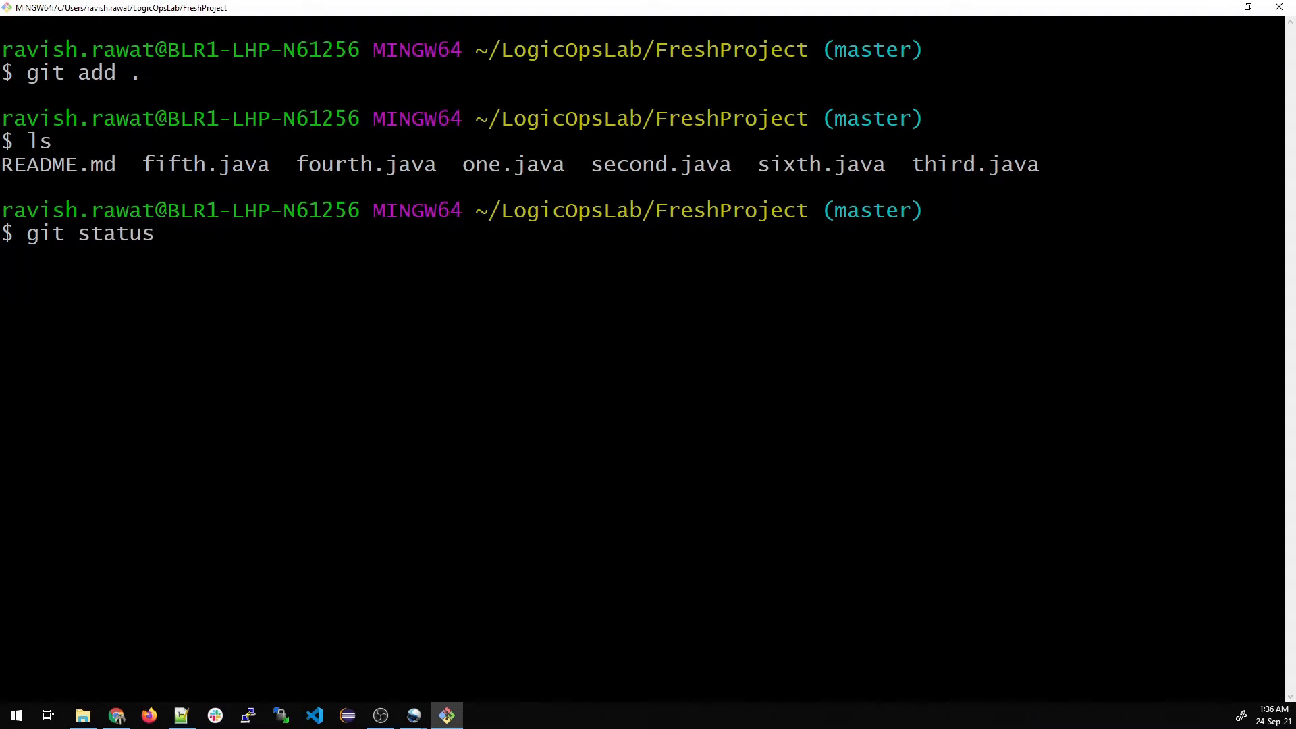
key(Return)
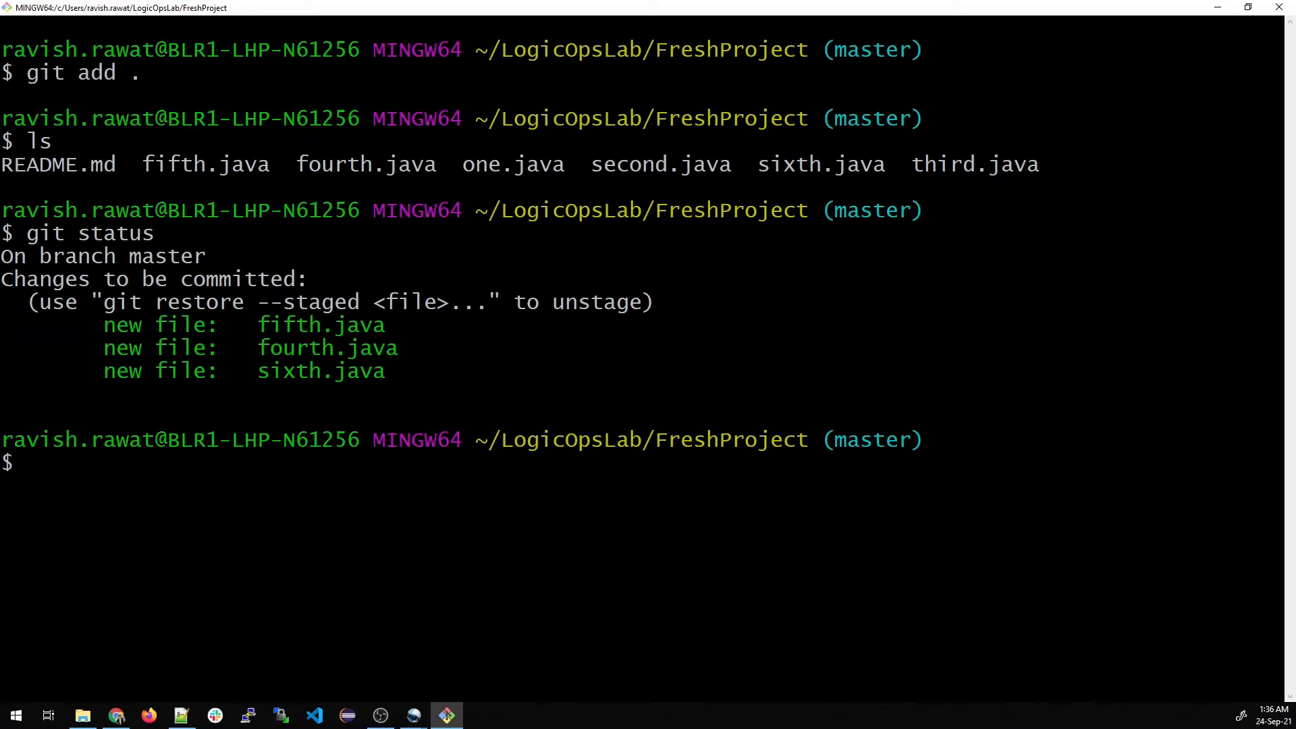
Commit the three staged files with the message "Adding 3 new files".
text(git)
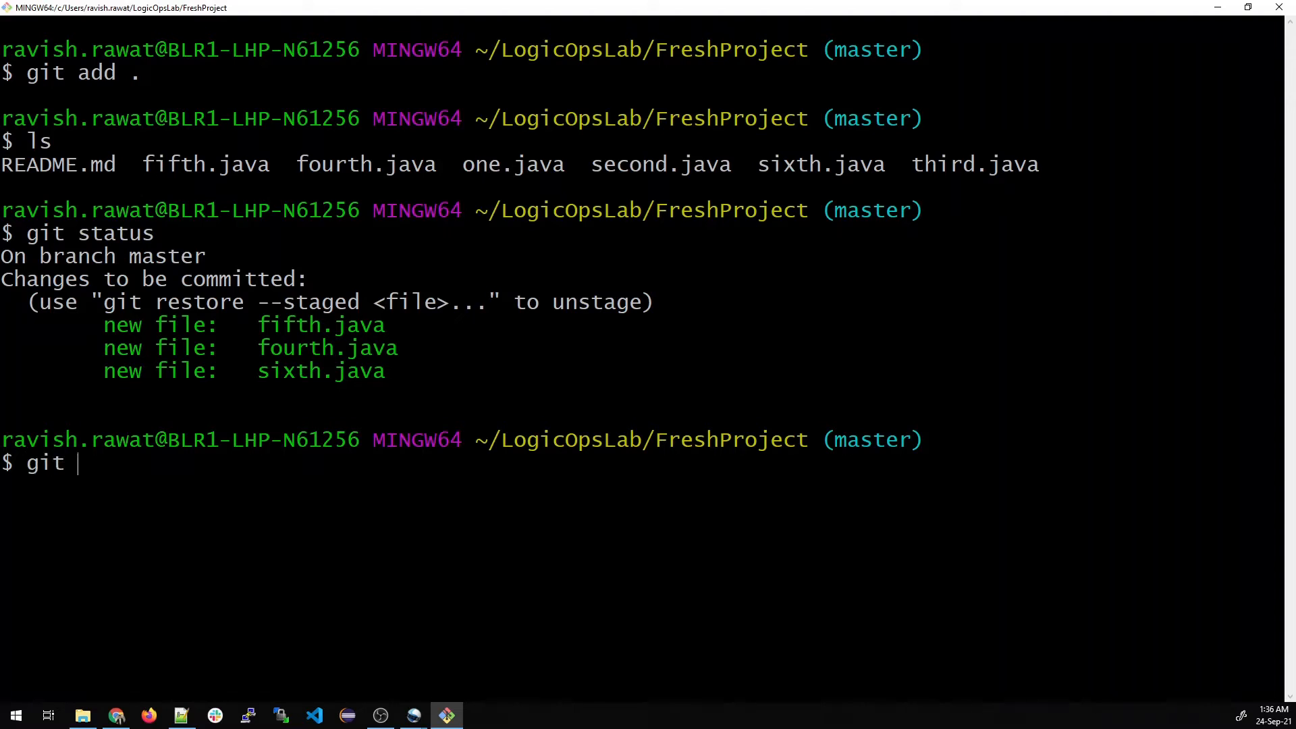
text(status)
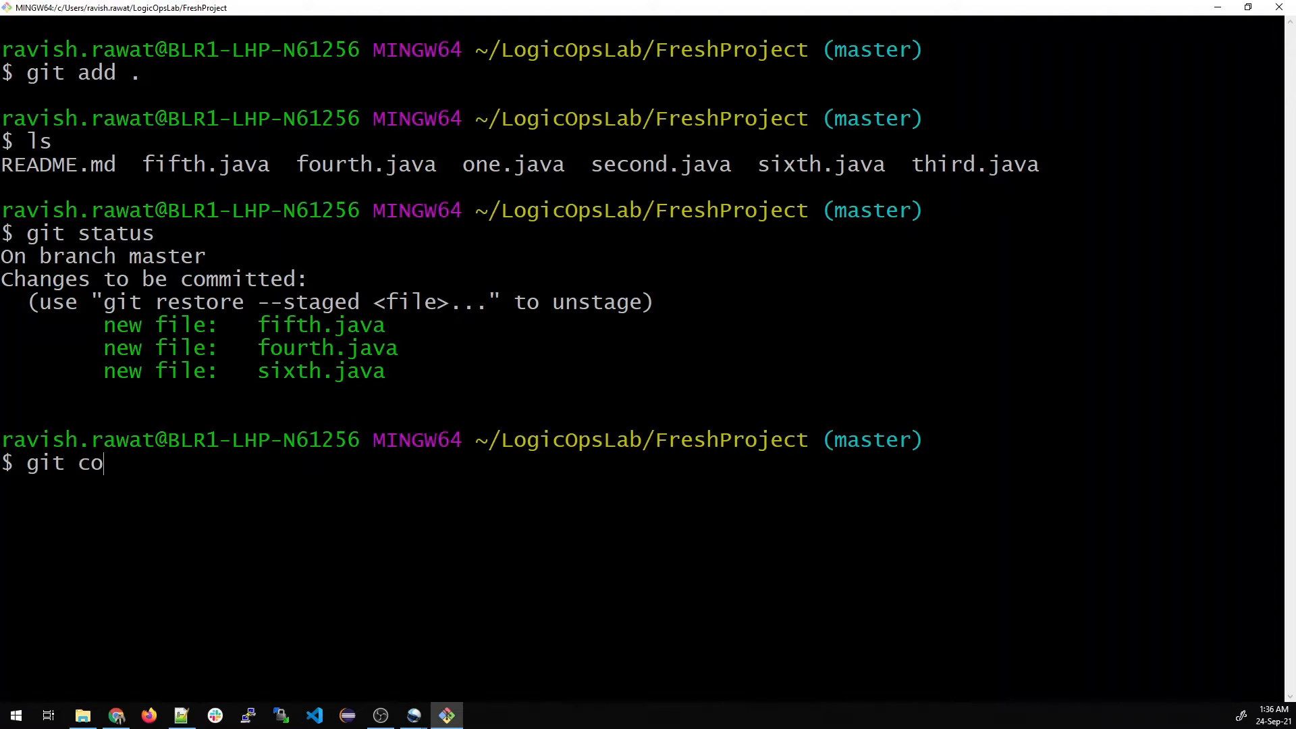
text(mmit -)
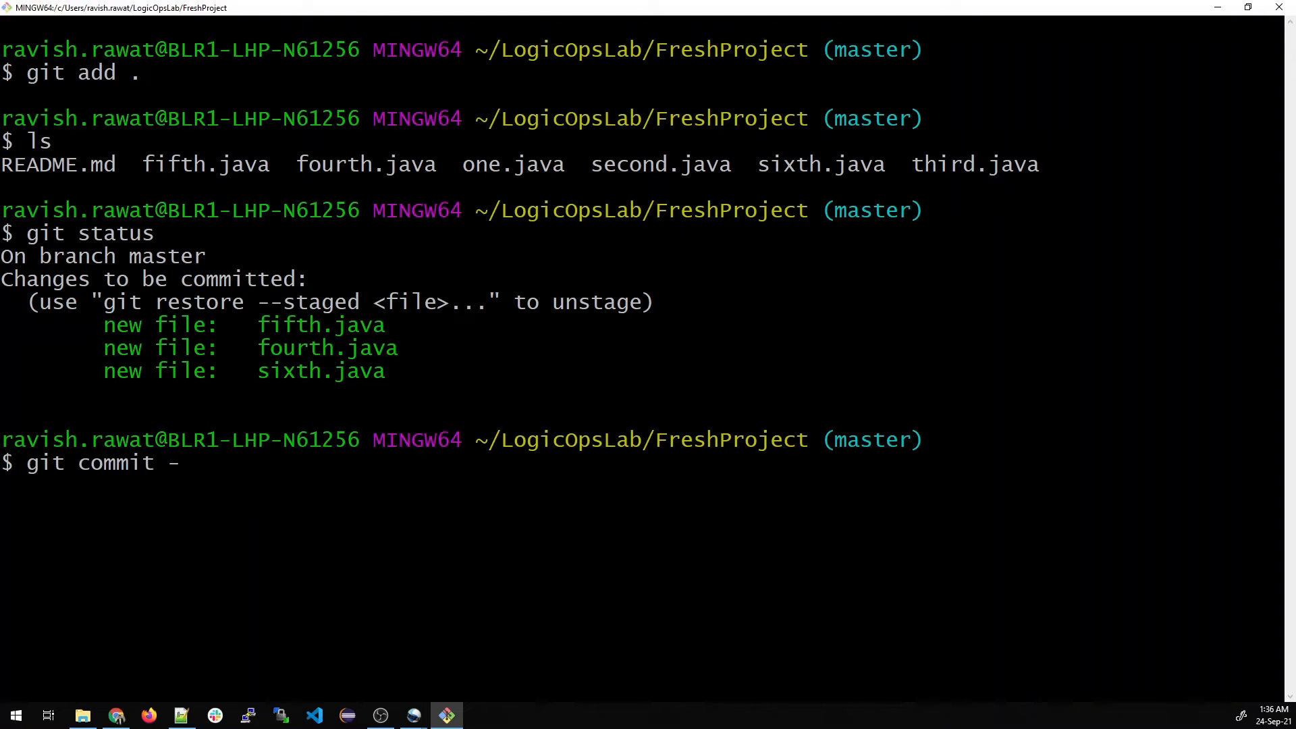
text(m "Adding 3 new files)
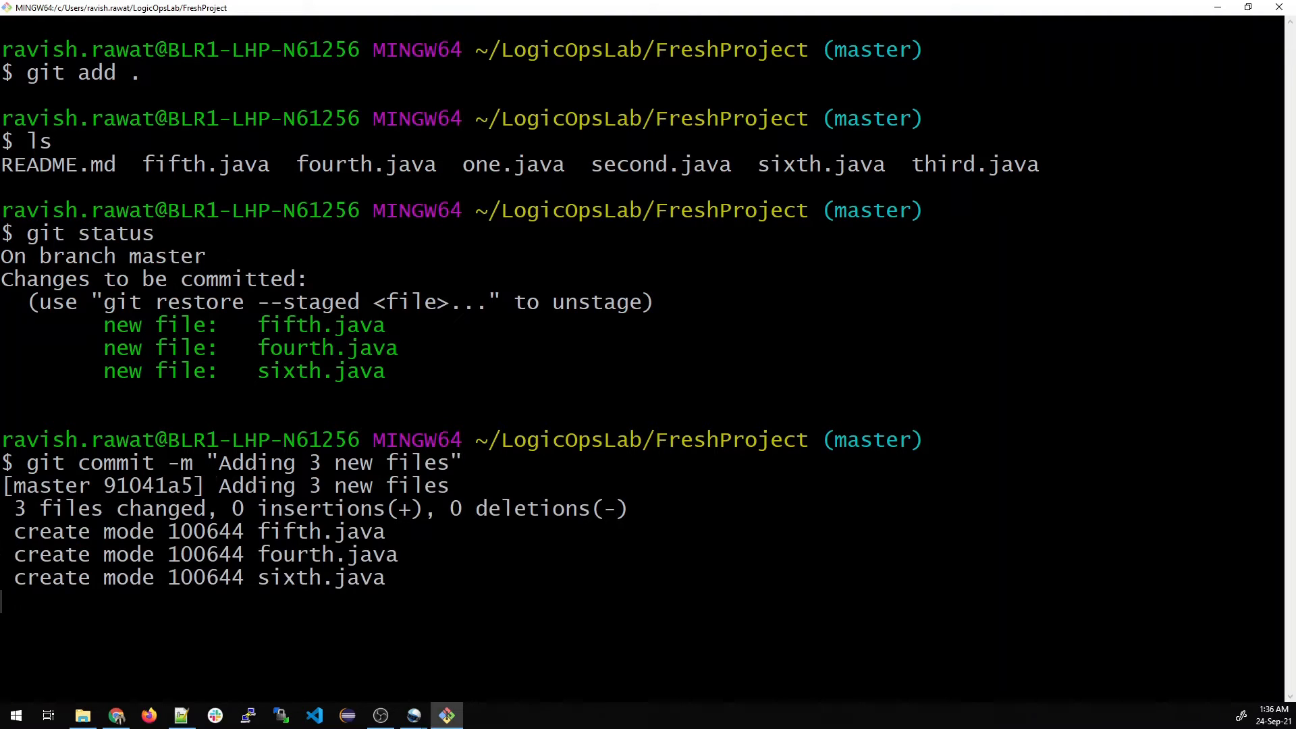
key(Return)
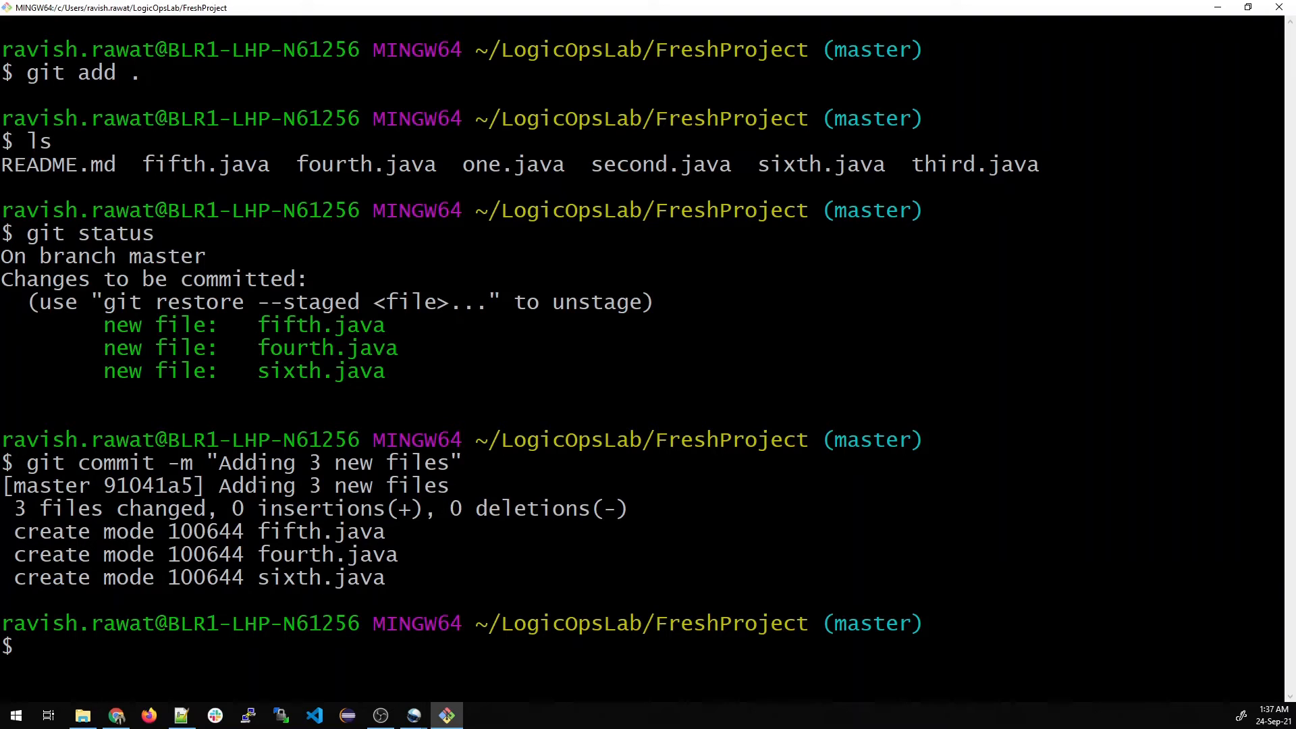
Clear the terminal and confirm git status reports a clean working tree.
text(clear)
text(git stat)
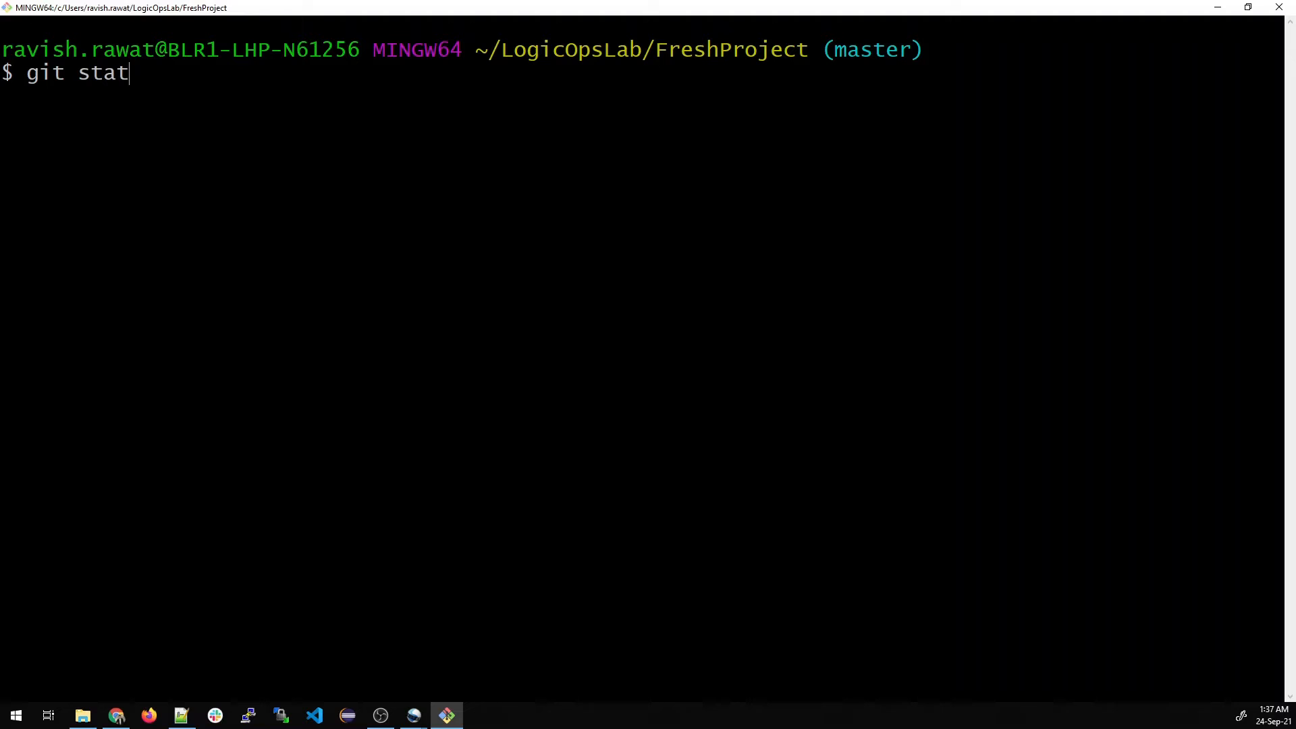
key(Return)
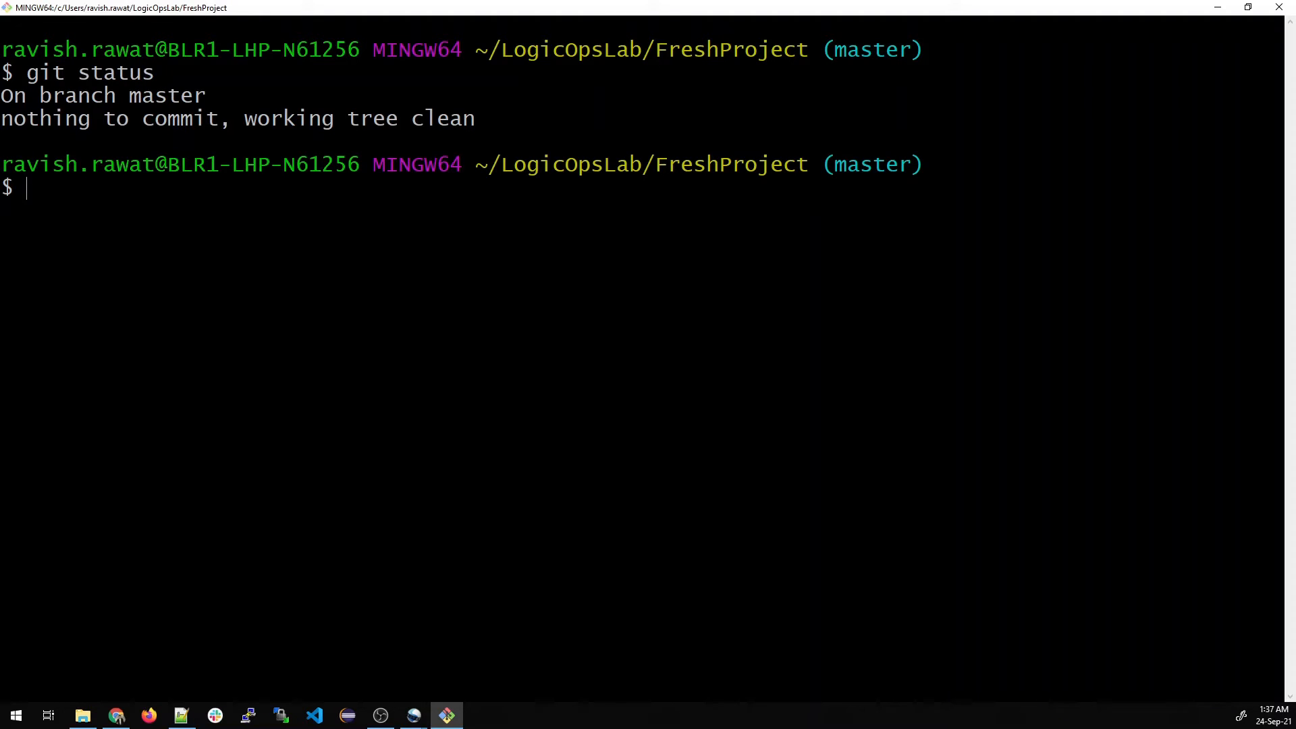
double_click(196, 118)
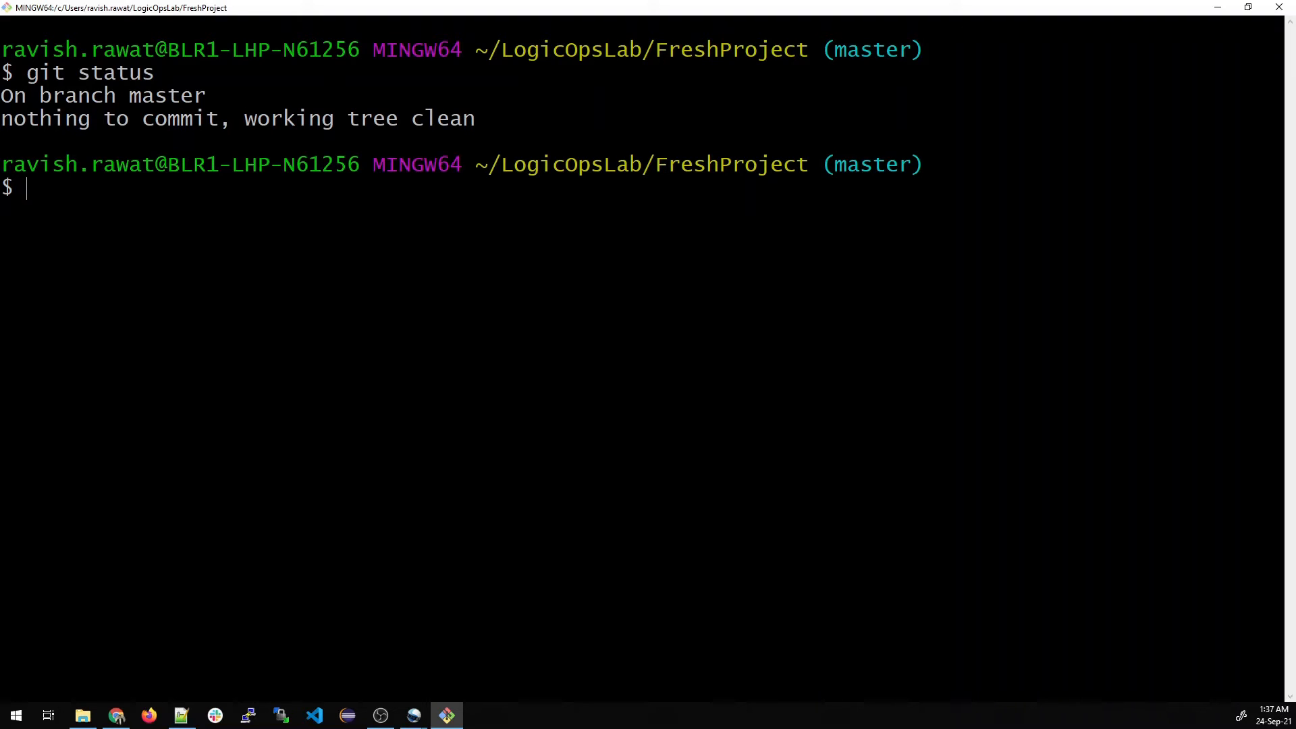
mouse_move(82, 715)
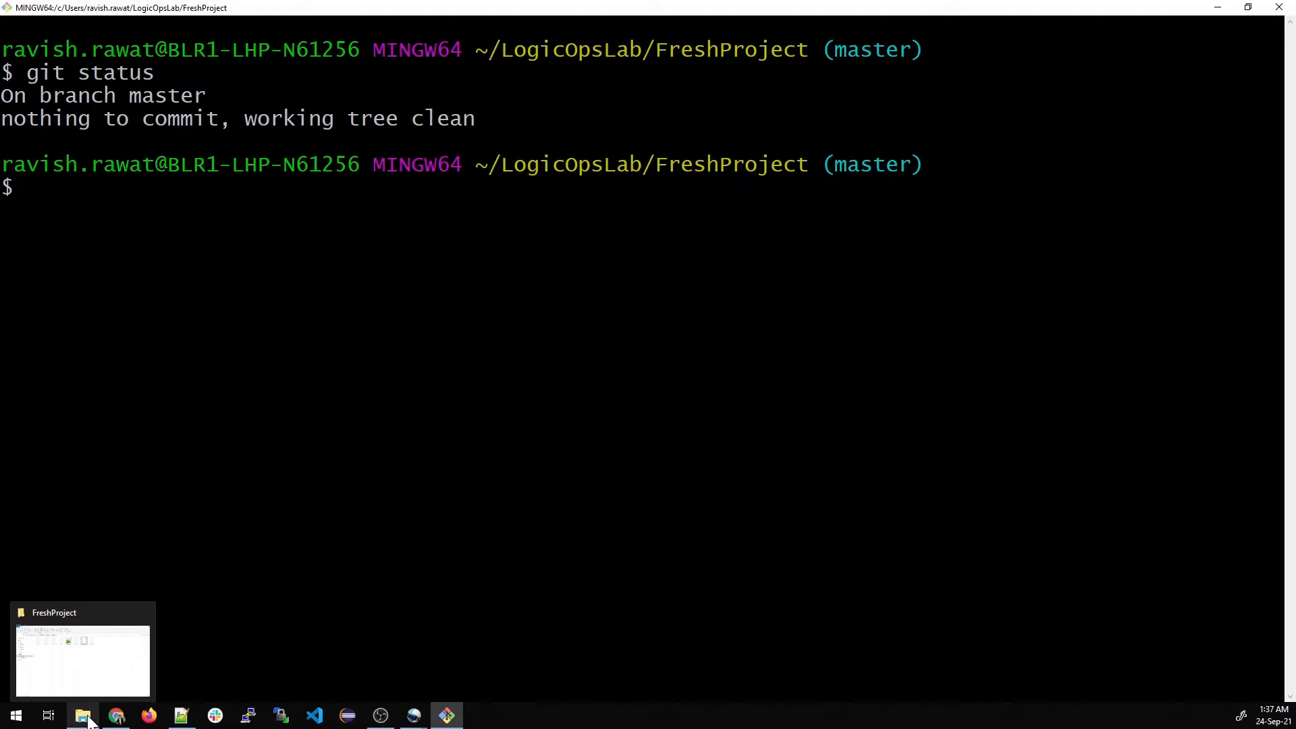
Copy third.java in Explorer, rename the copy to seventh.java, and return to Git Bash.
click(83, 715)
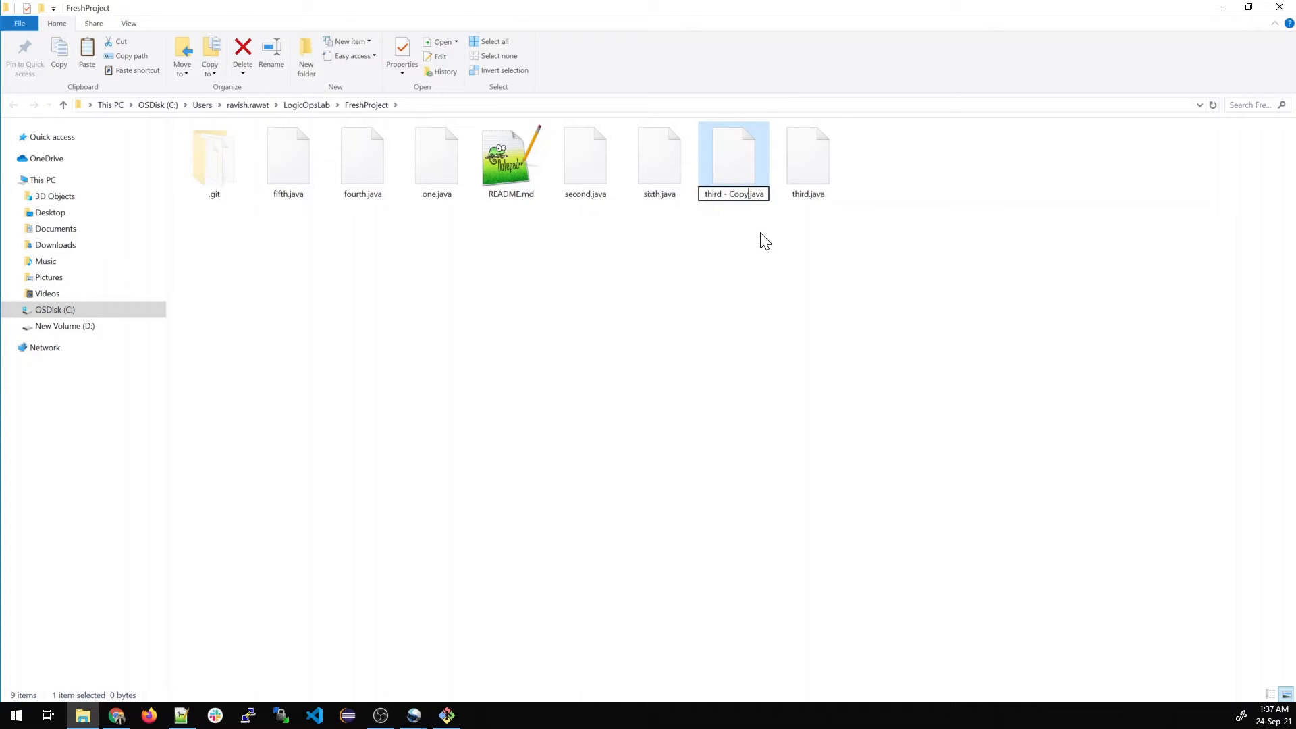
text(th'.java)
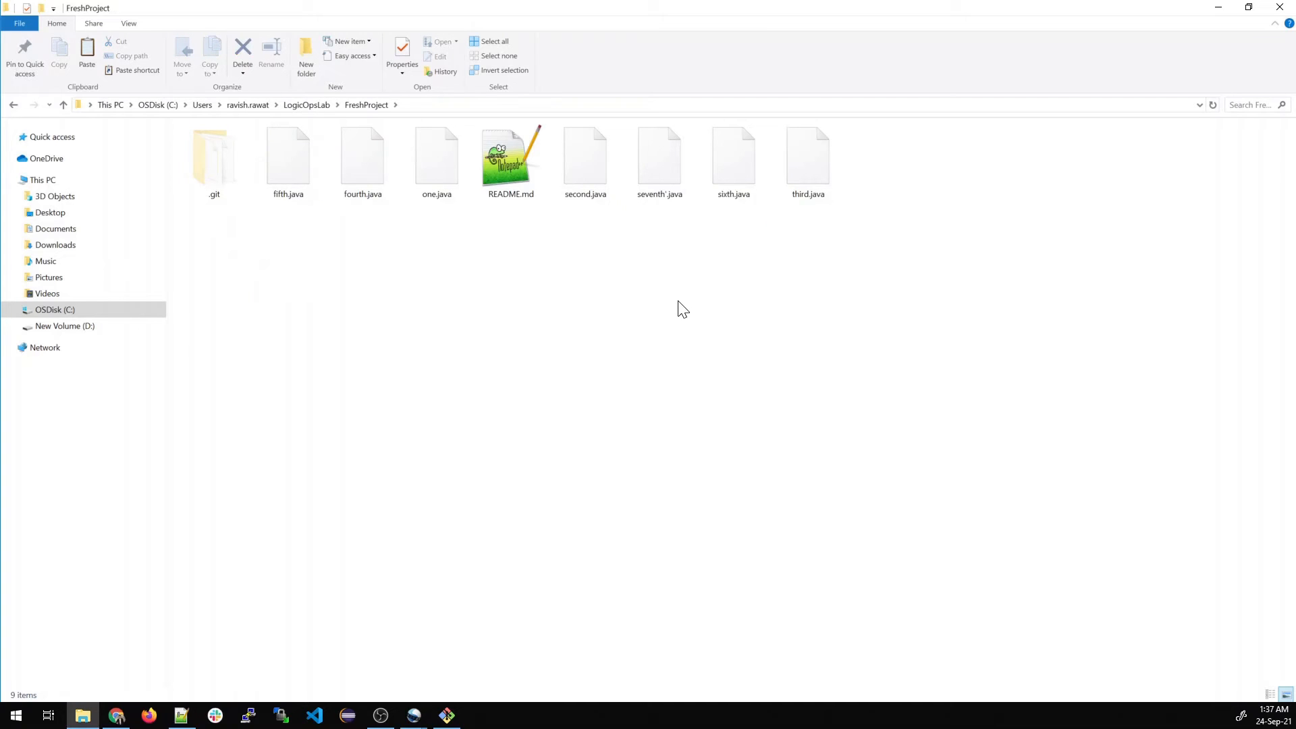
click(659, 157)
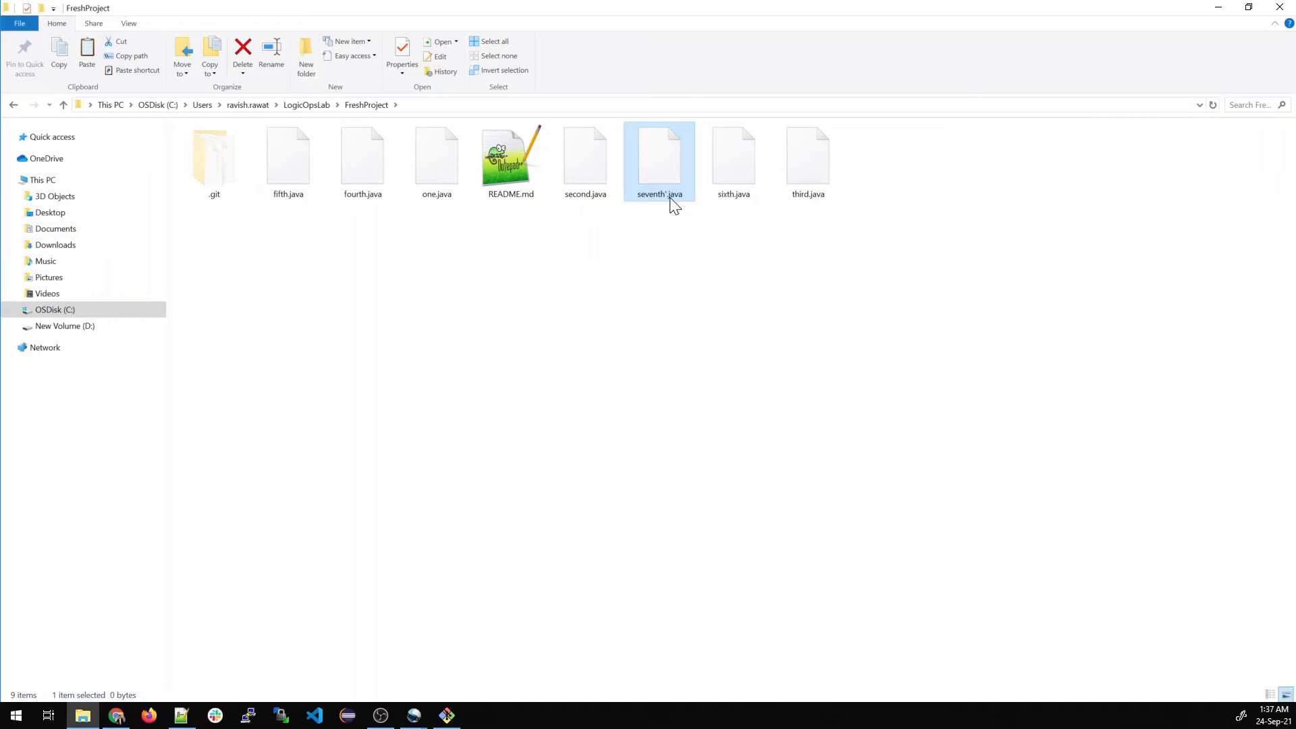
click(659, 193)
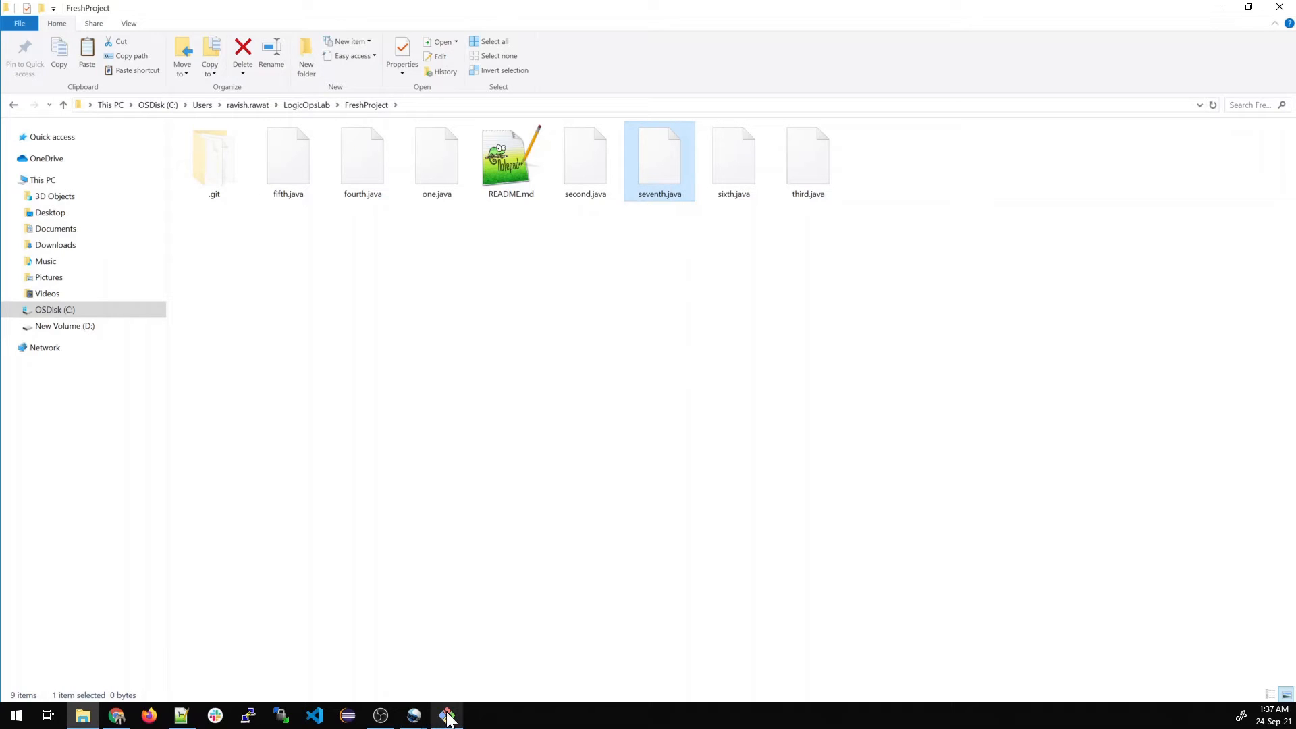
click(446, 715)
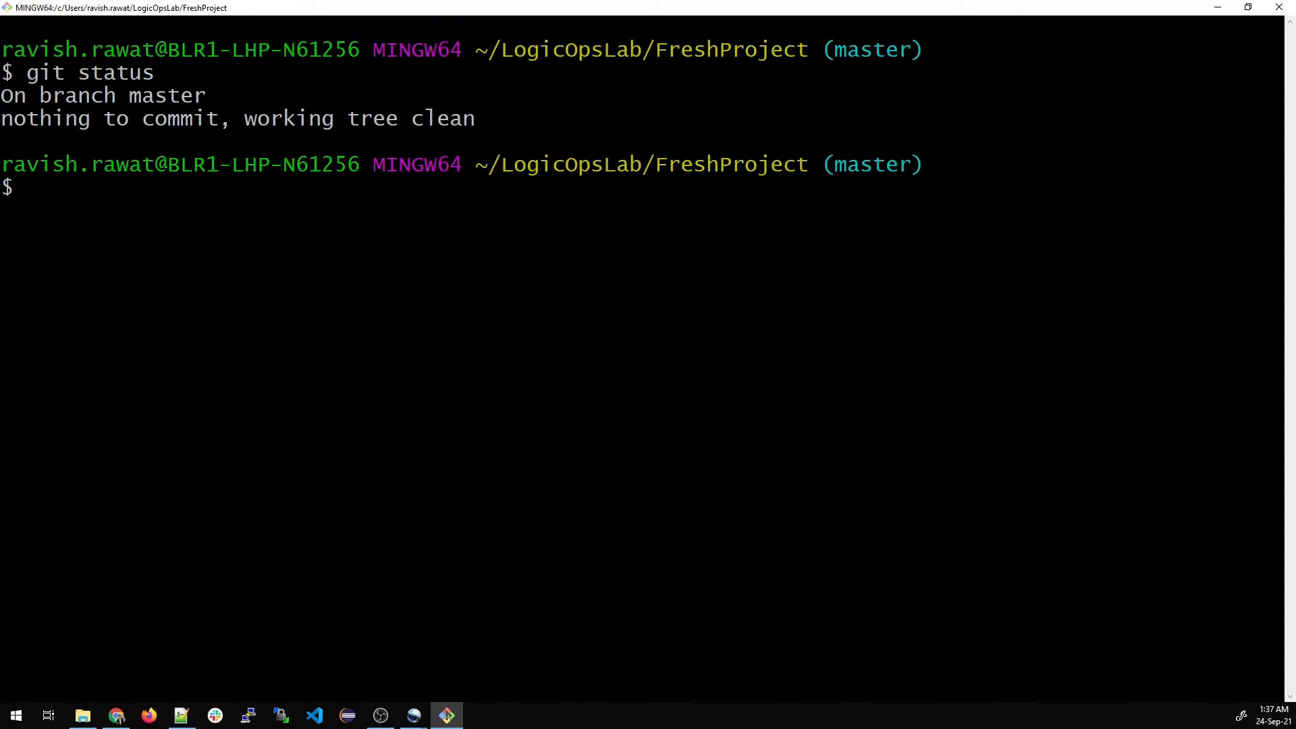
Stage seventh.java with git add, confirm it via git status, then clear the output.
text(gi)
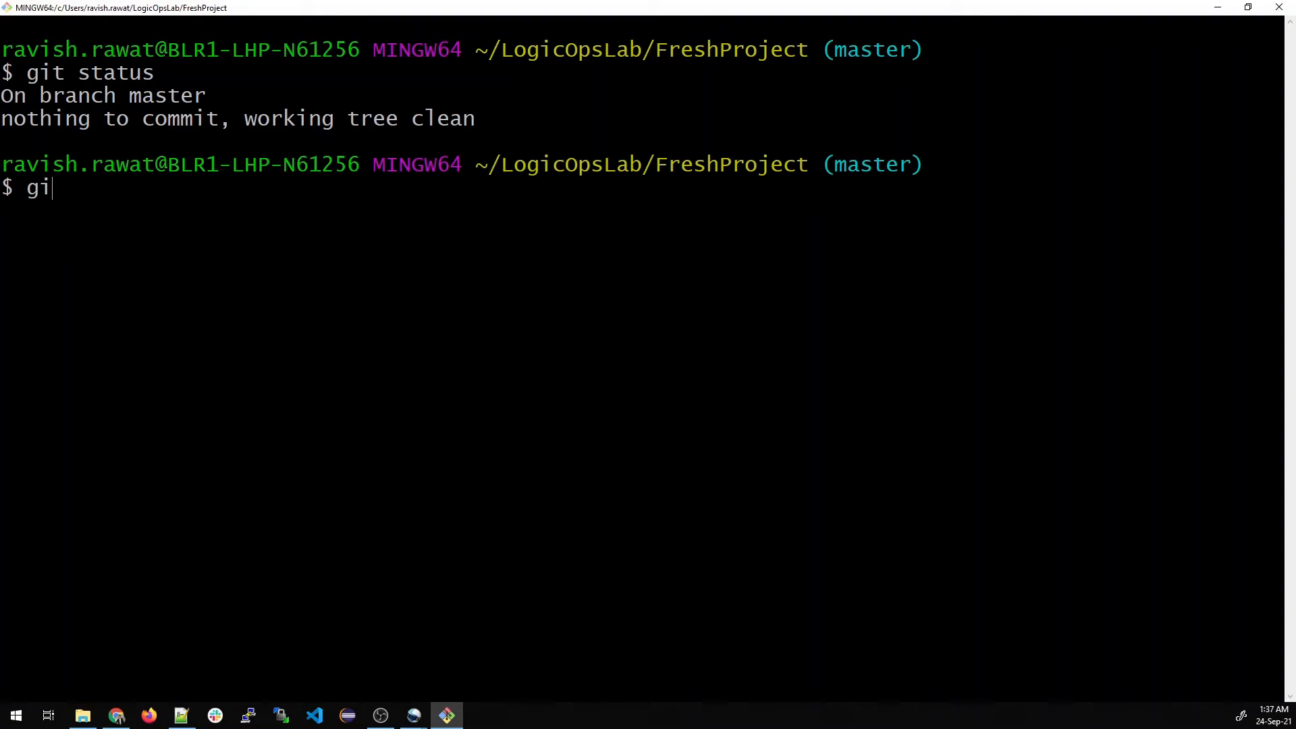
key(Return)
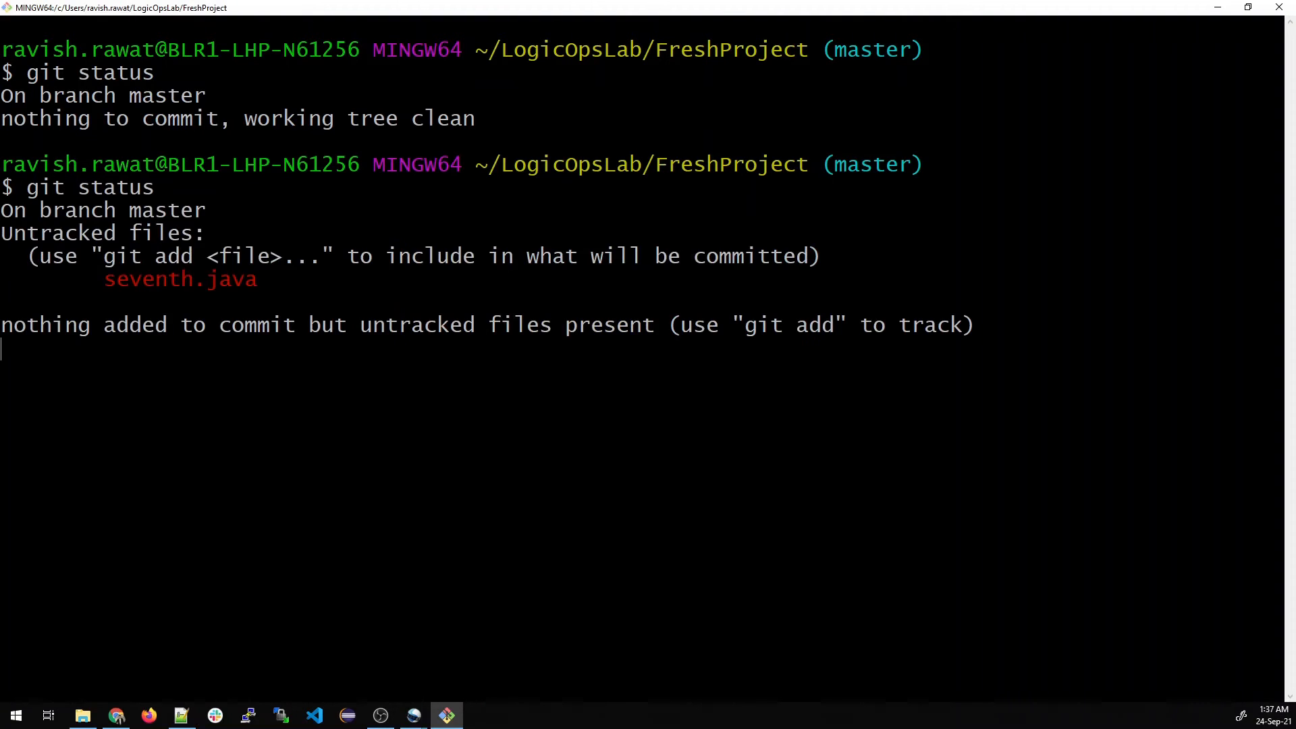
key(Return)
text(git add)
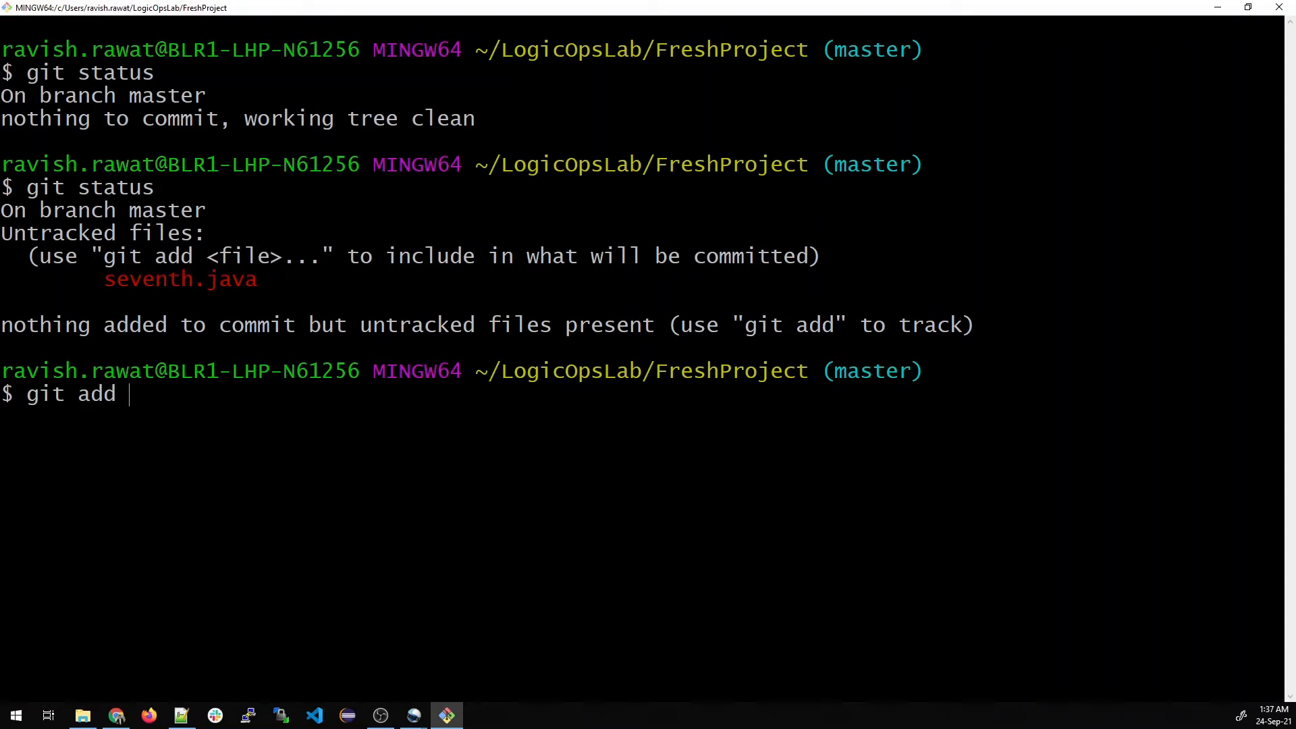
text(seventh.java)
text(git status)
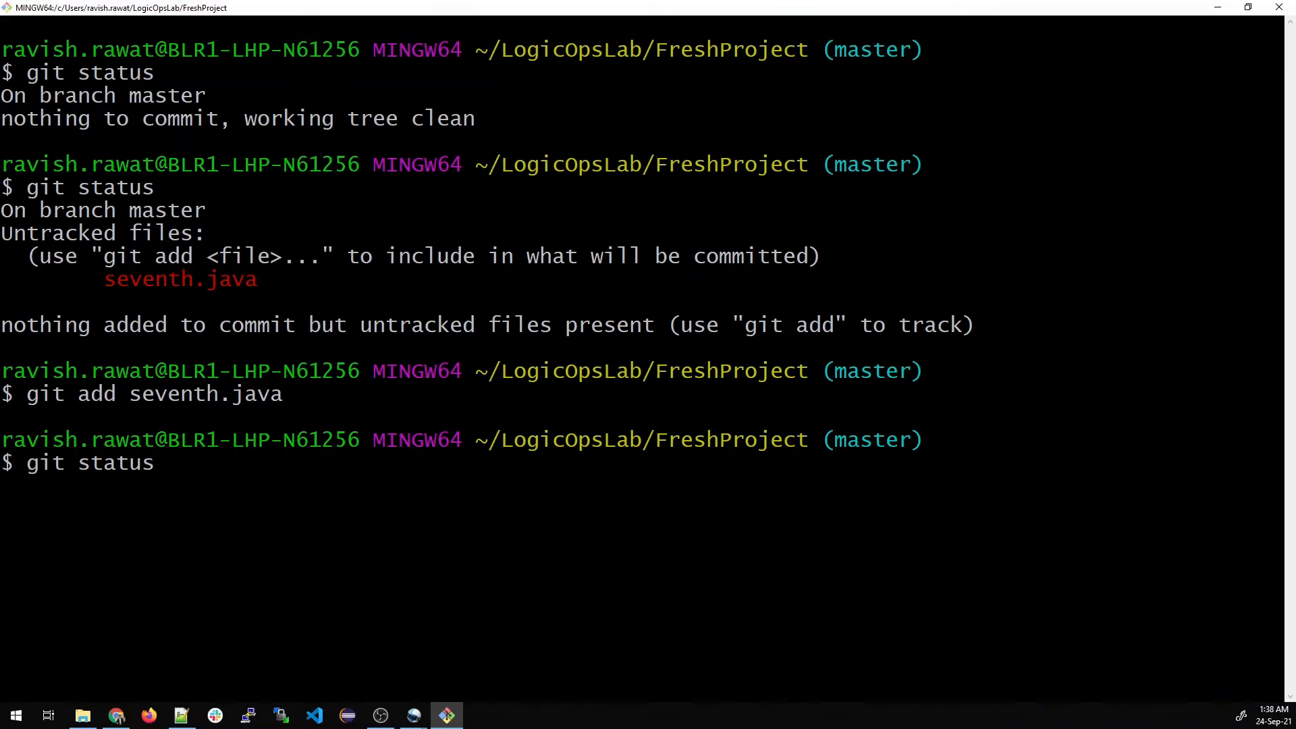
key(Return)
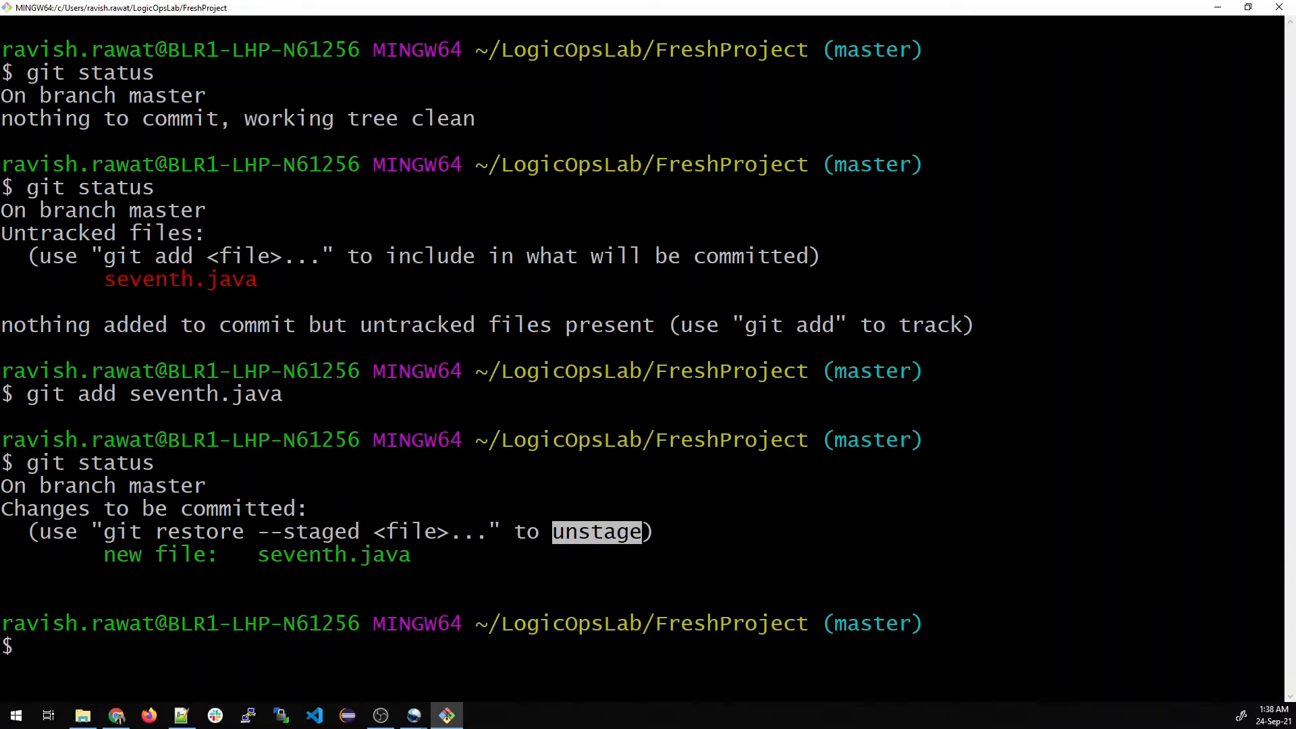
text(cl)
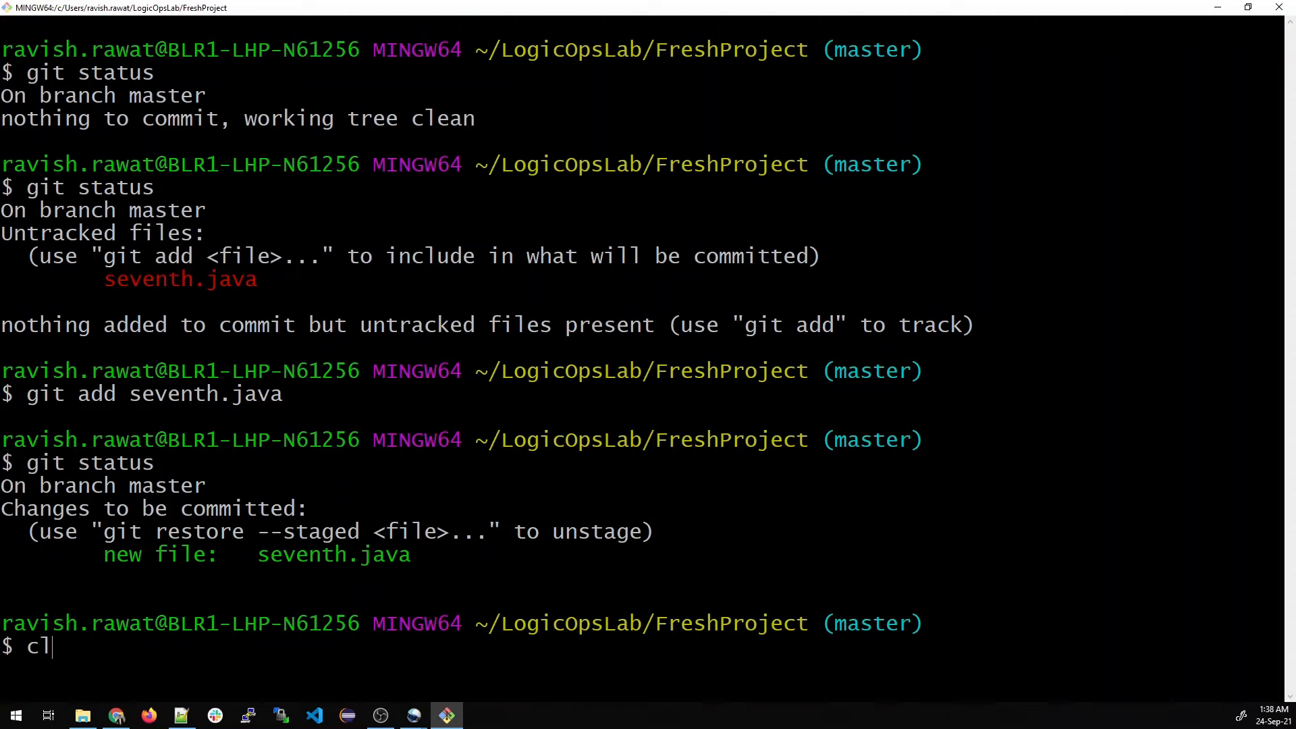
key(Return)
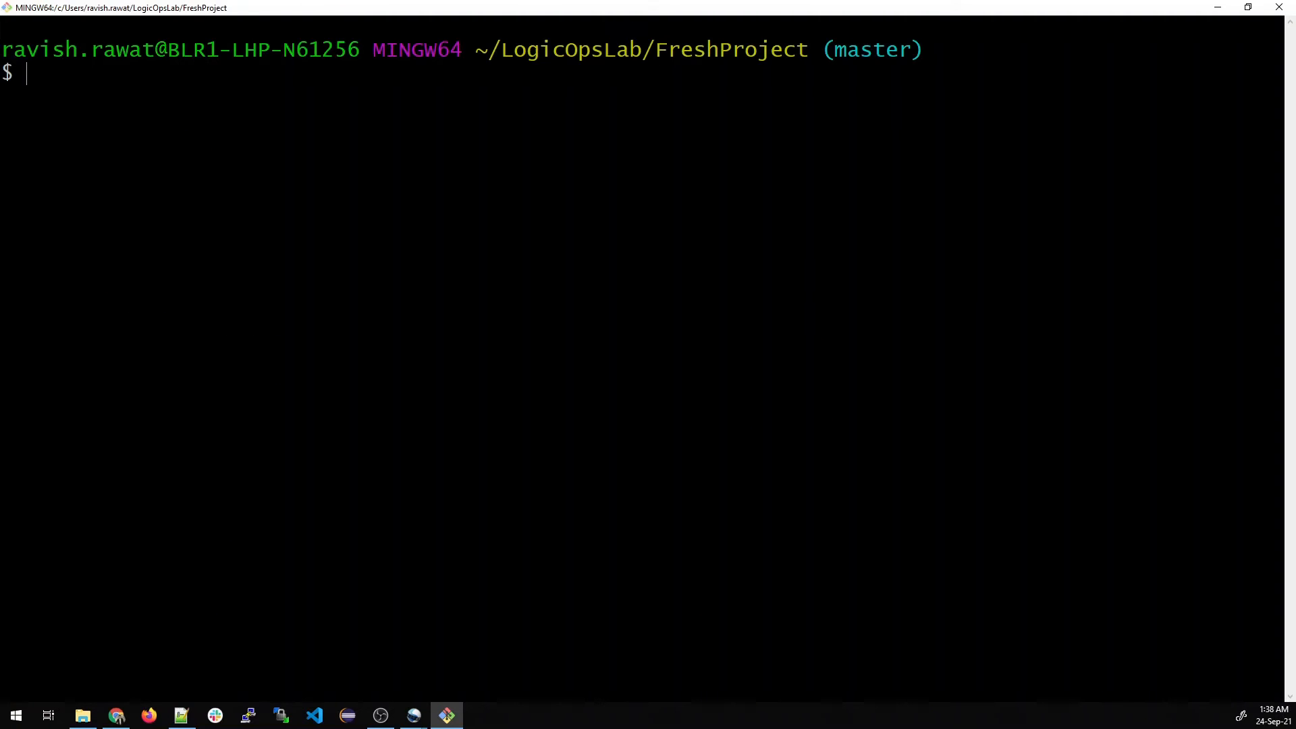
Unstage seventh.java with git reset HEAD seventh.java.
text(git sta)
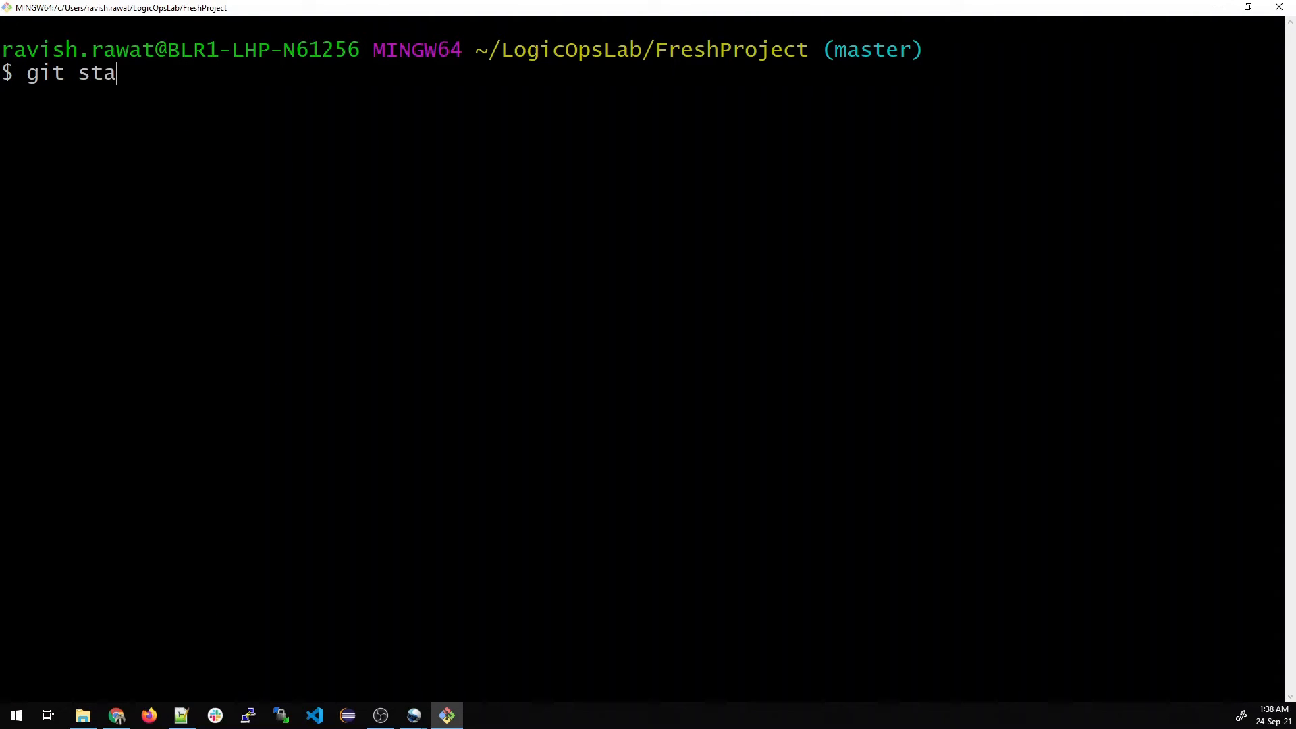
key(Return)
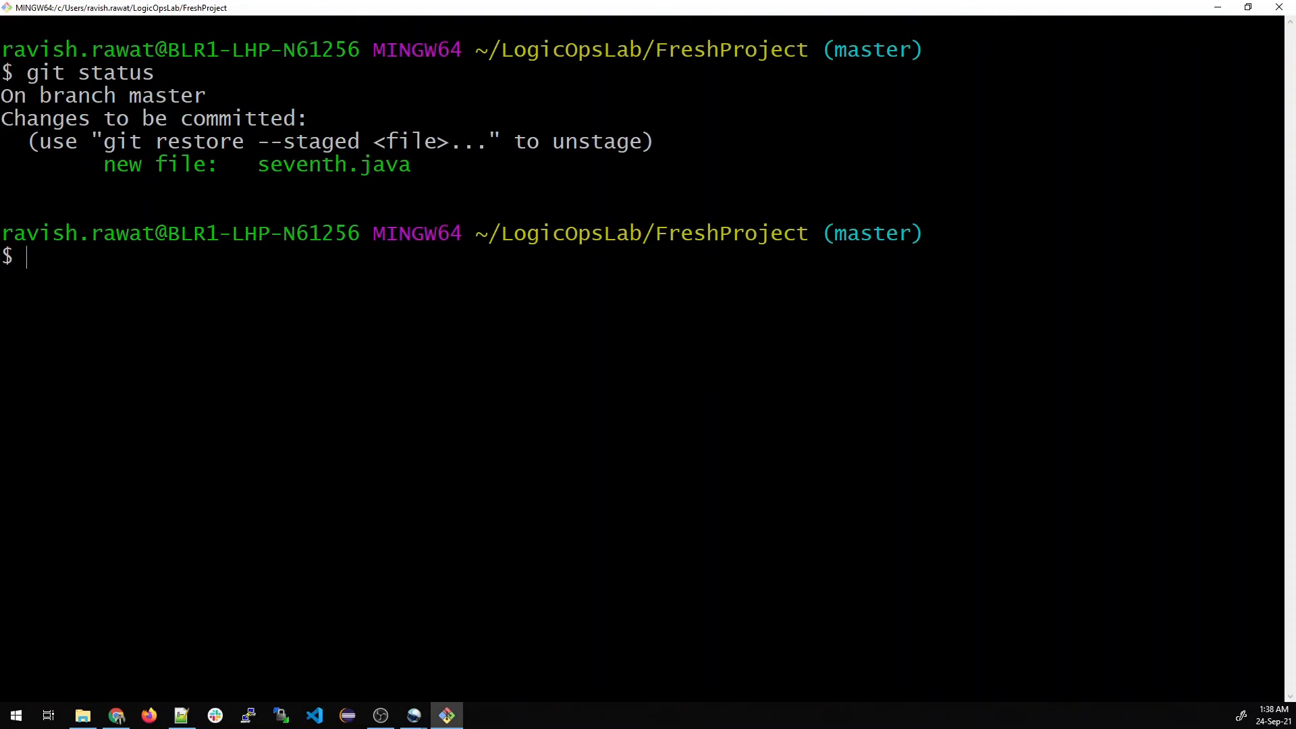
text(g)
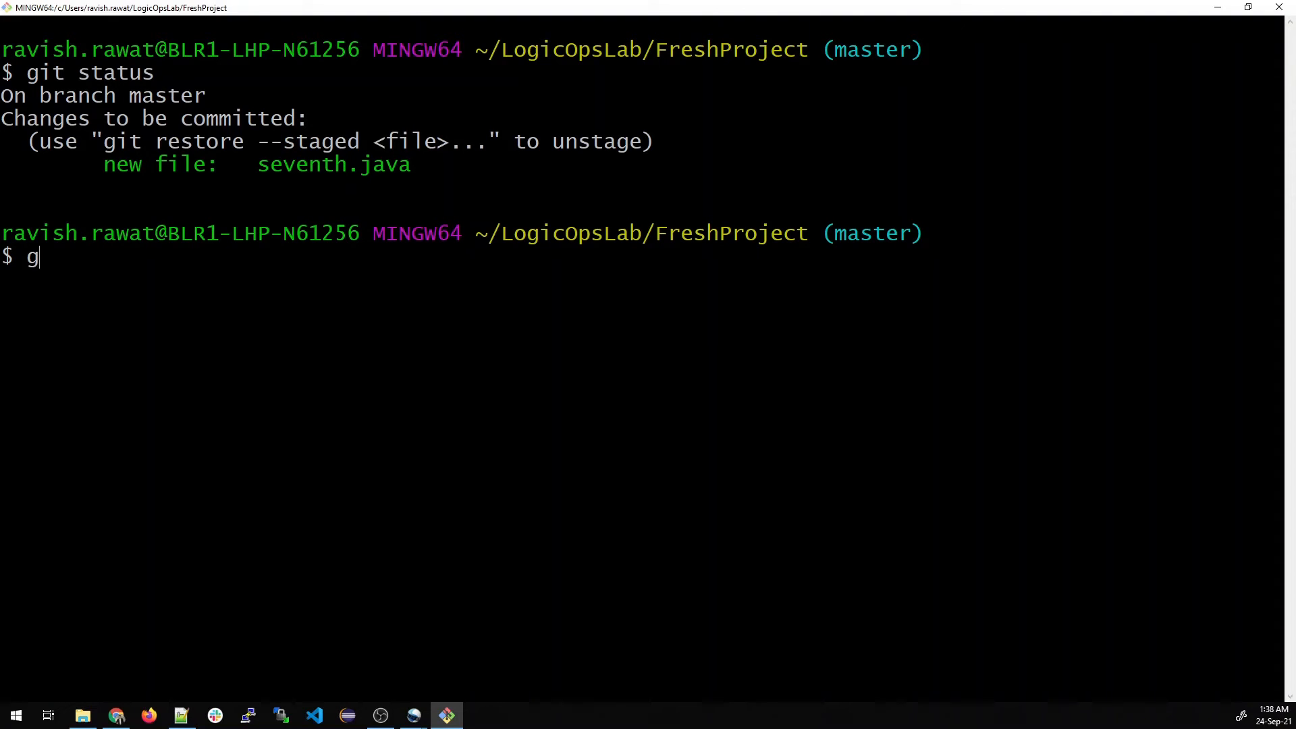
text(it reset)
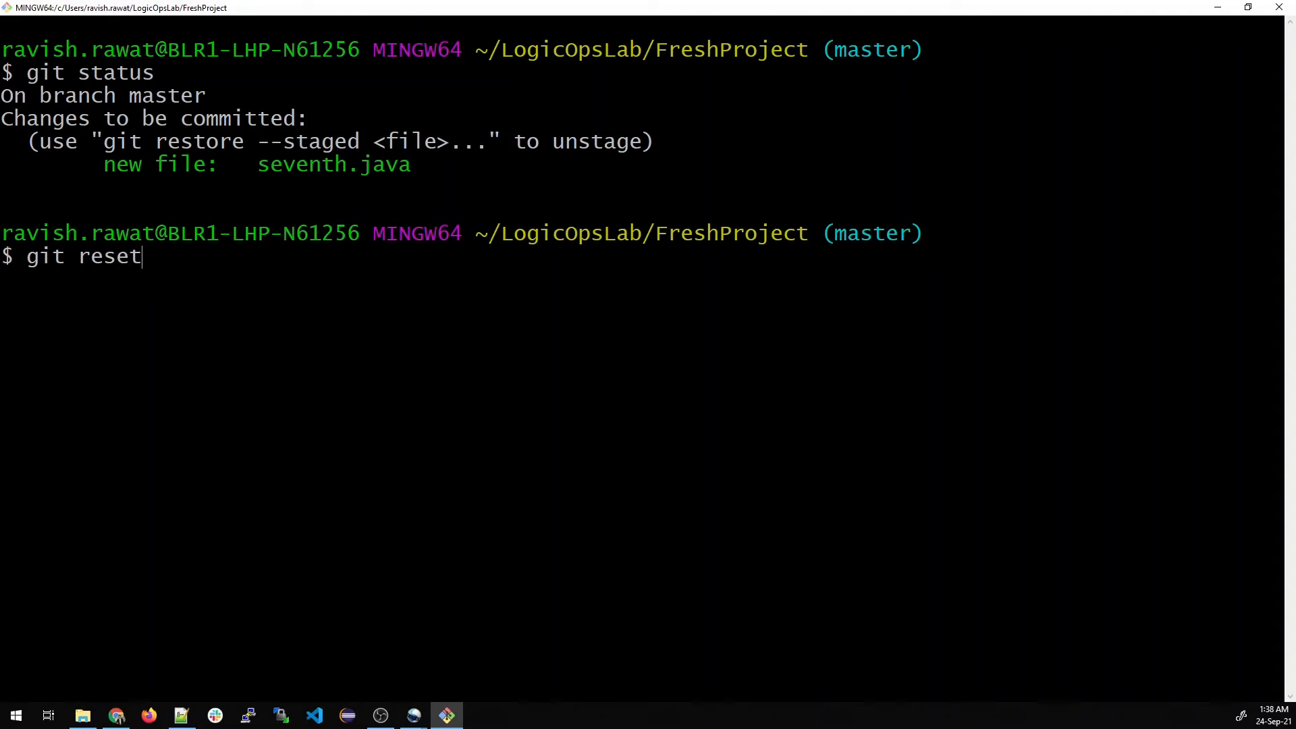
text(HEAD)
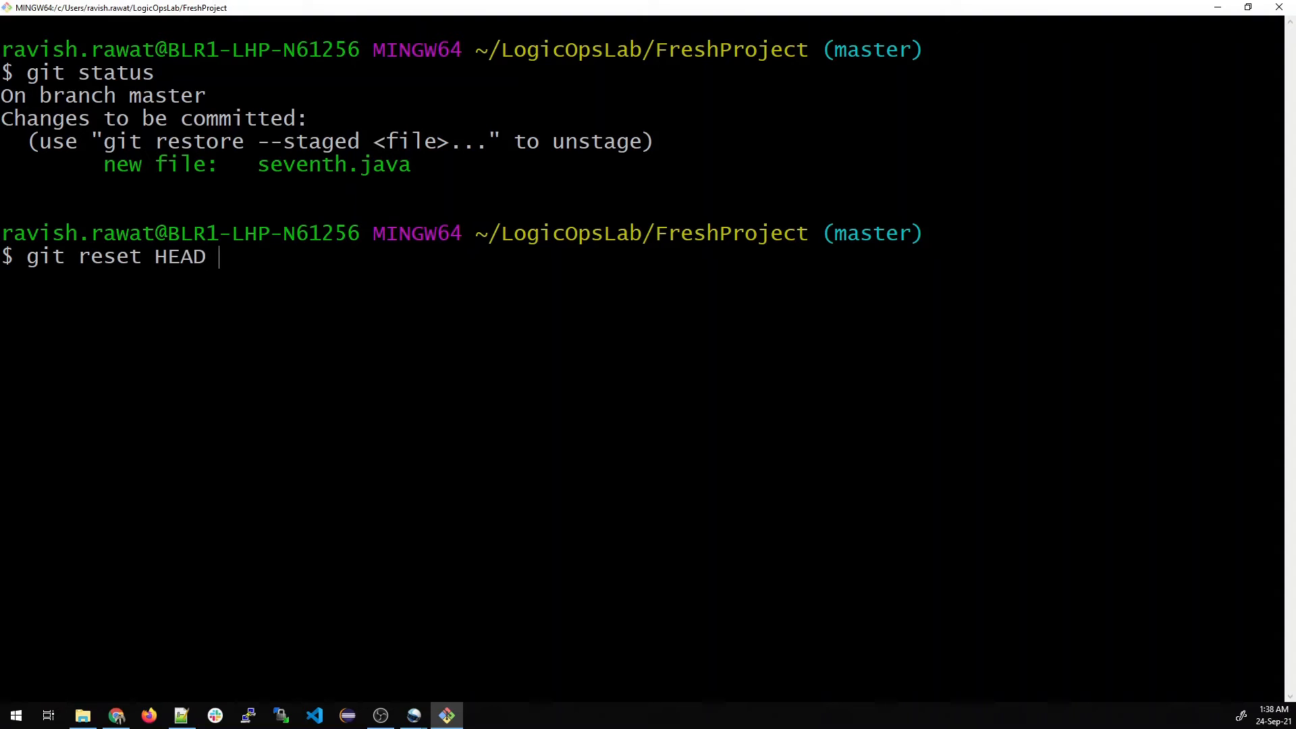
text(sev)
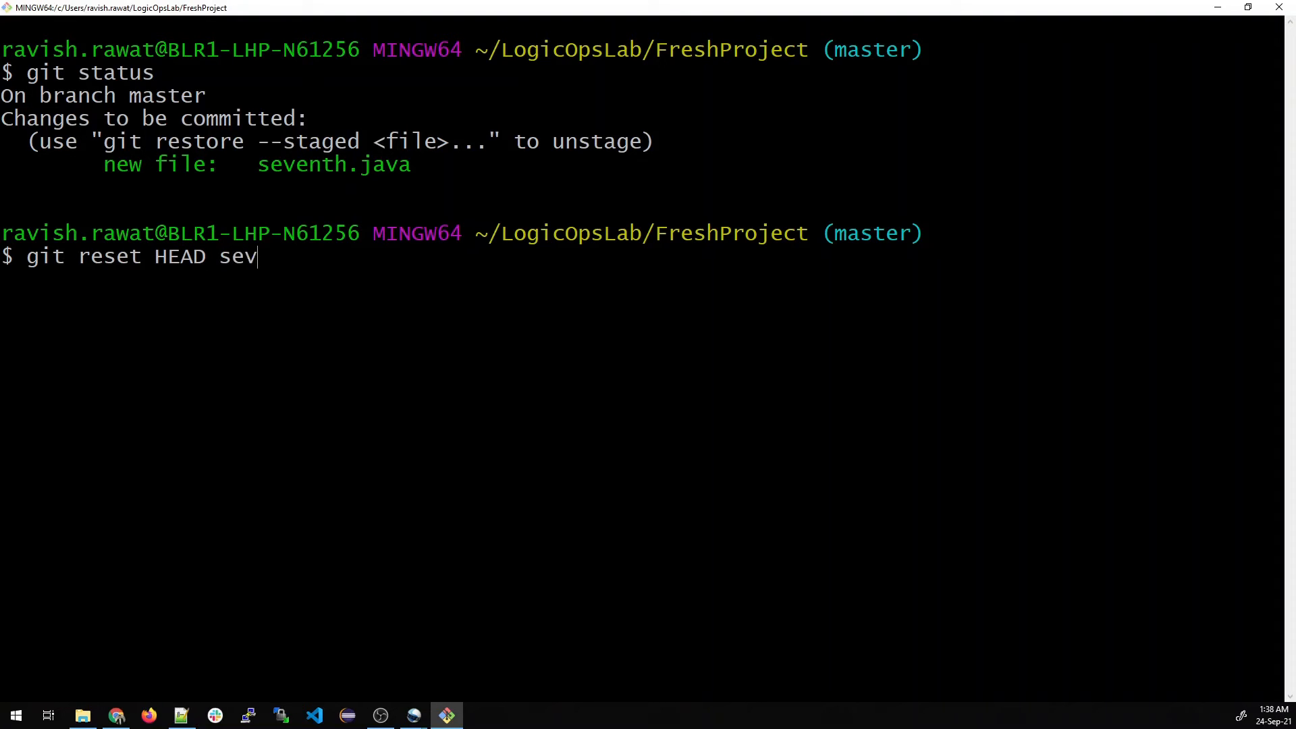
key(Return)
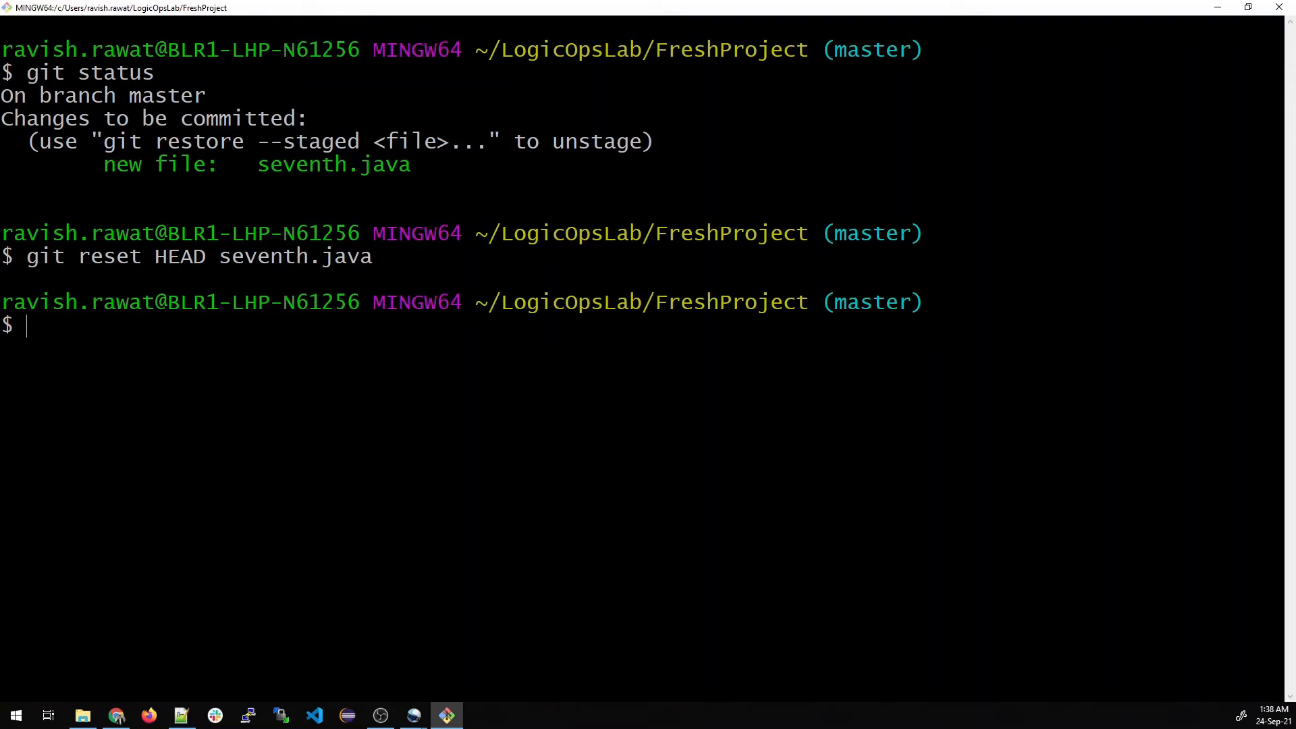
Run git status to confirm seventh.java is listed as untracked again.
text(git stat)
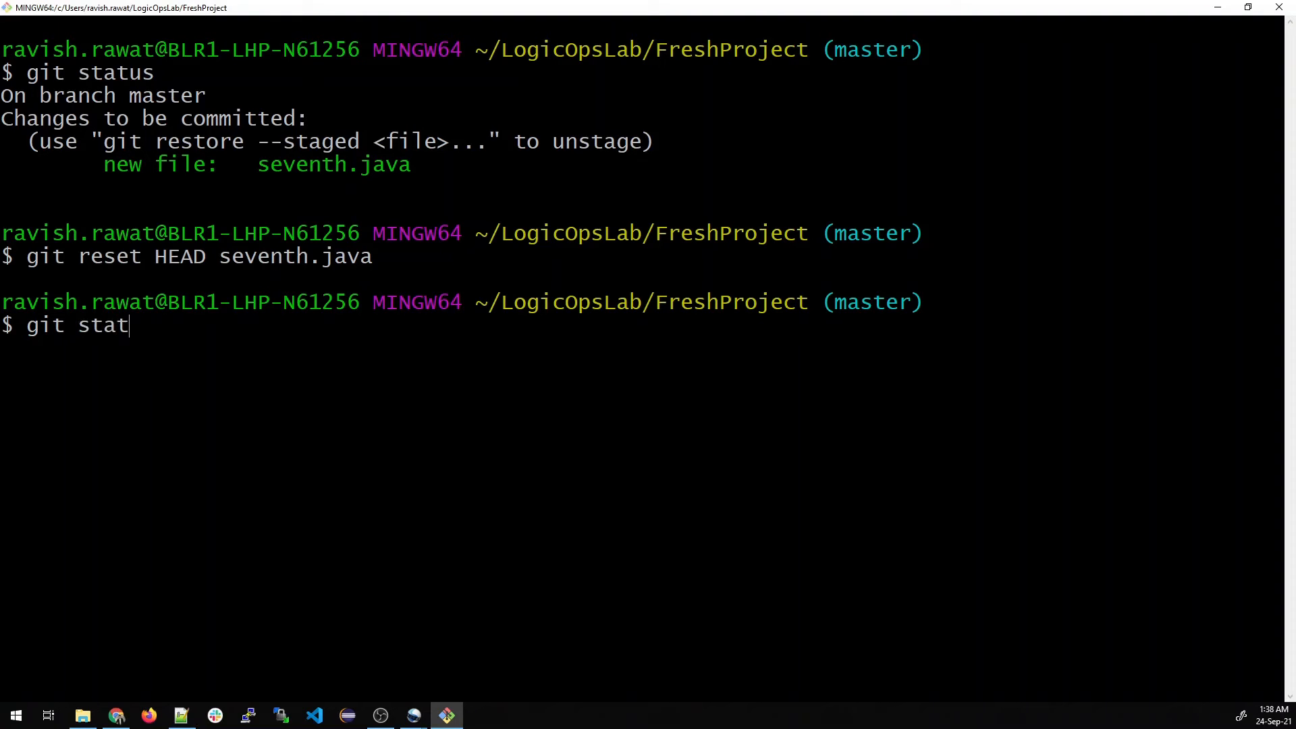
key(Return)
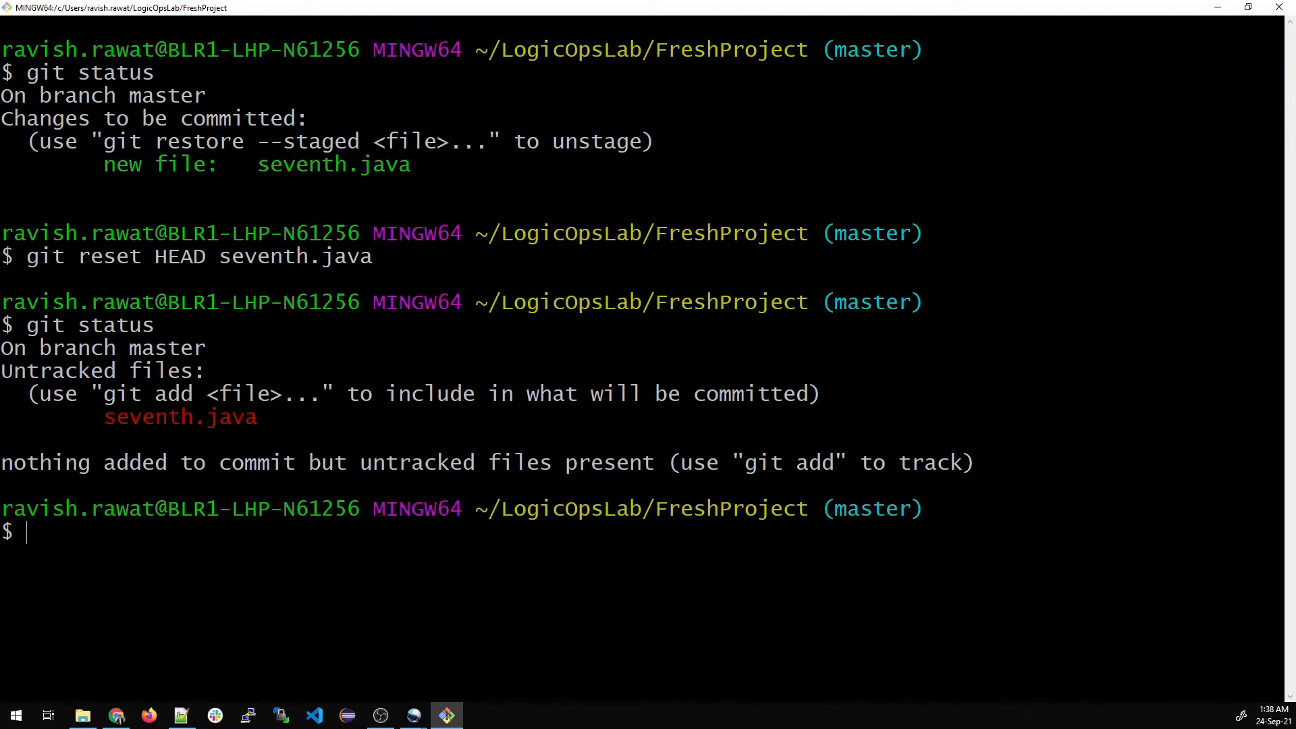
double_click(333, 165)
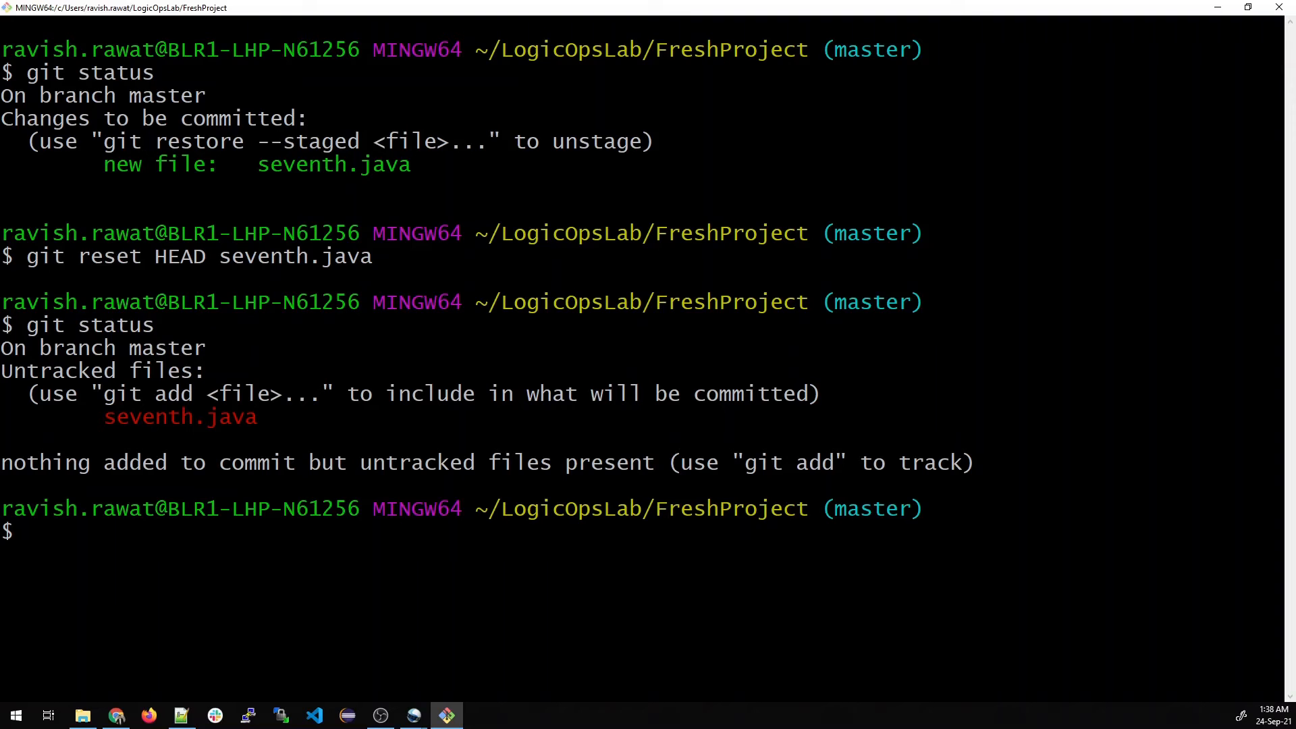
Re-stage seventh.java with git add . and check the status.
text(g)
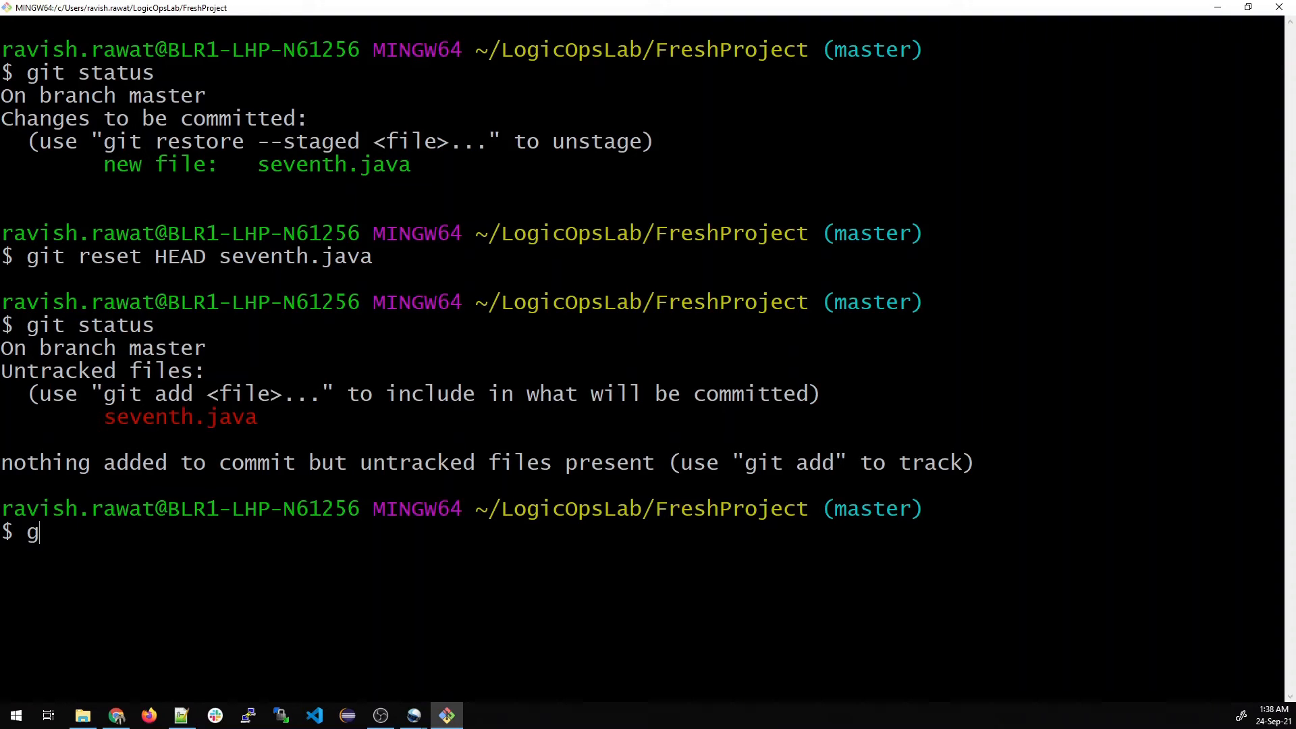
text(it)
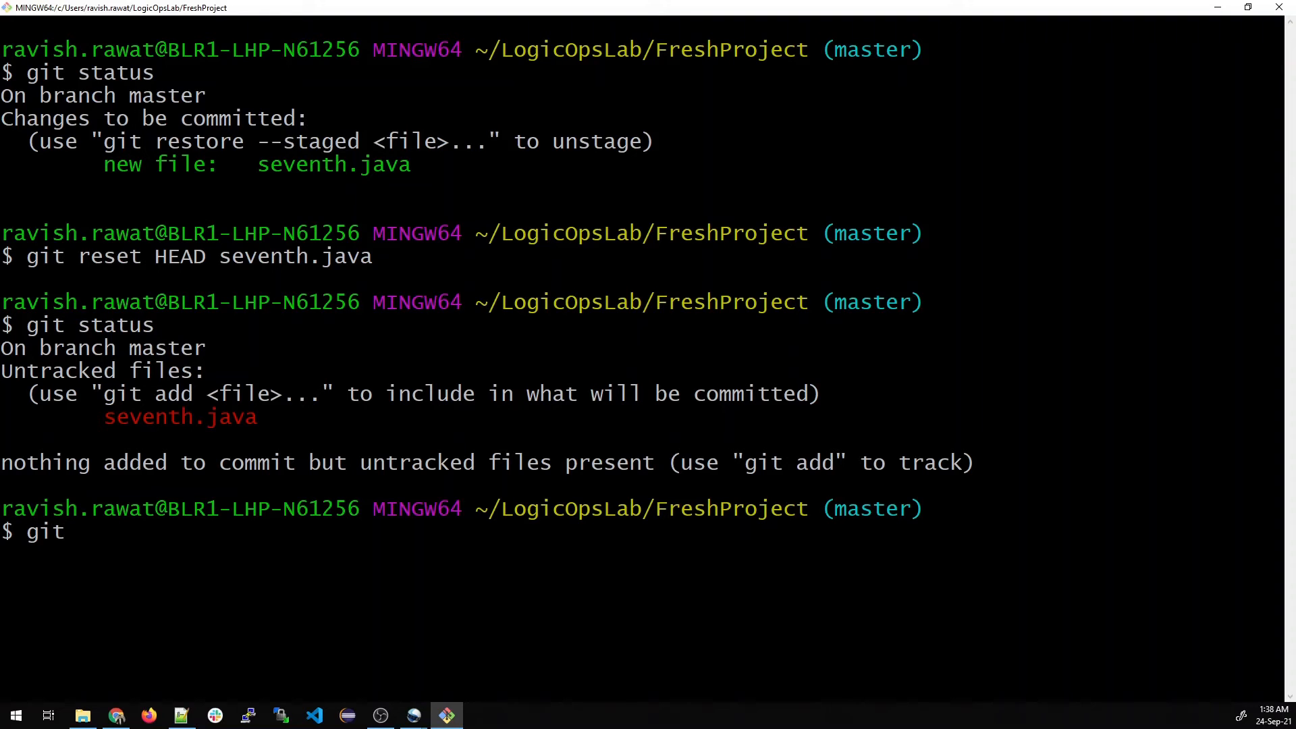
text(add)
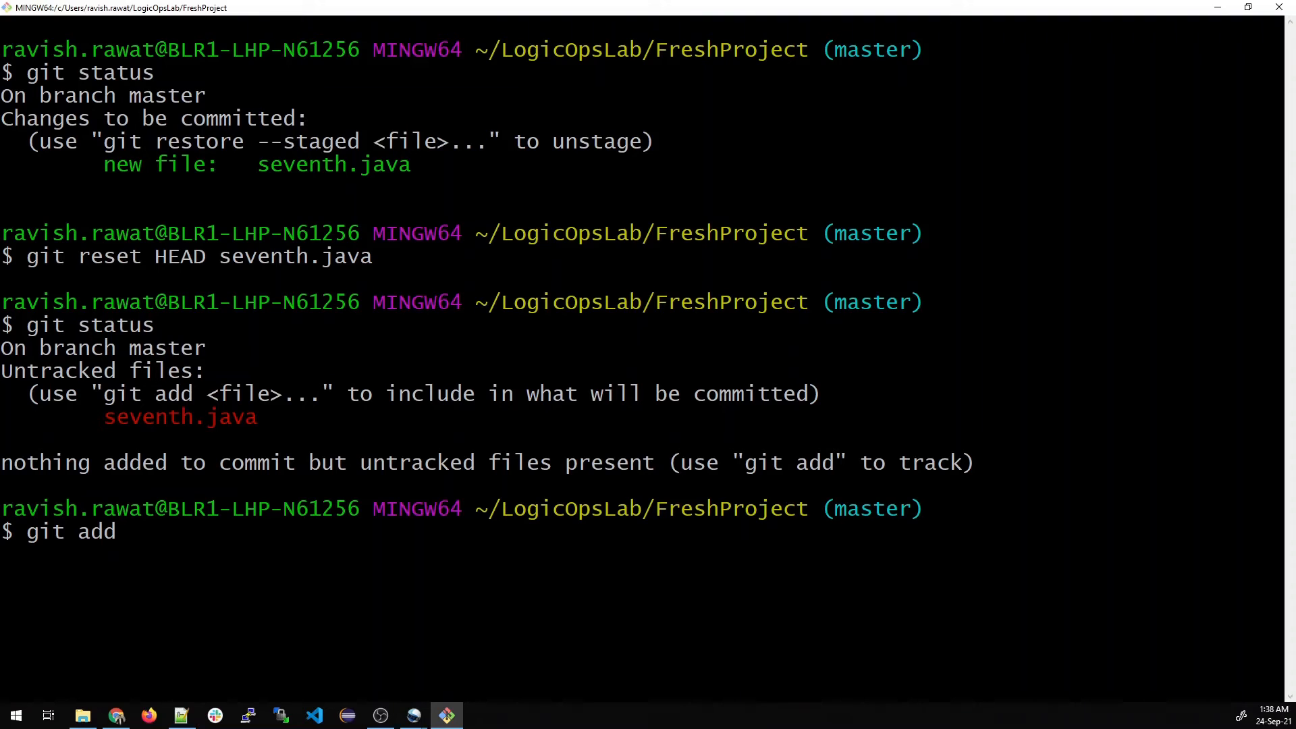
key(Return)
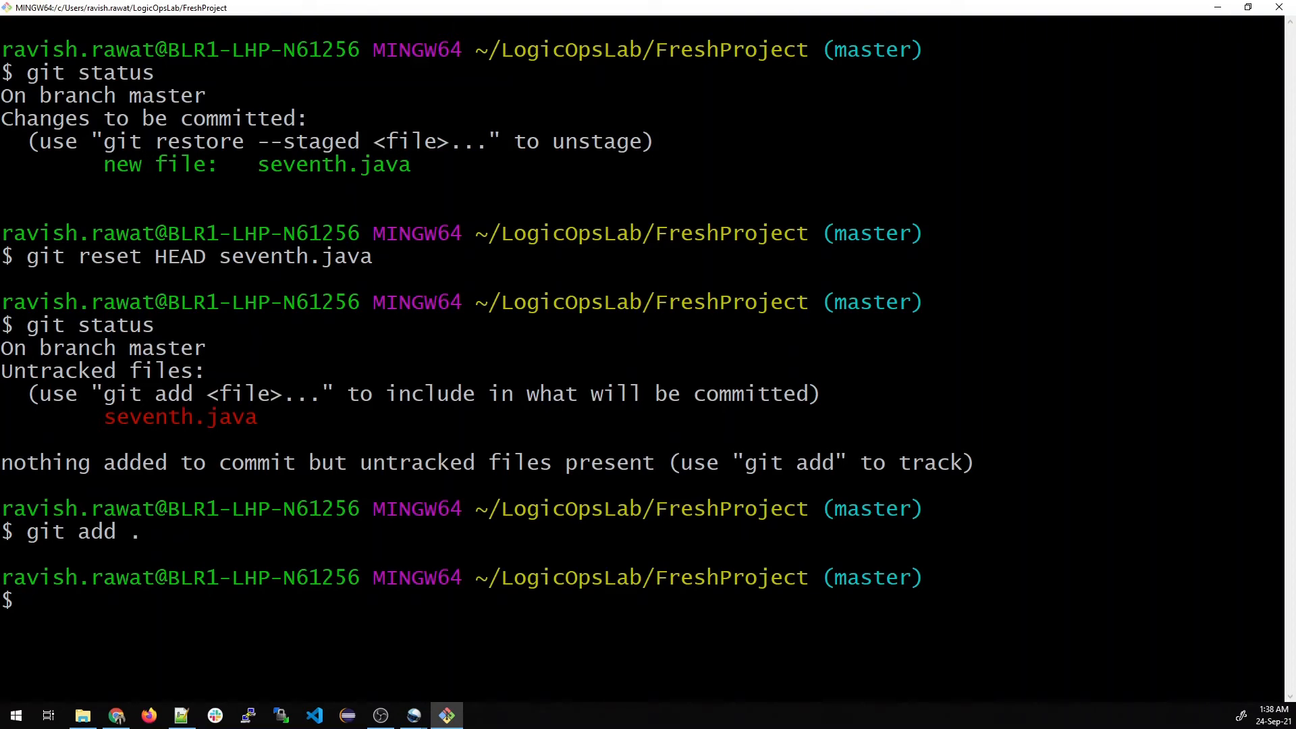
text(git s)
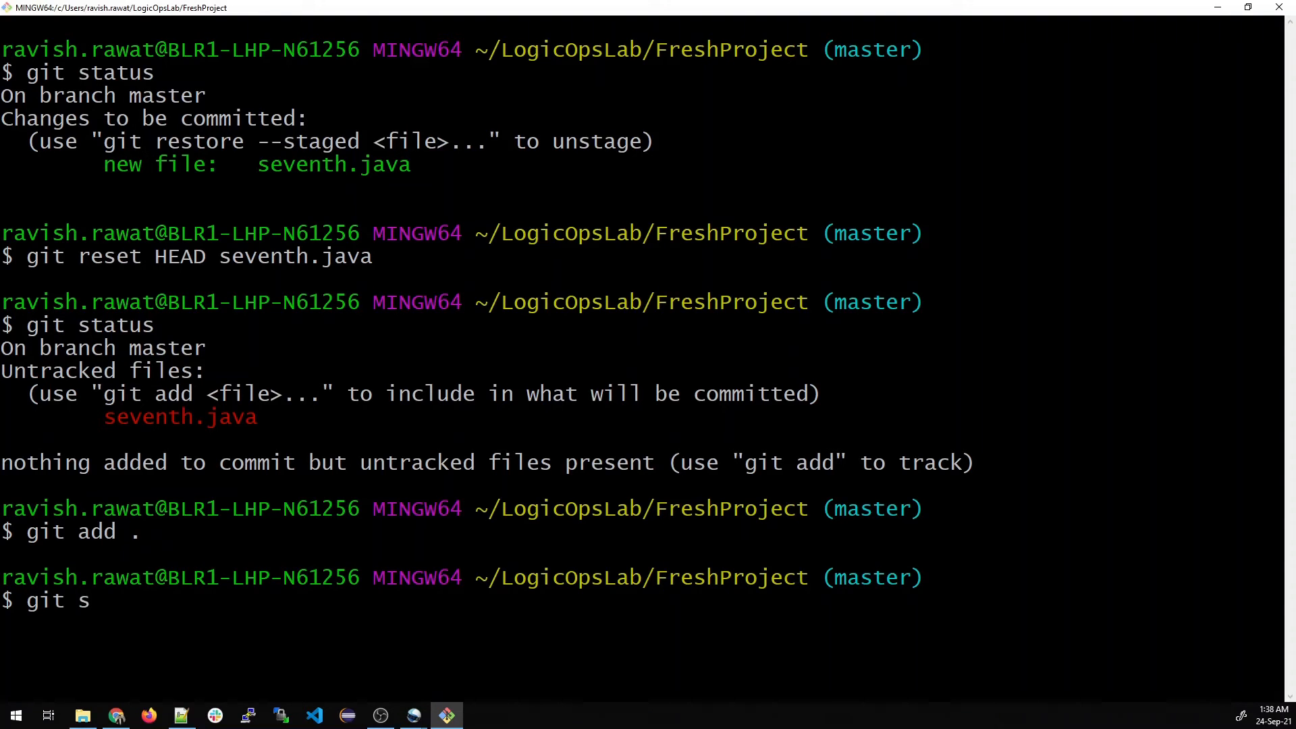
text(tatus)
text(git)
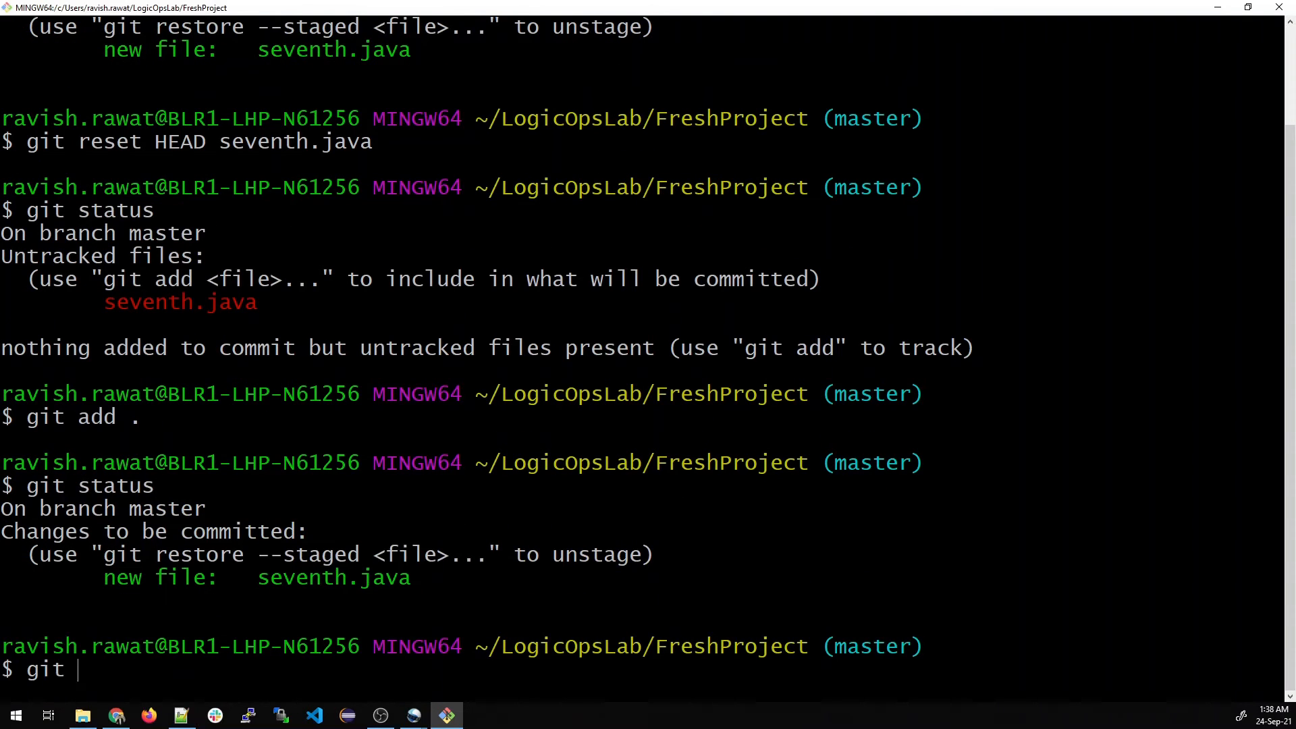
Commit it with the message "New file", confirm a clean tree, and clear the terminal.
text(commit)
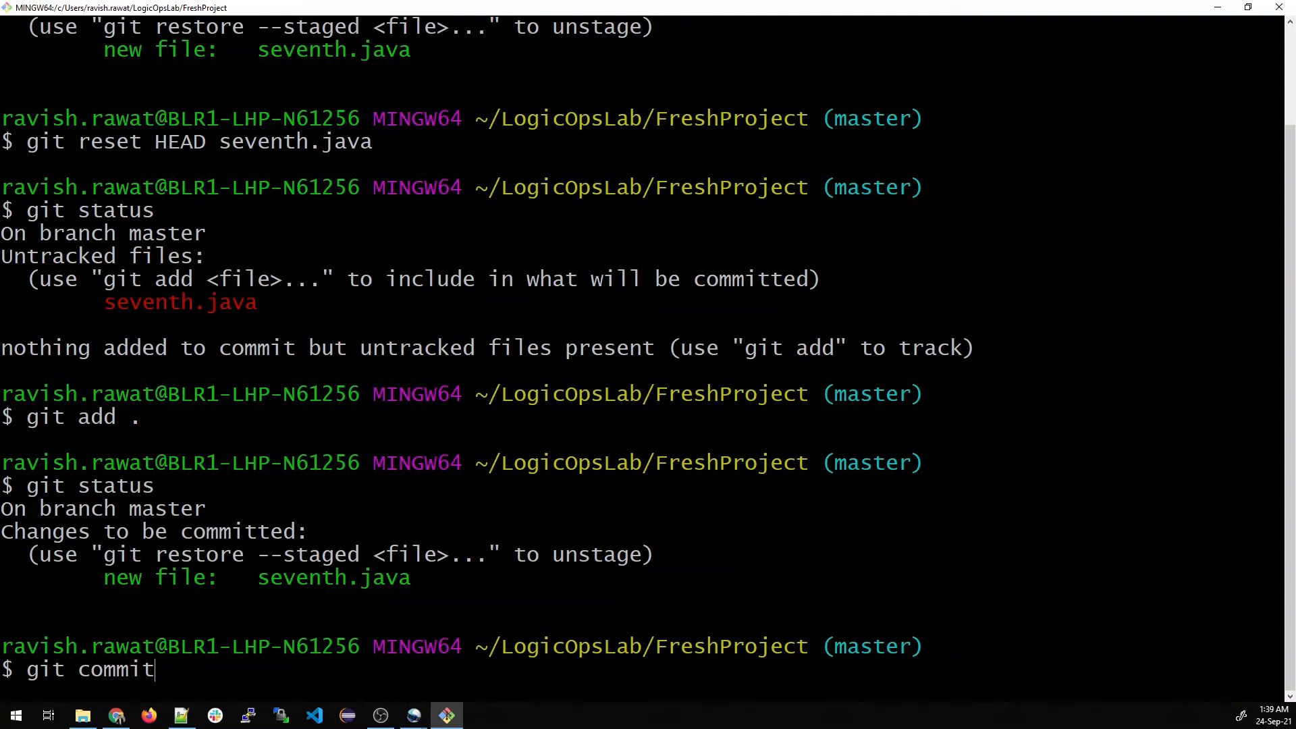
text(-m "N)
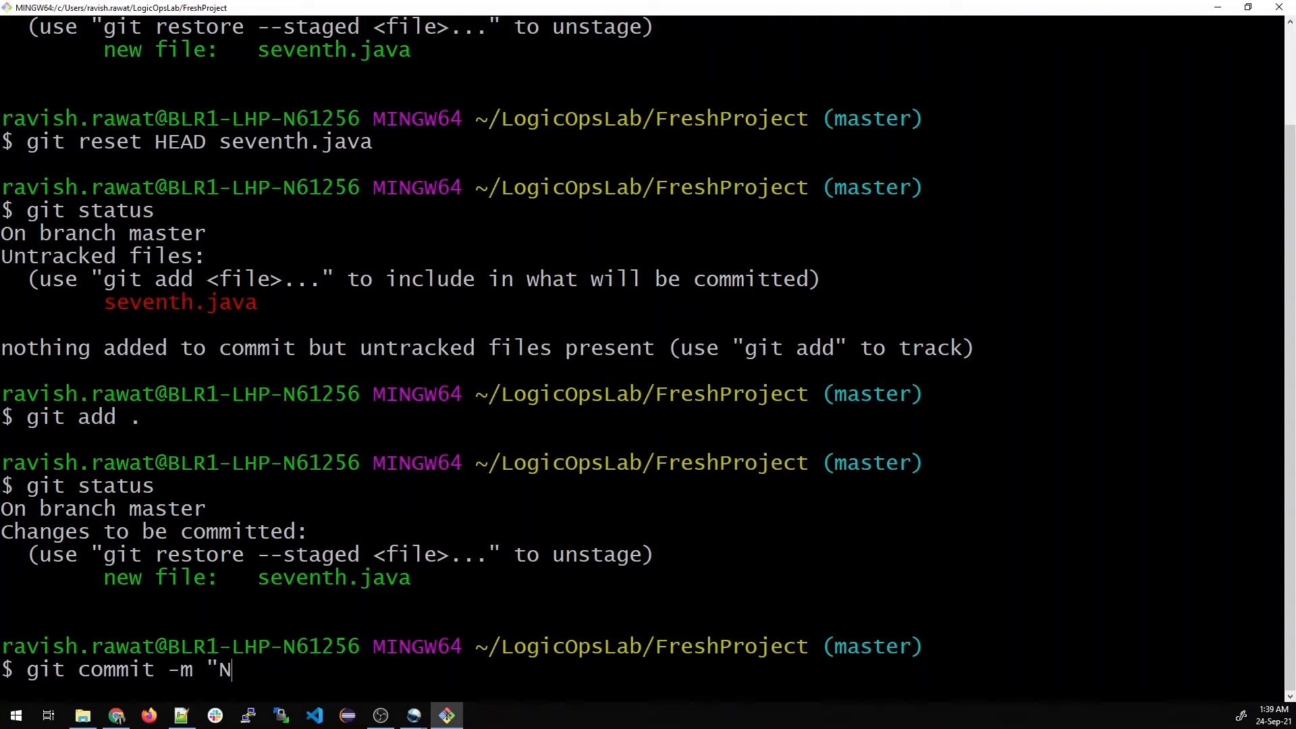
key(Return)
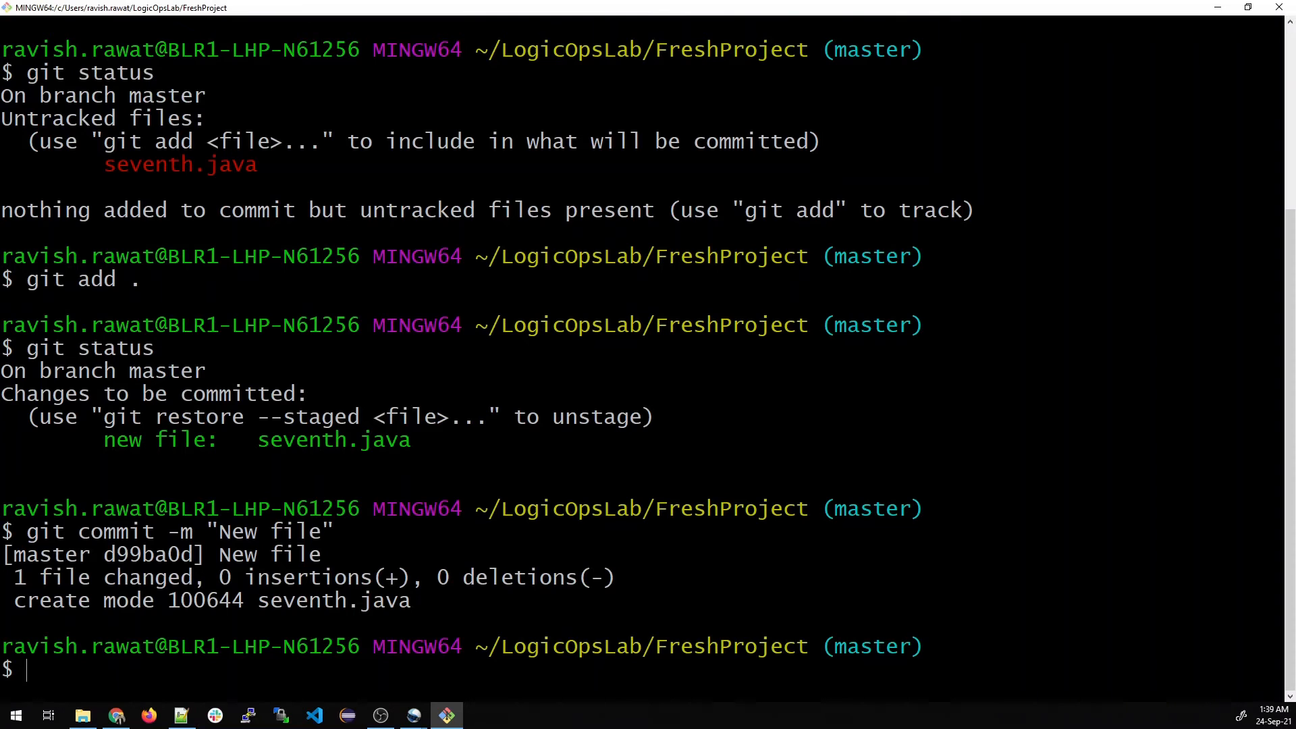
text(git status)
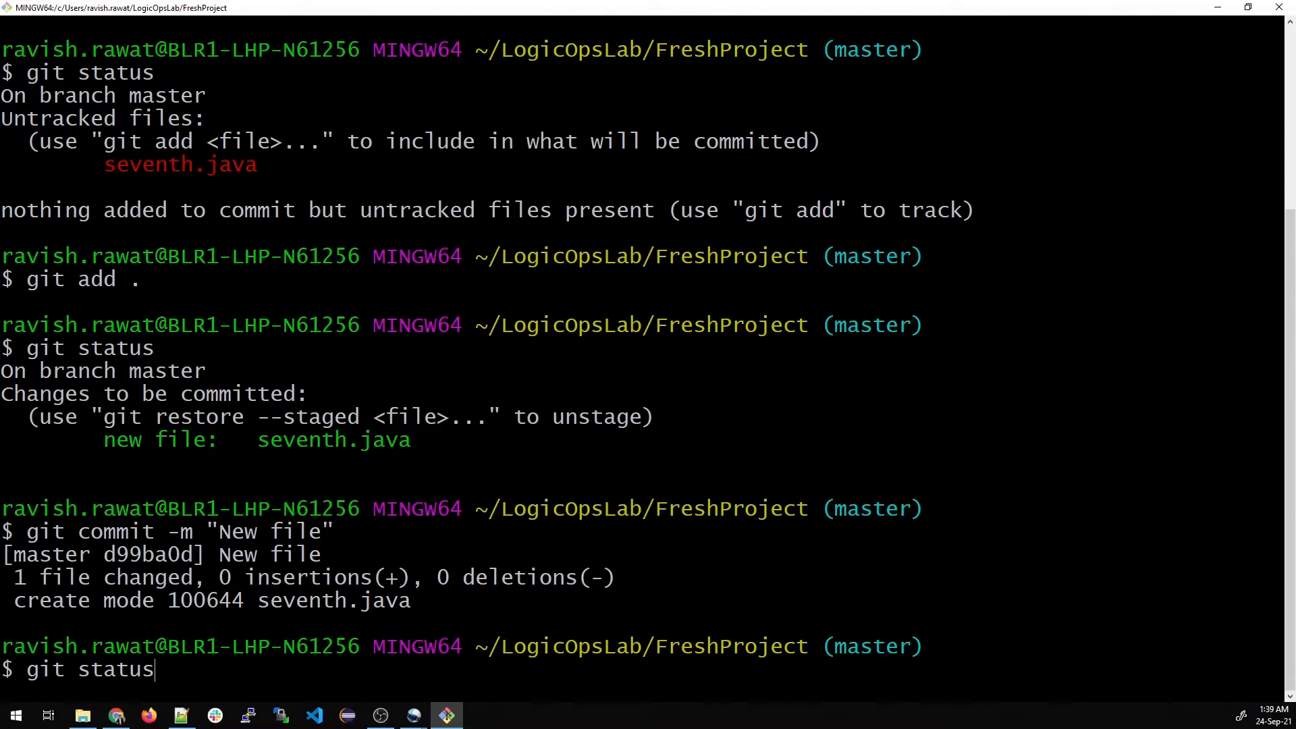
key(Return)
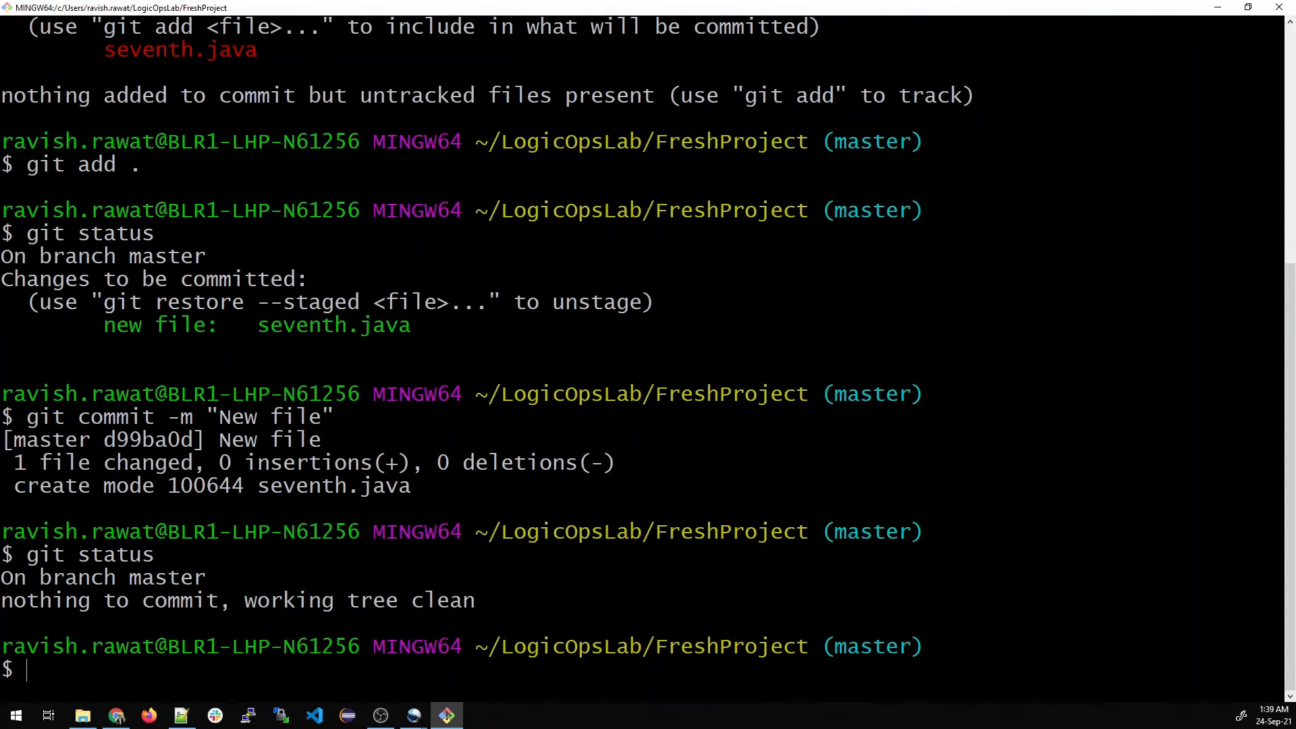
text(clear)
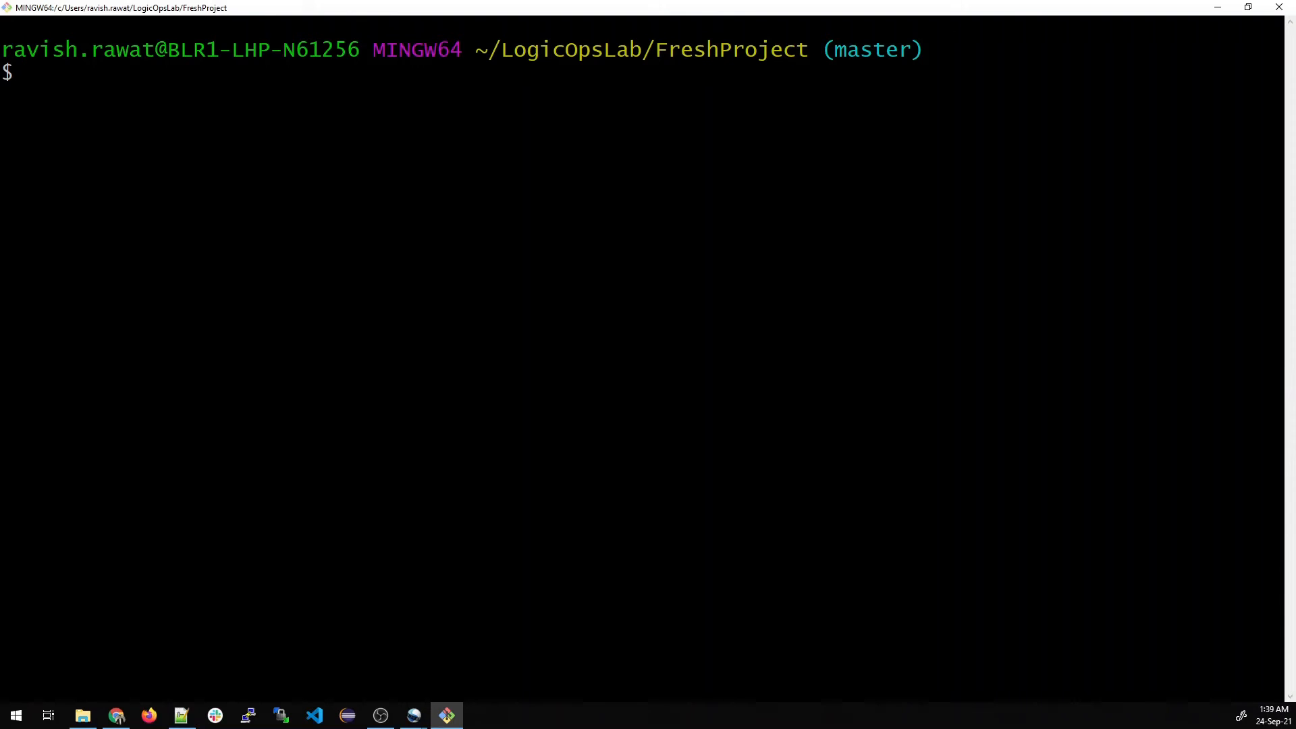
View README.md's two lines in Notepad++ from the project folder.
click(81, 715)
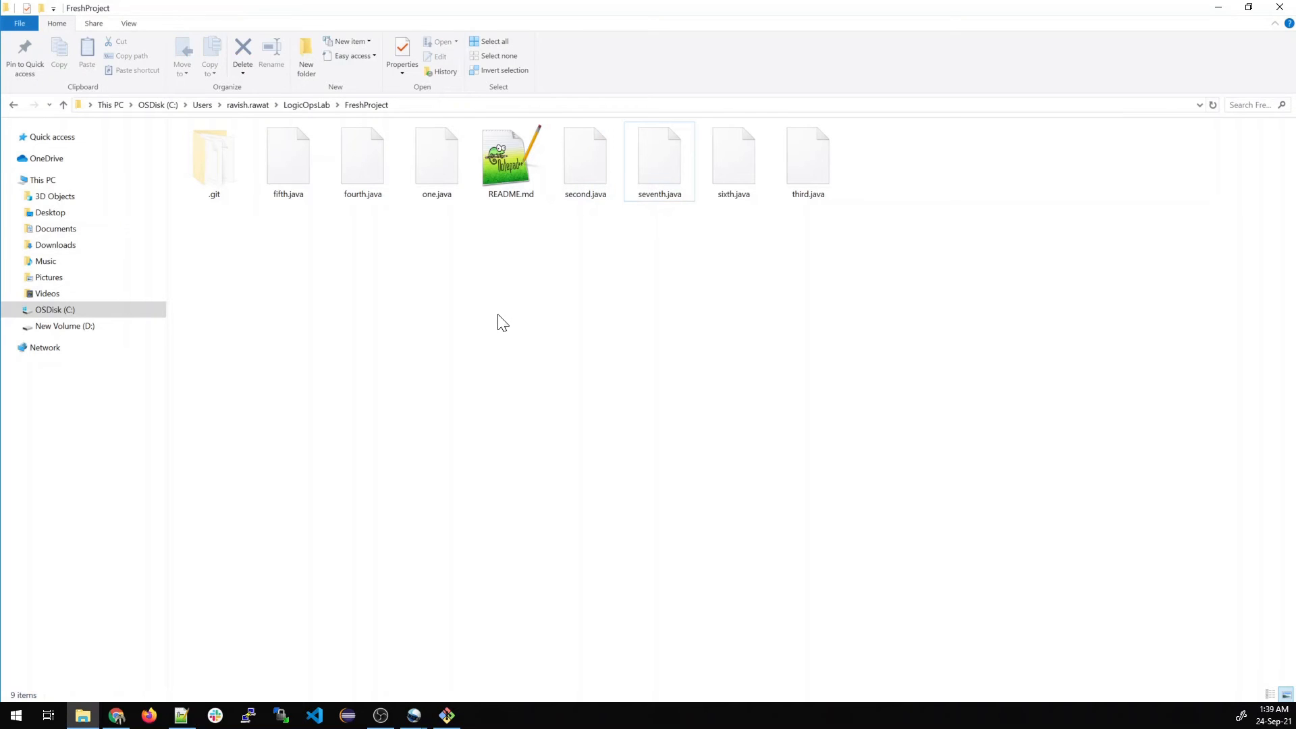
click(510, 161)
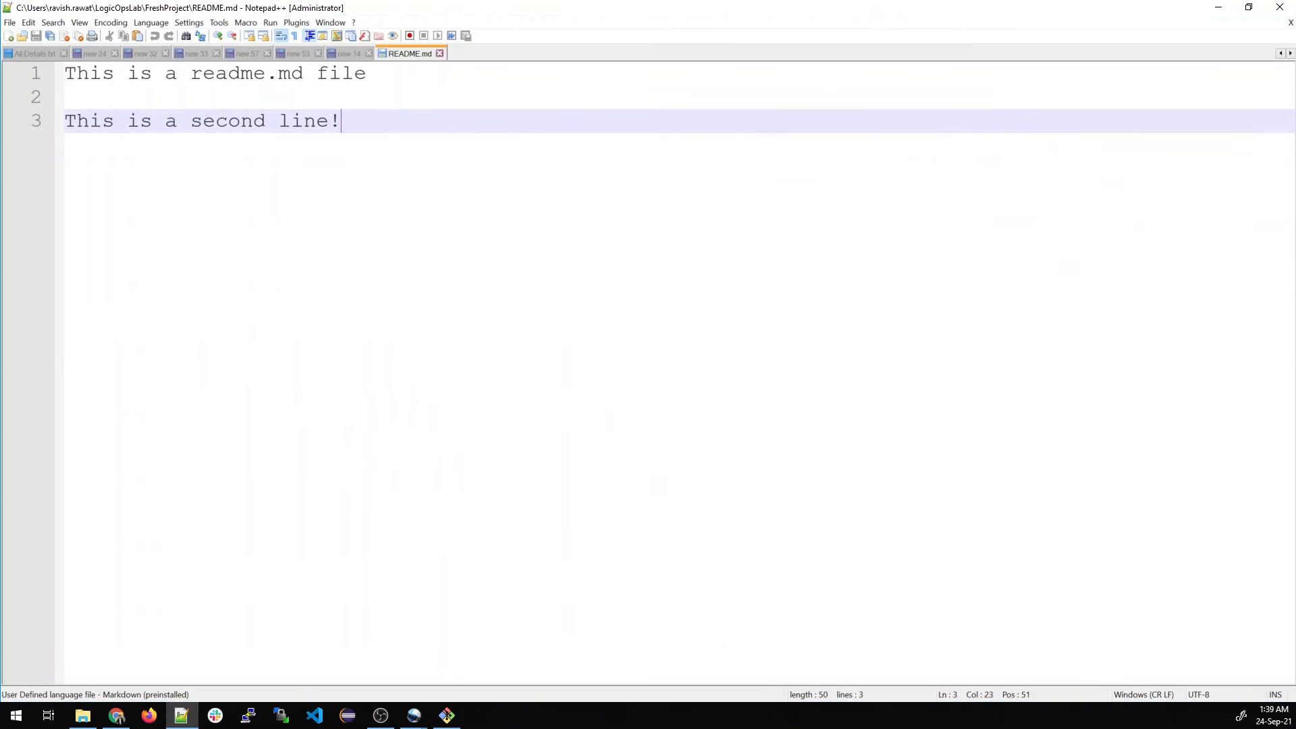
key(ctrl+a)
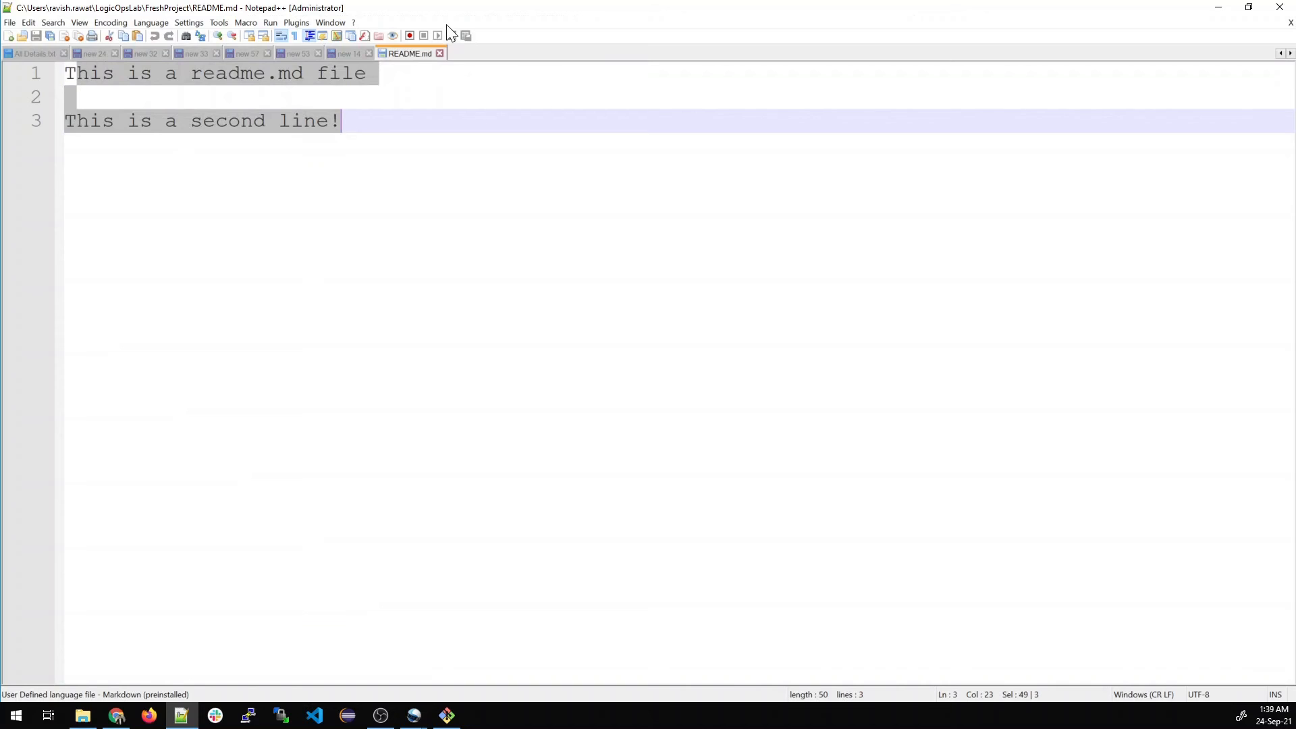
Print README.md in Git Bash with cat README.md.
click(81, 715)
text(c)
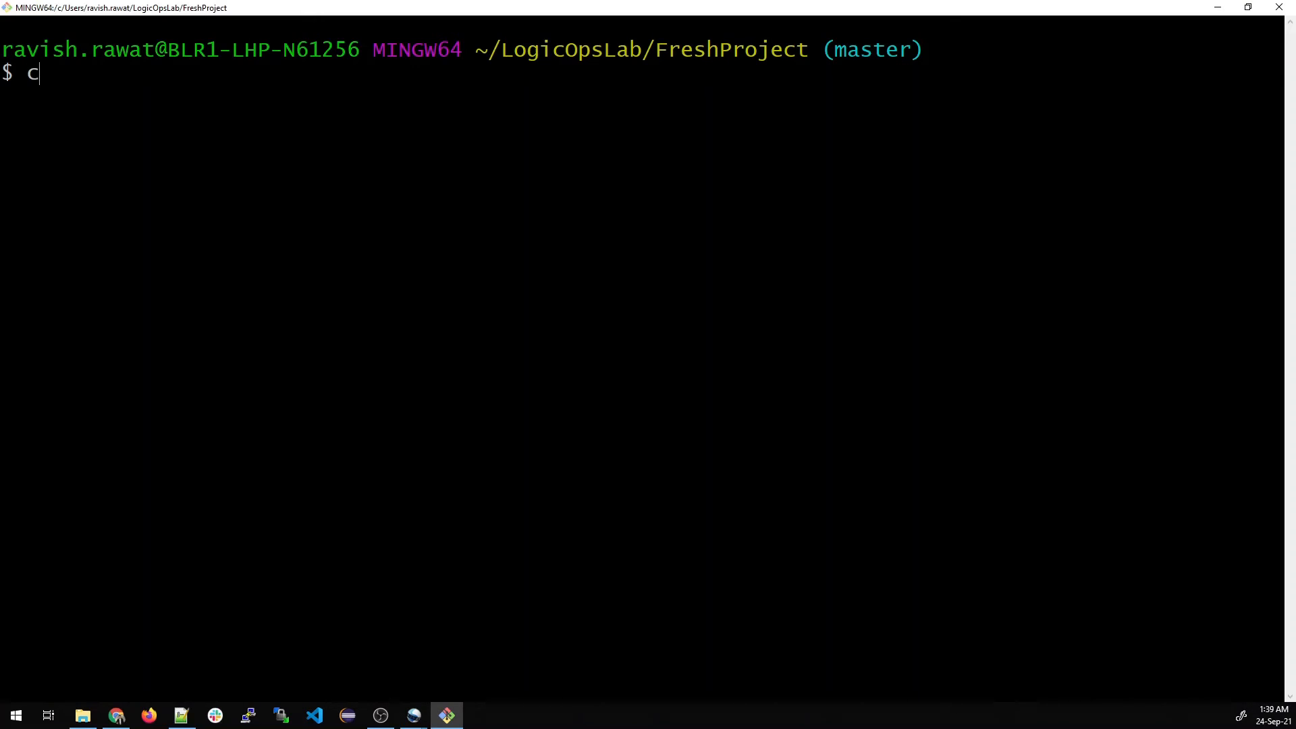
text(at)
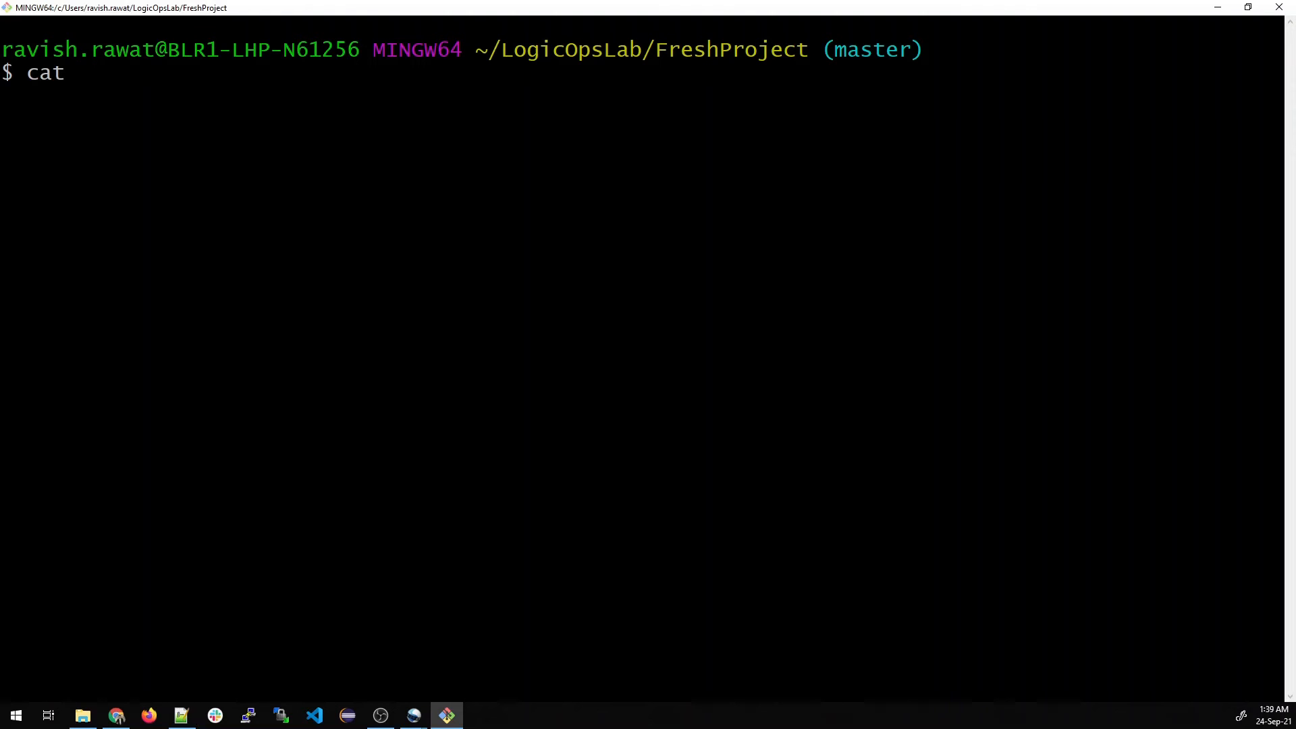
text(README.md)
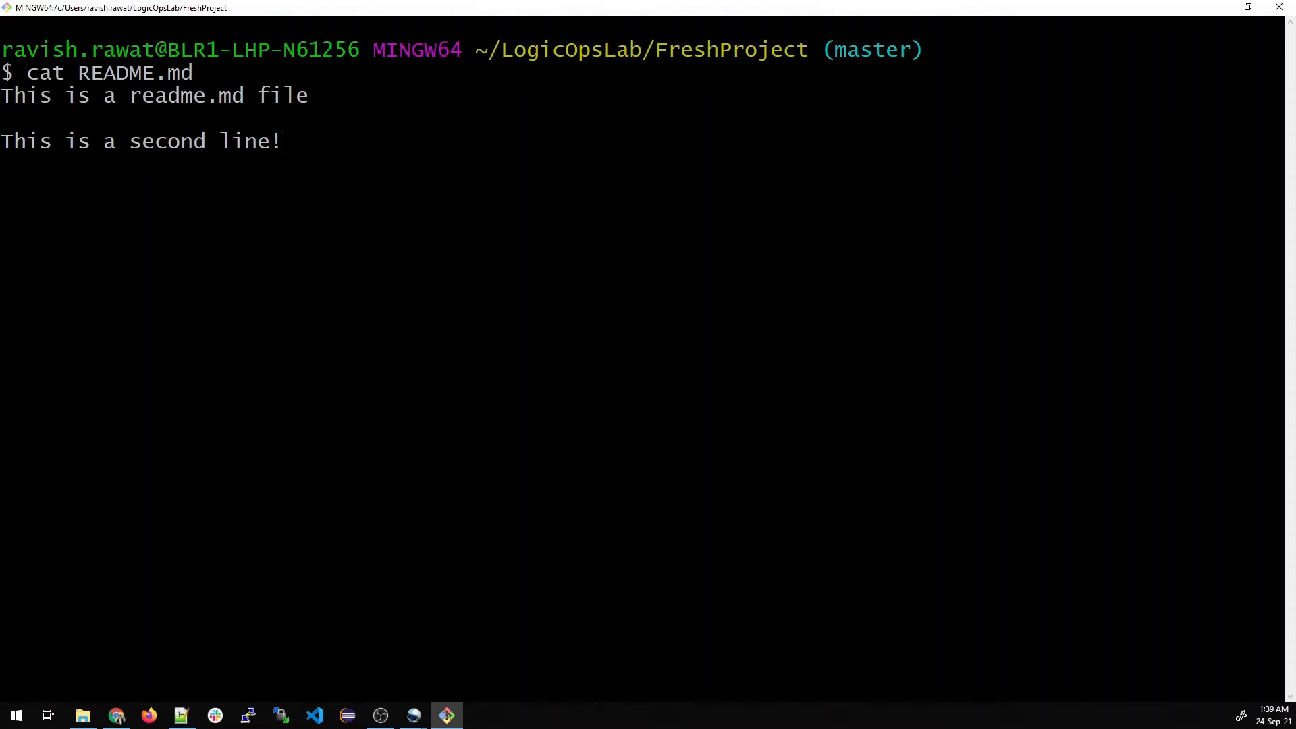
key(Return)
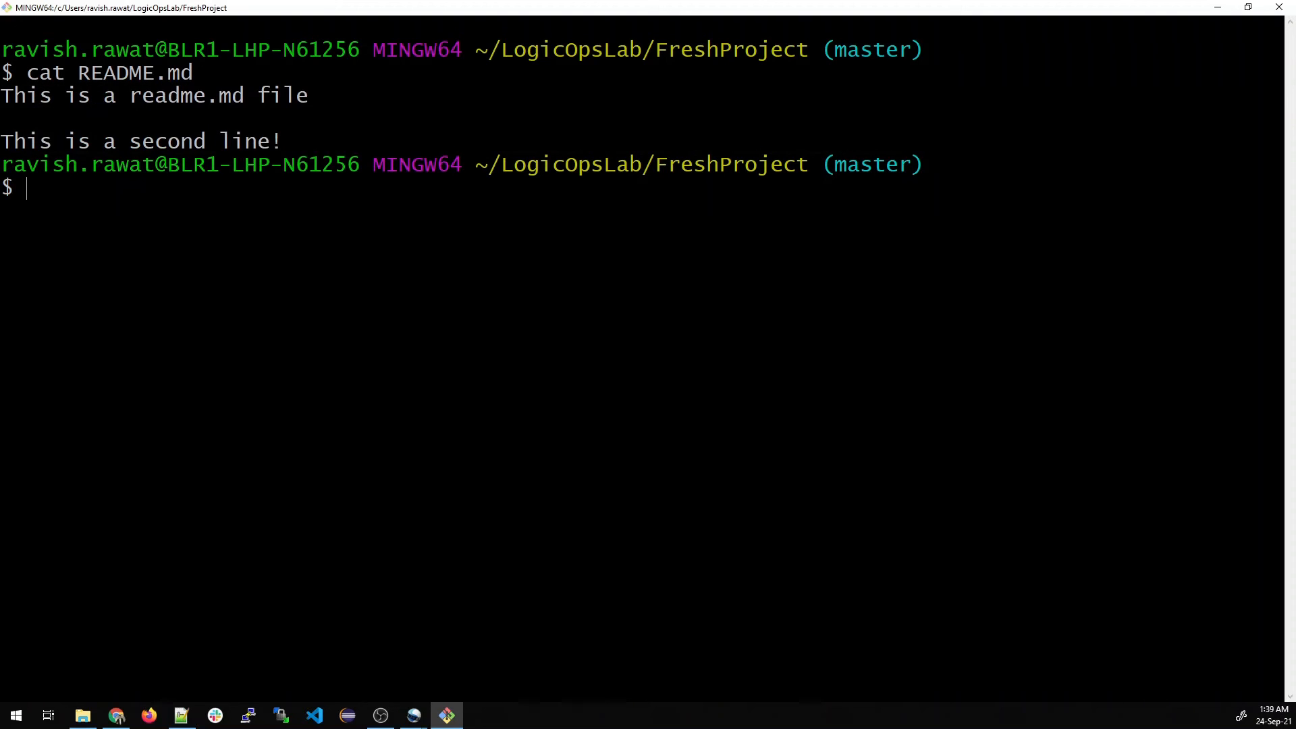
Add the line "This is a third line!" to README.md and return to the Git Bash window.
click(179, 715)
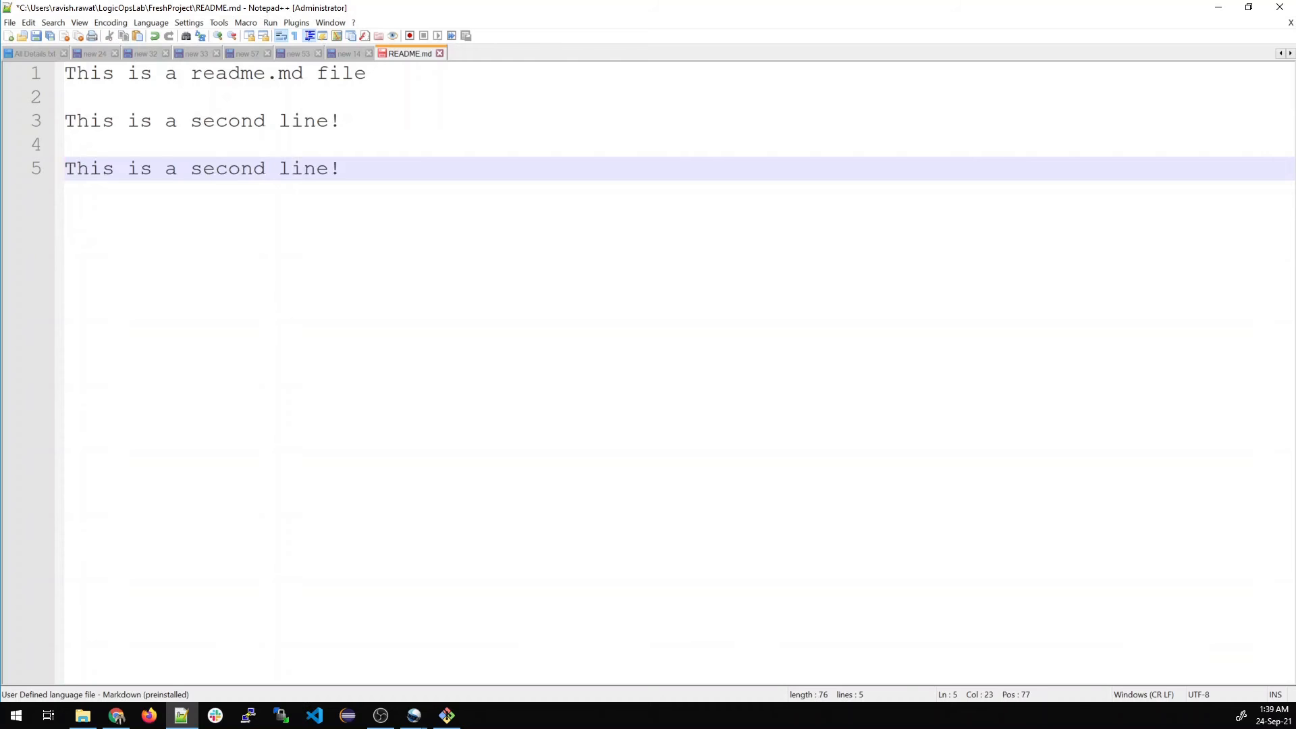
text(thi)
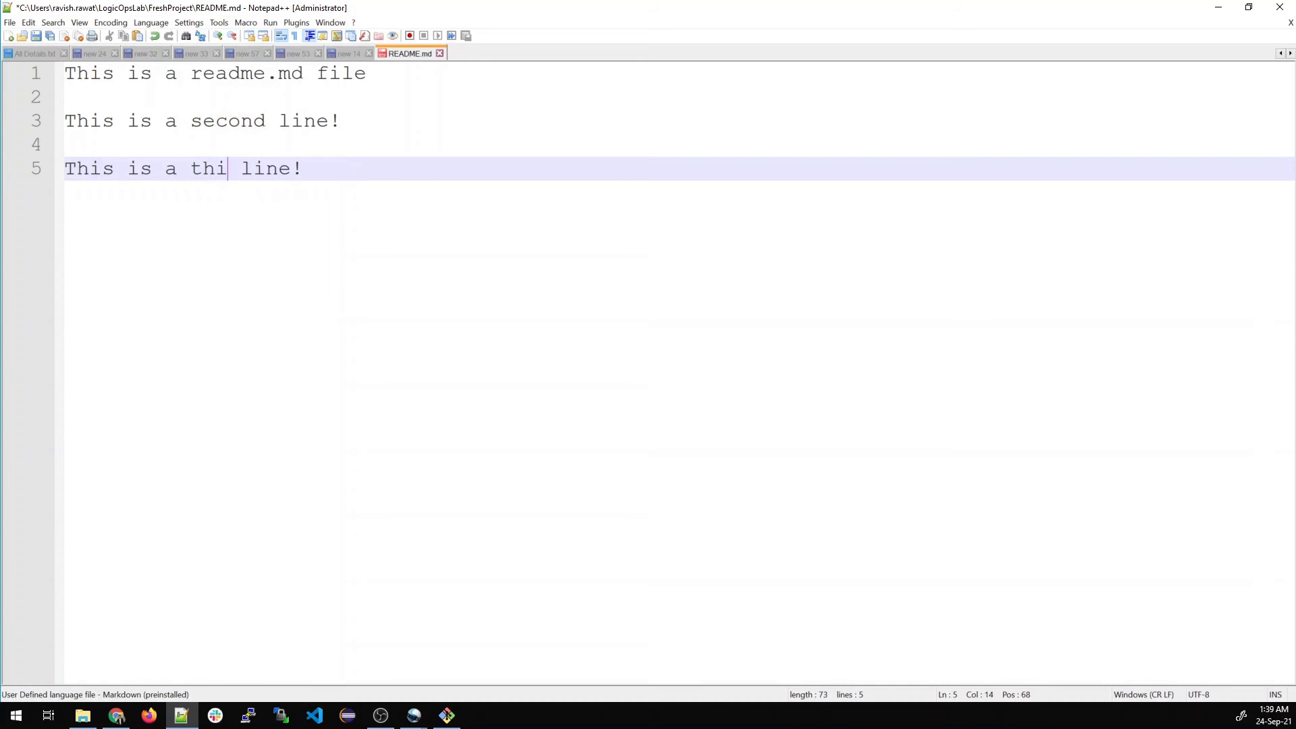
text(rd)
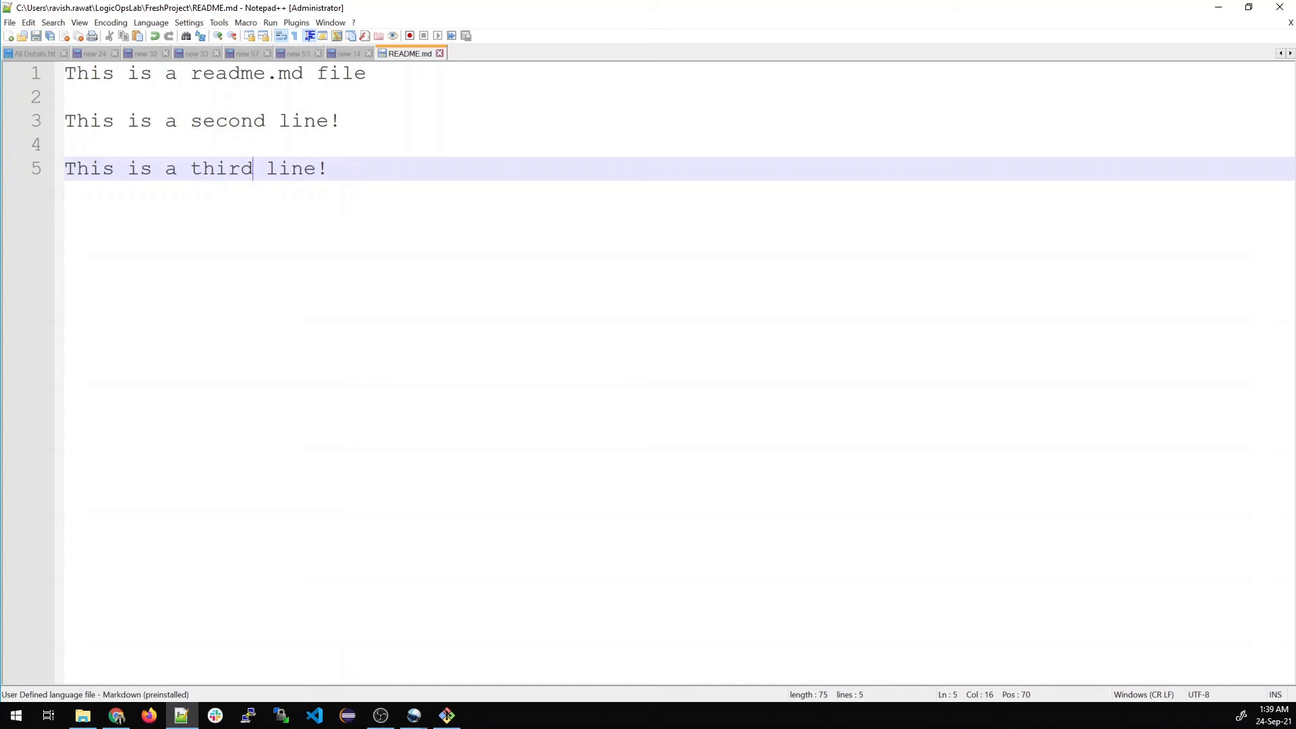
mouse_move(1058, 55)
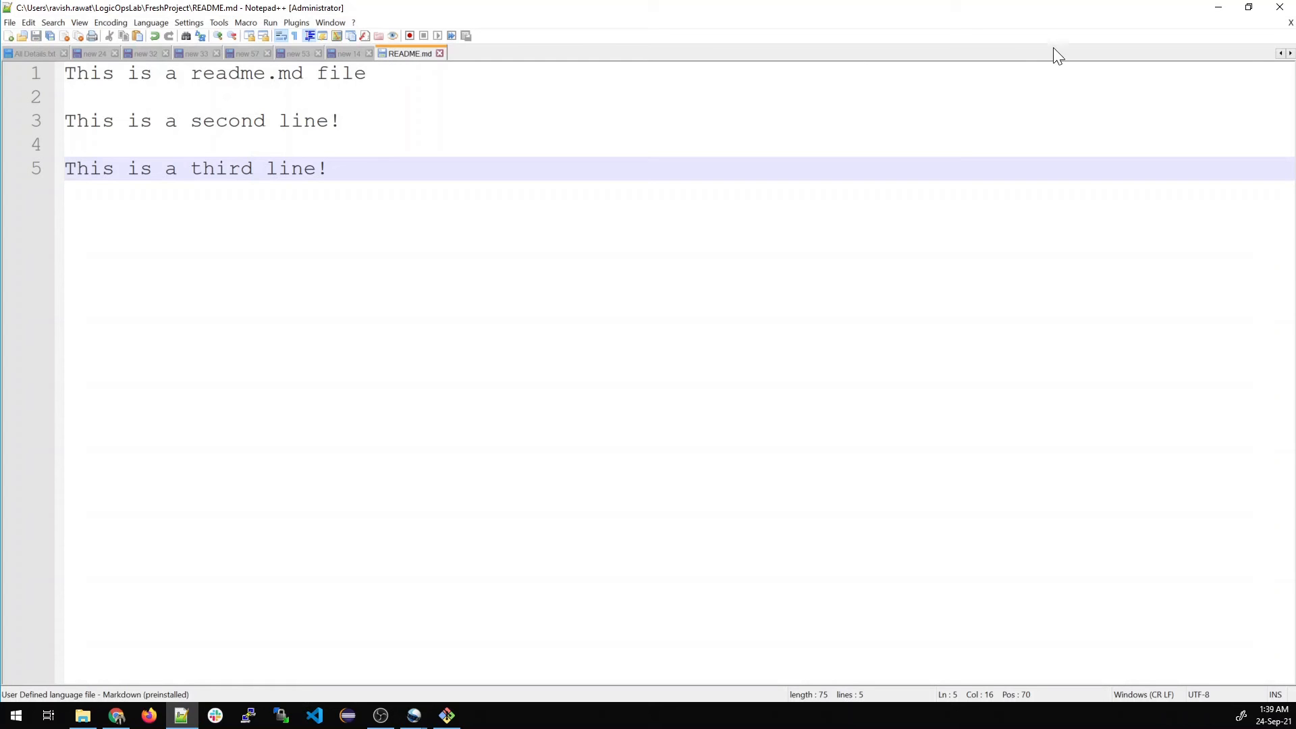
click(447, 715)
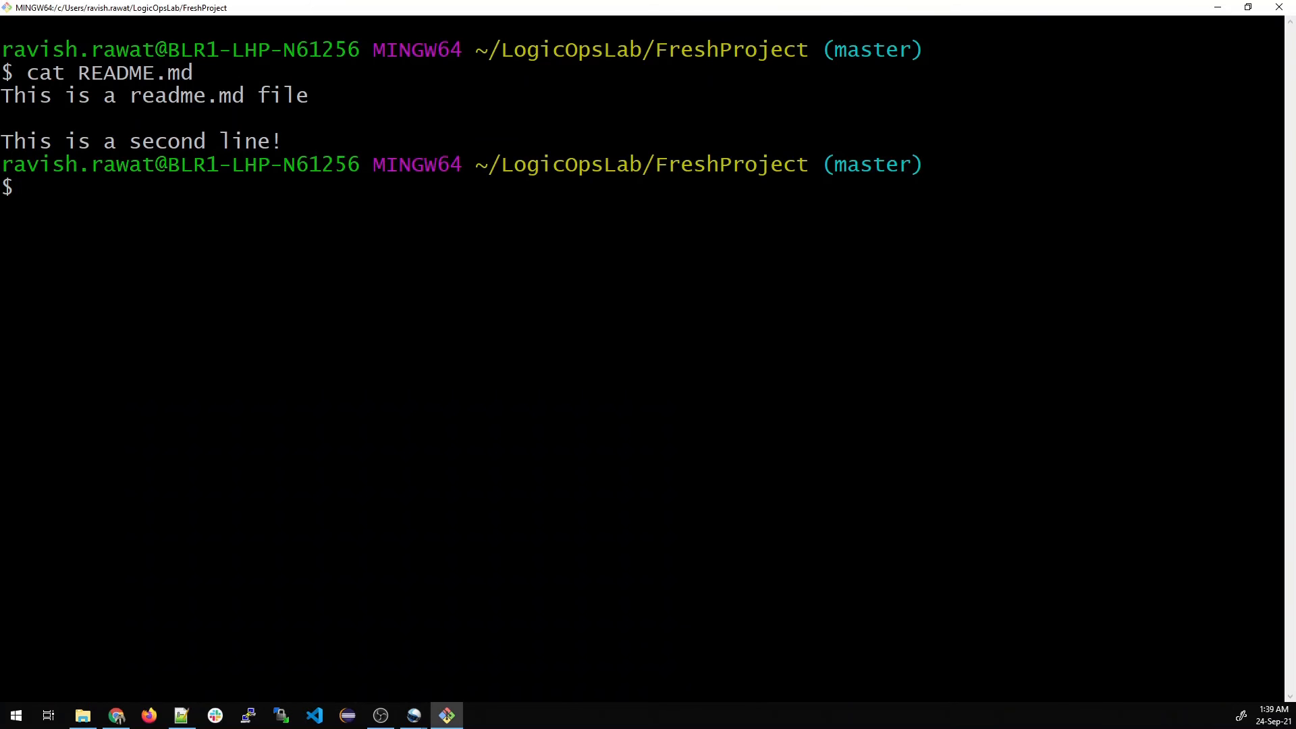
Run git status to see README.md listed as modified, then cat it to show the third line.
click(179, 715)
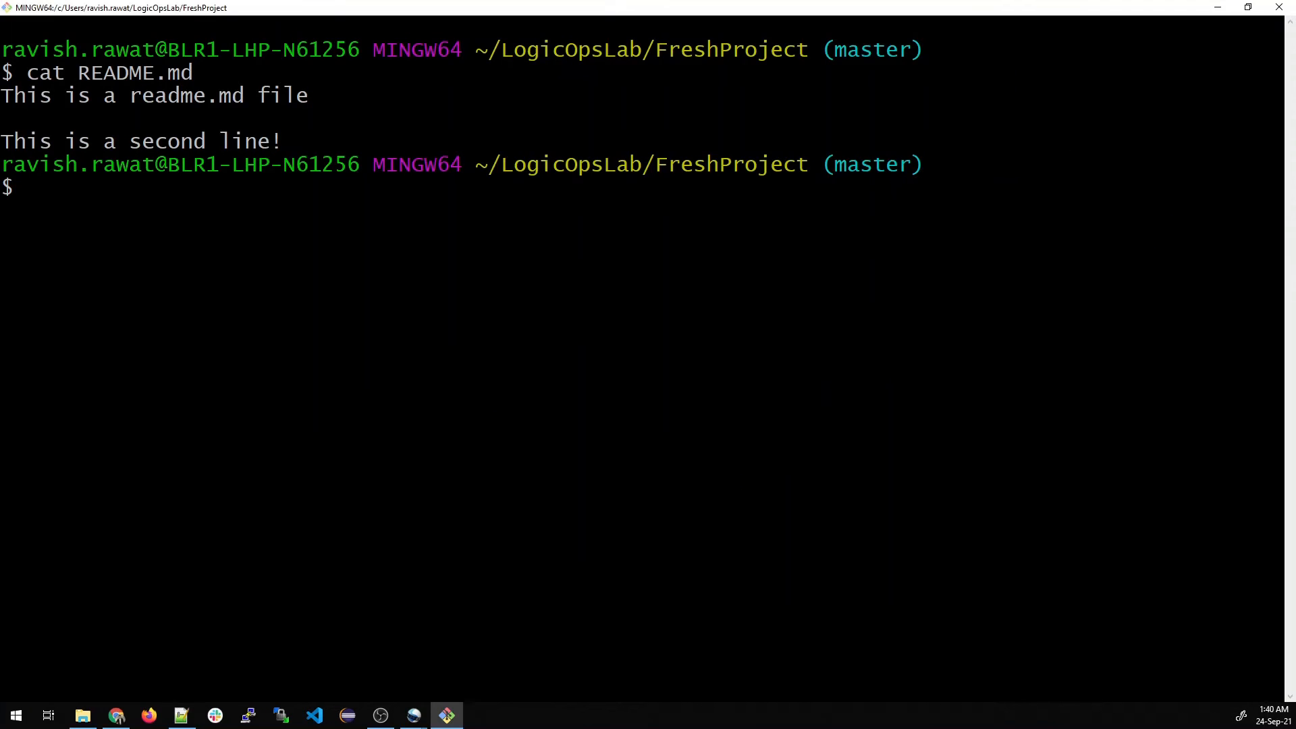
text(git s)
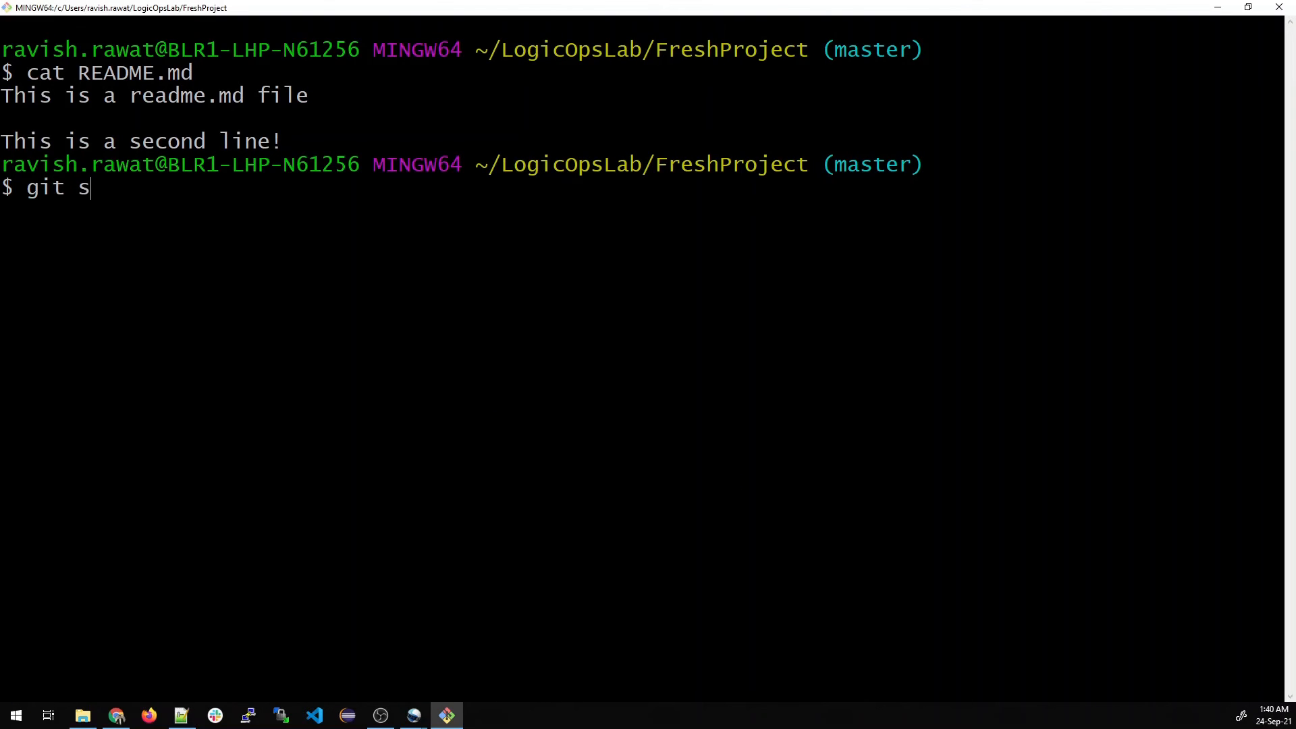
key(Return)
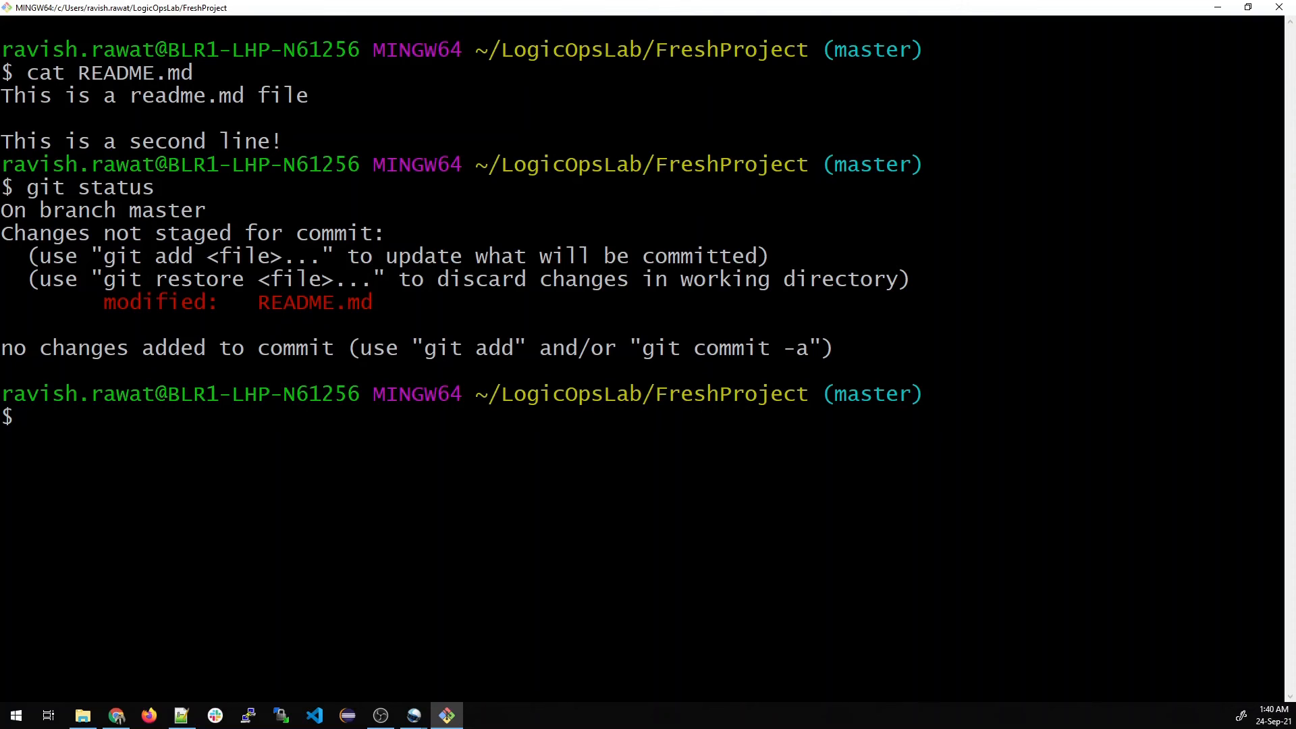
text(cat README.md)
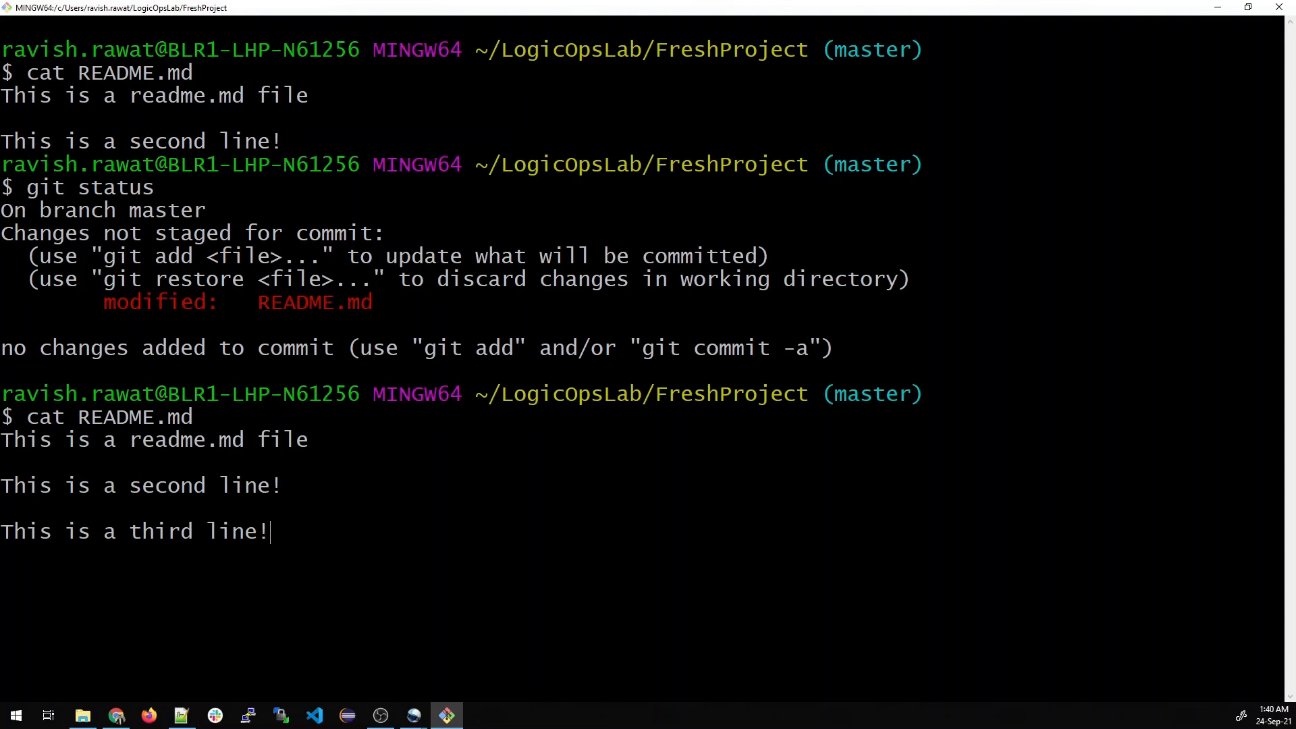
key(Return)
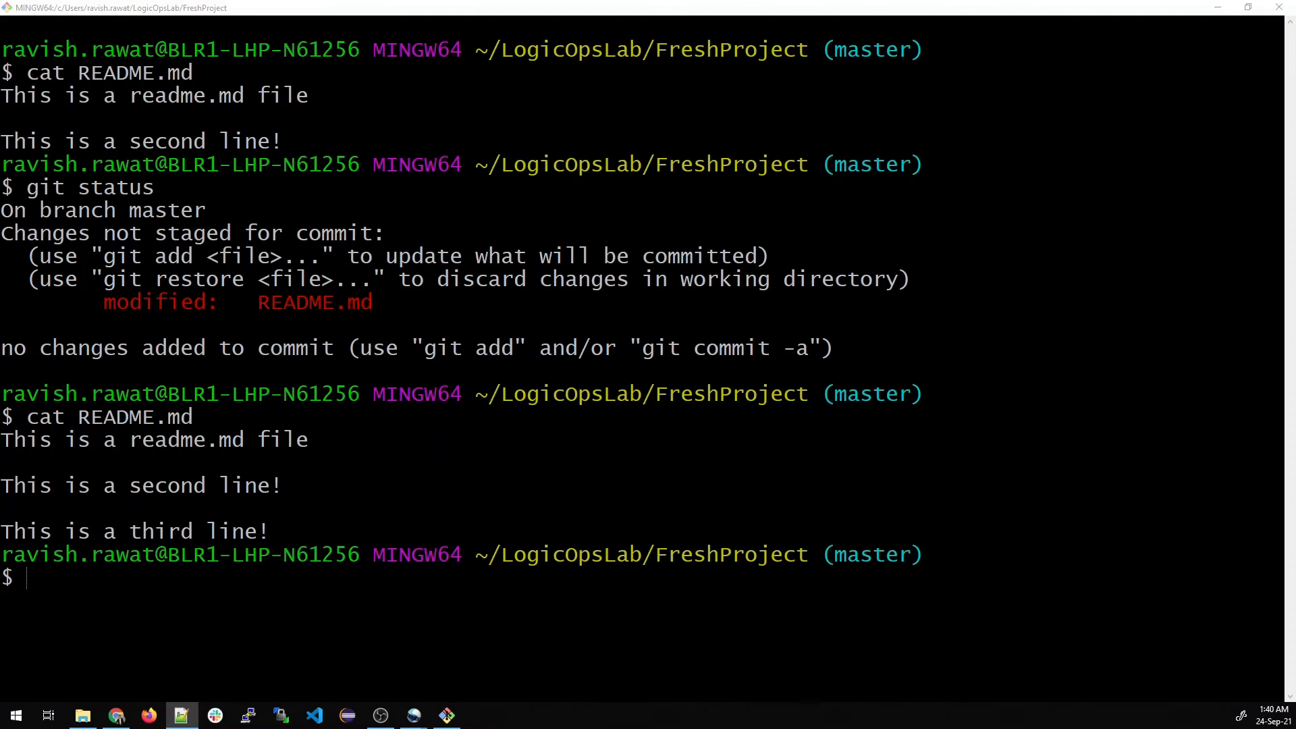
Clear the terminal and print README.md again with cat.
text(clear)
text(ca)
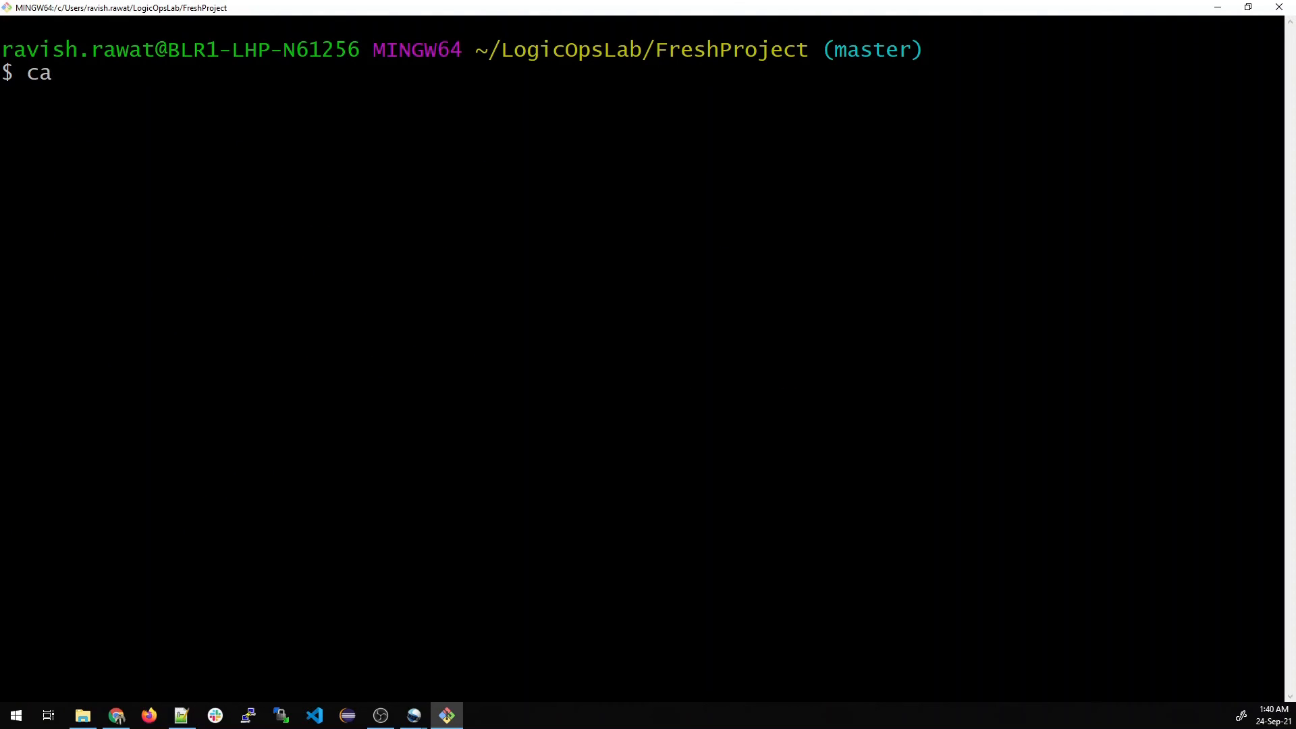
text(t Re)
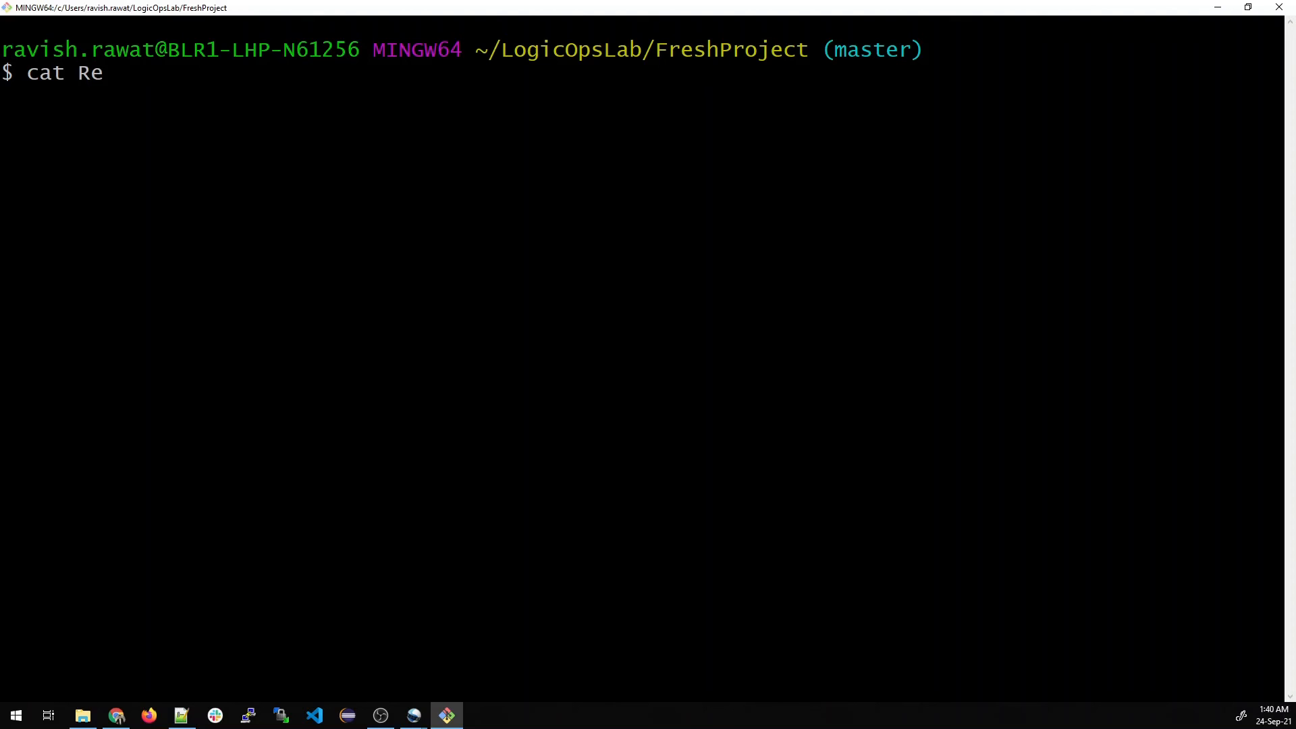
key(Return)
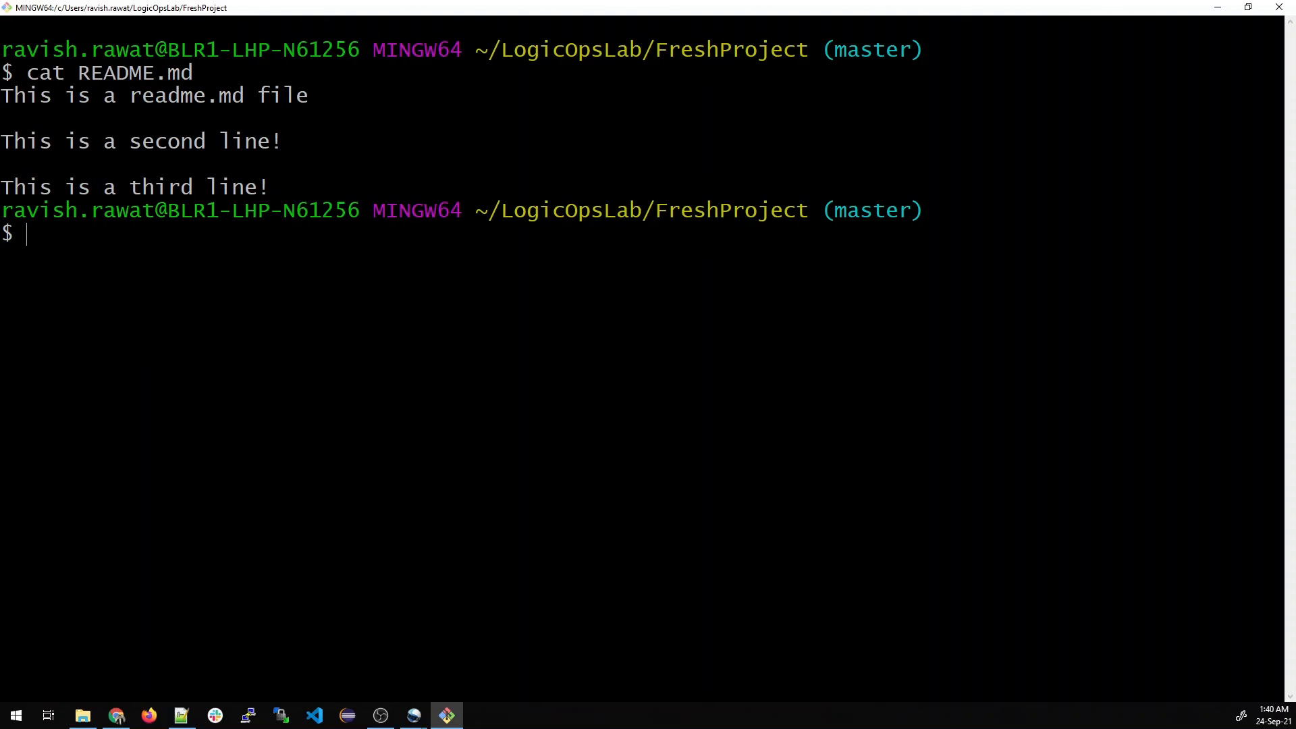
Discard the uncommitted edit with git checkout -- README.md.
text(git)
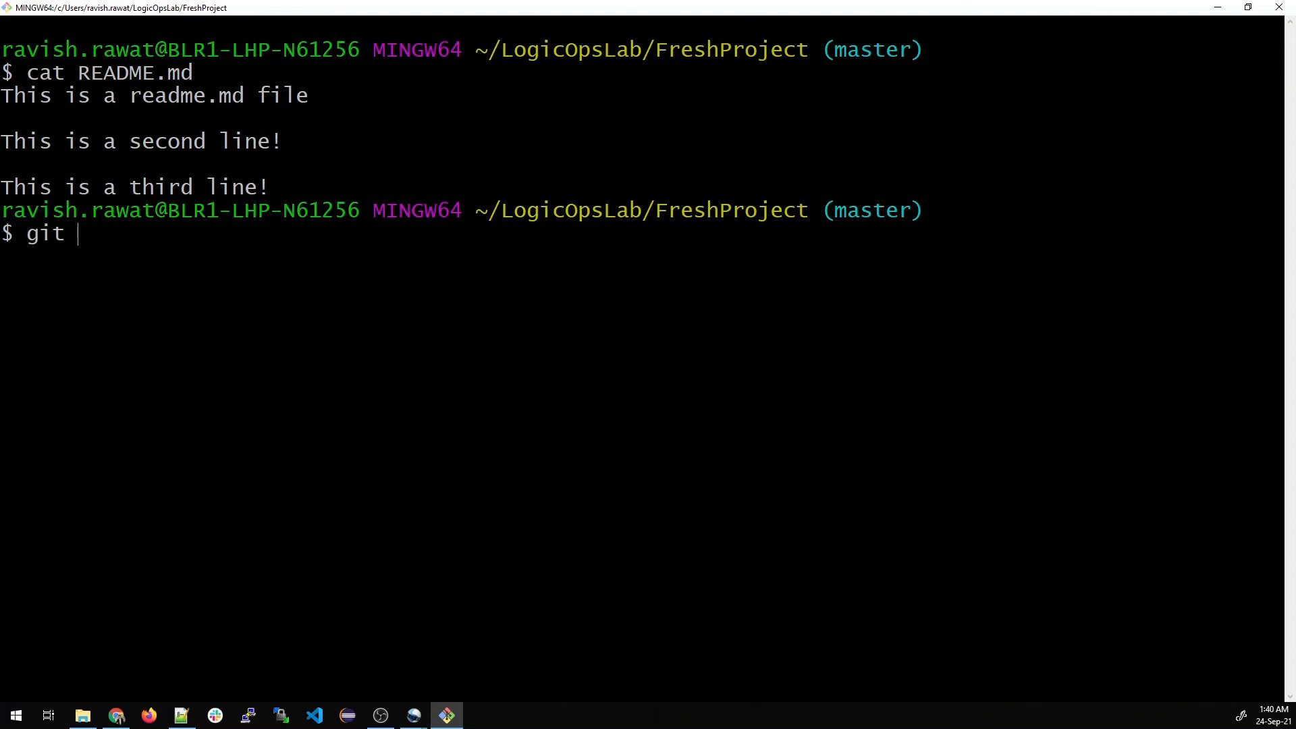
text(checkout)
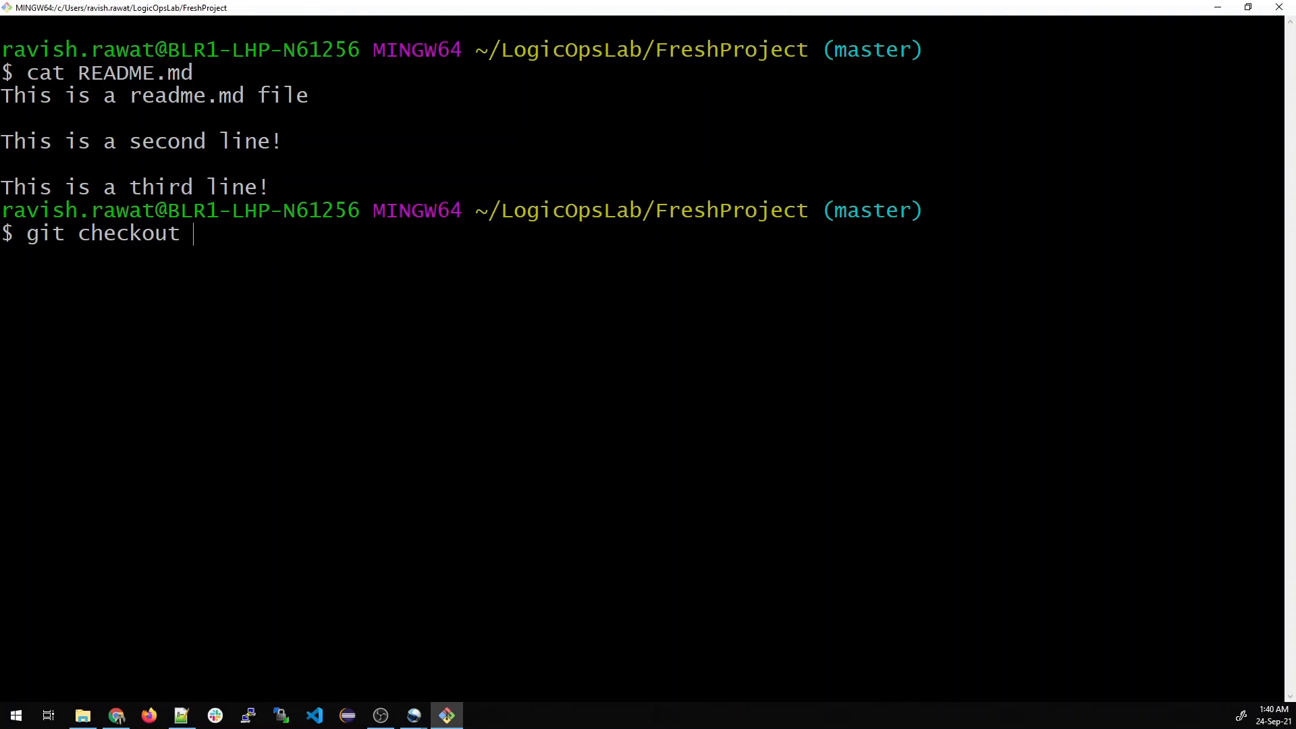
text(--)
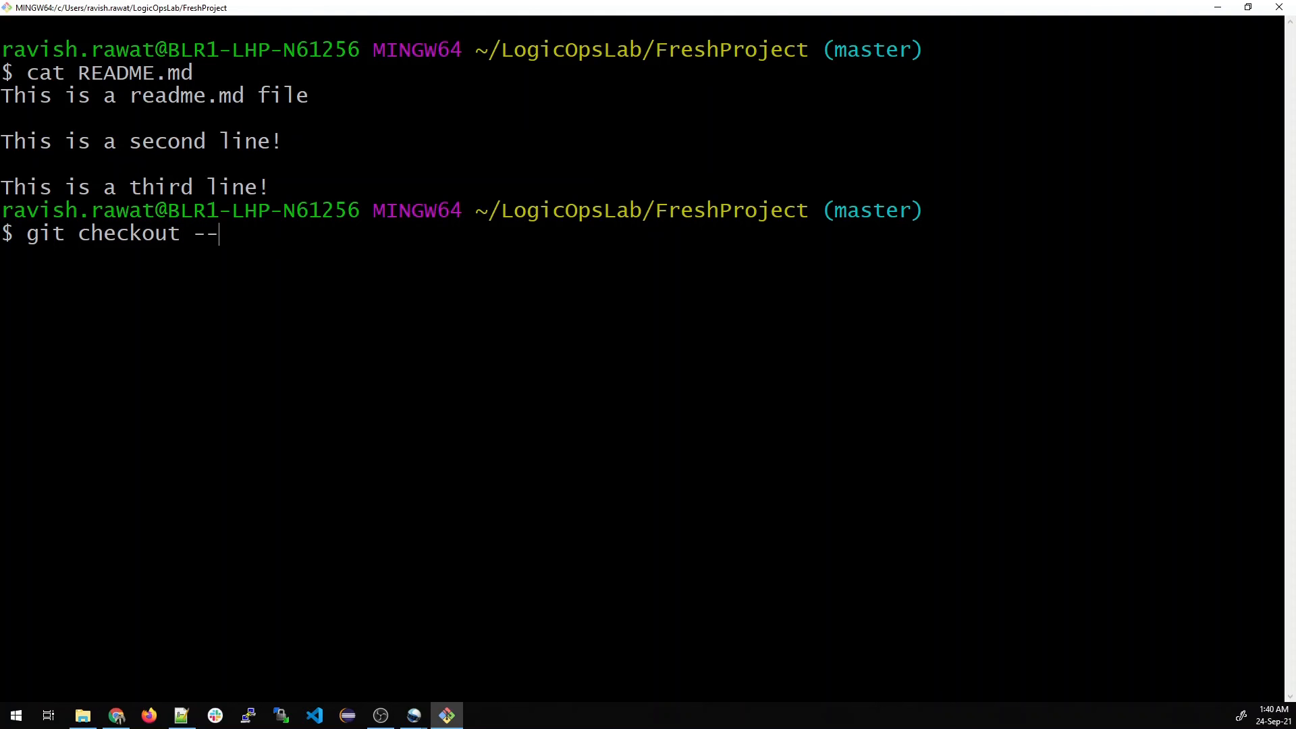
text(README.md)
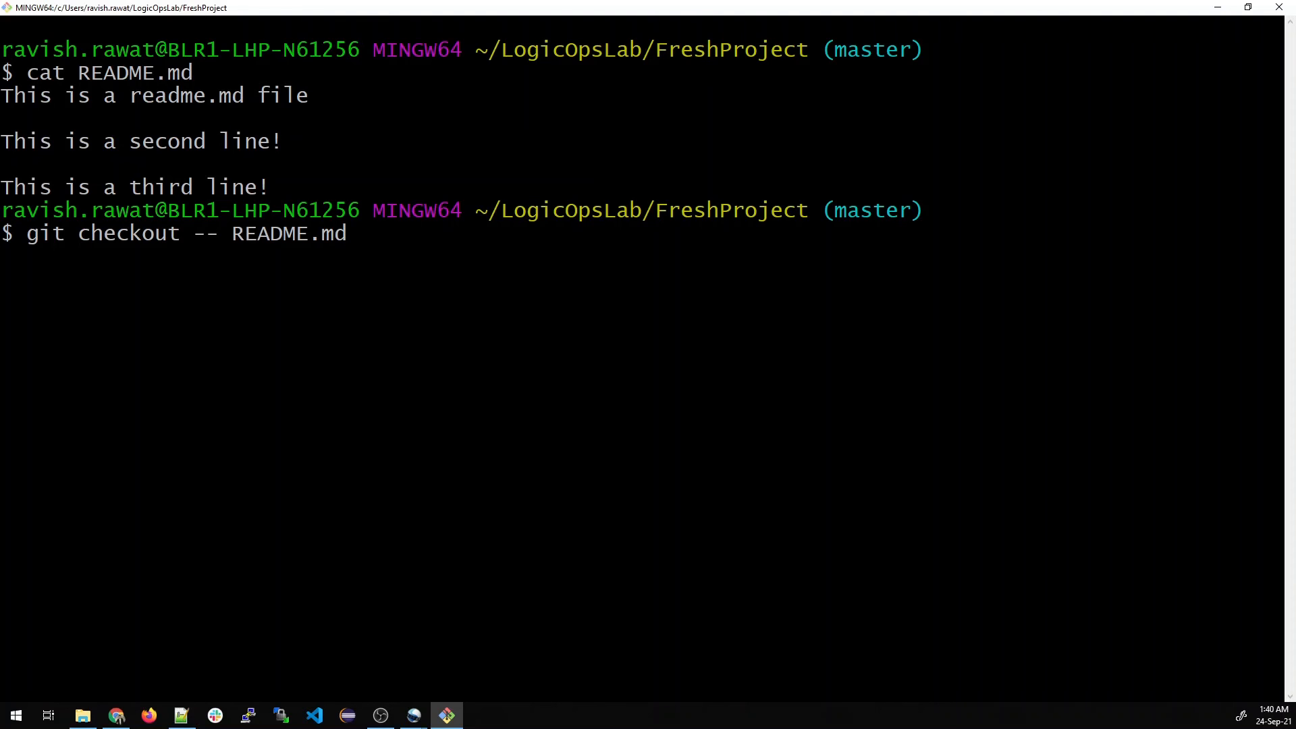
key(Return)
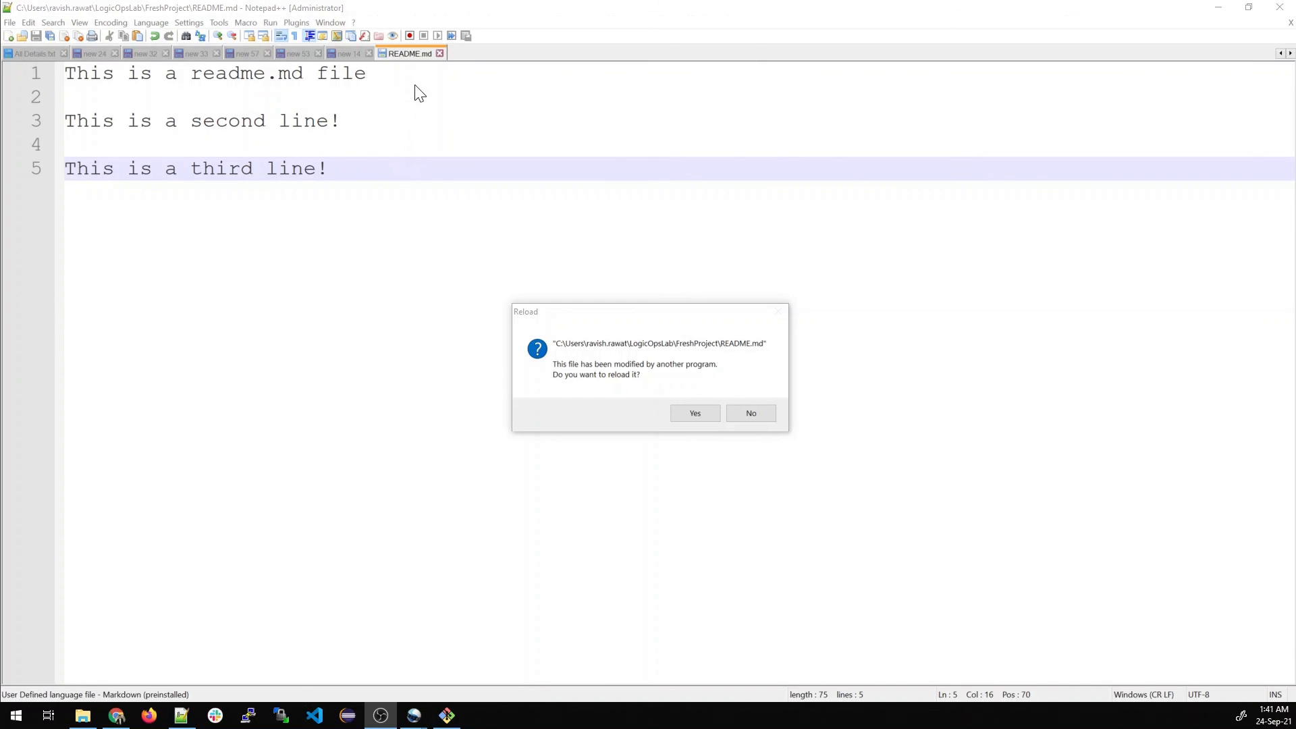
mouse_move(395, 110)
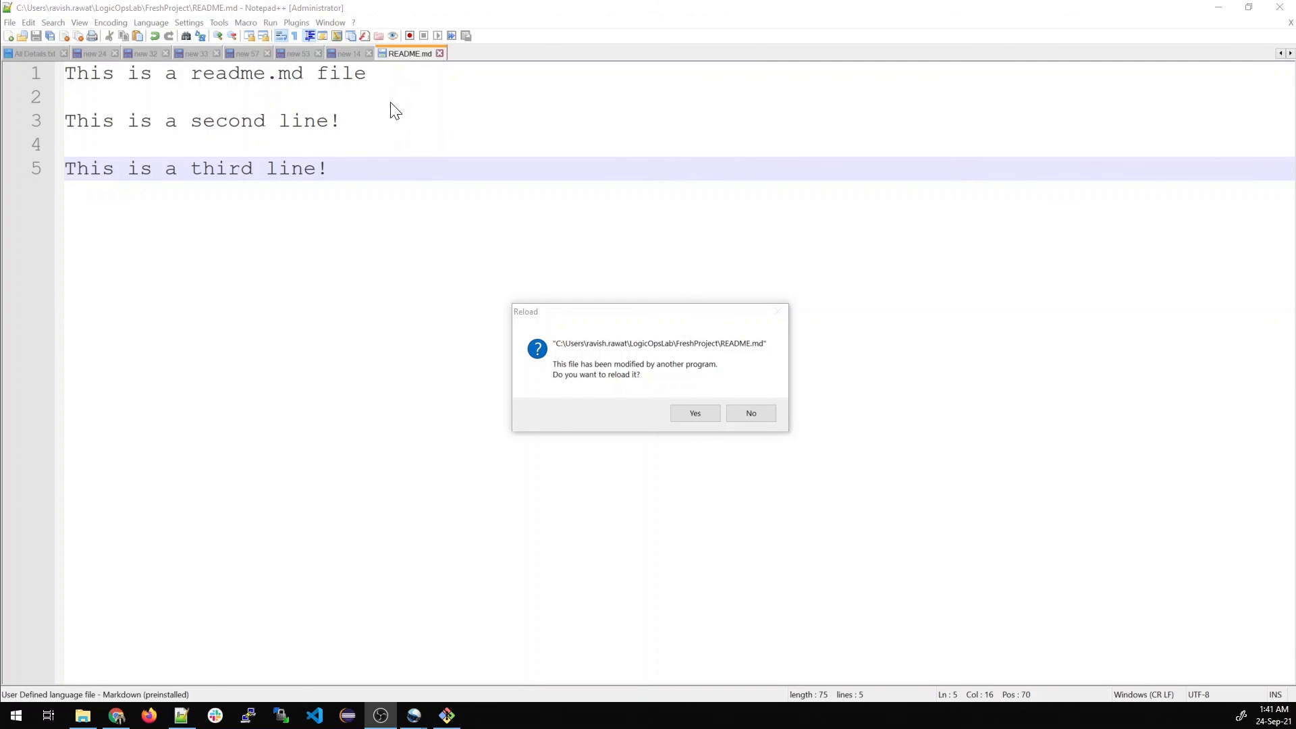
mouse_move(677, 378)
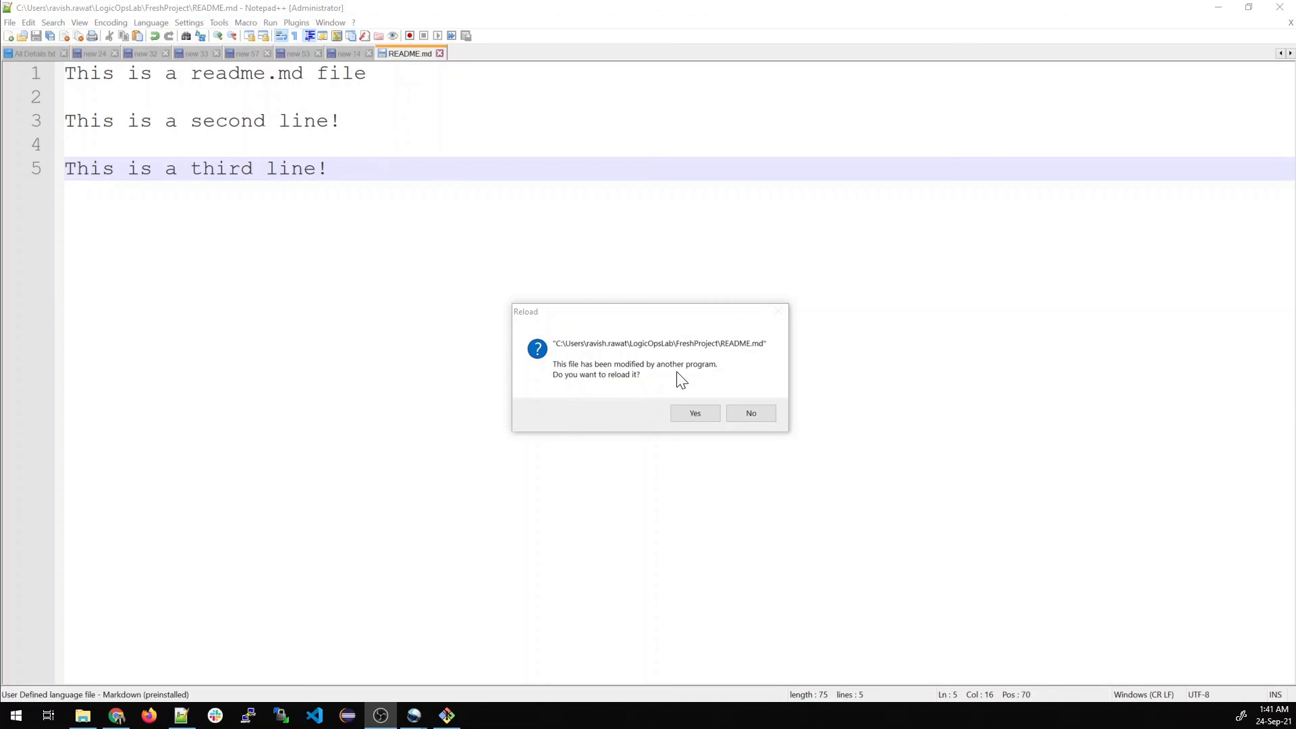
Cat README.md in the terminal, then accept Notepad++'s reload so the file shows its original two lines.
click(446, 716)
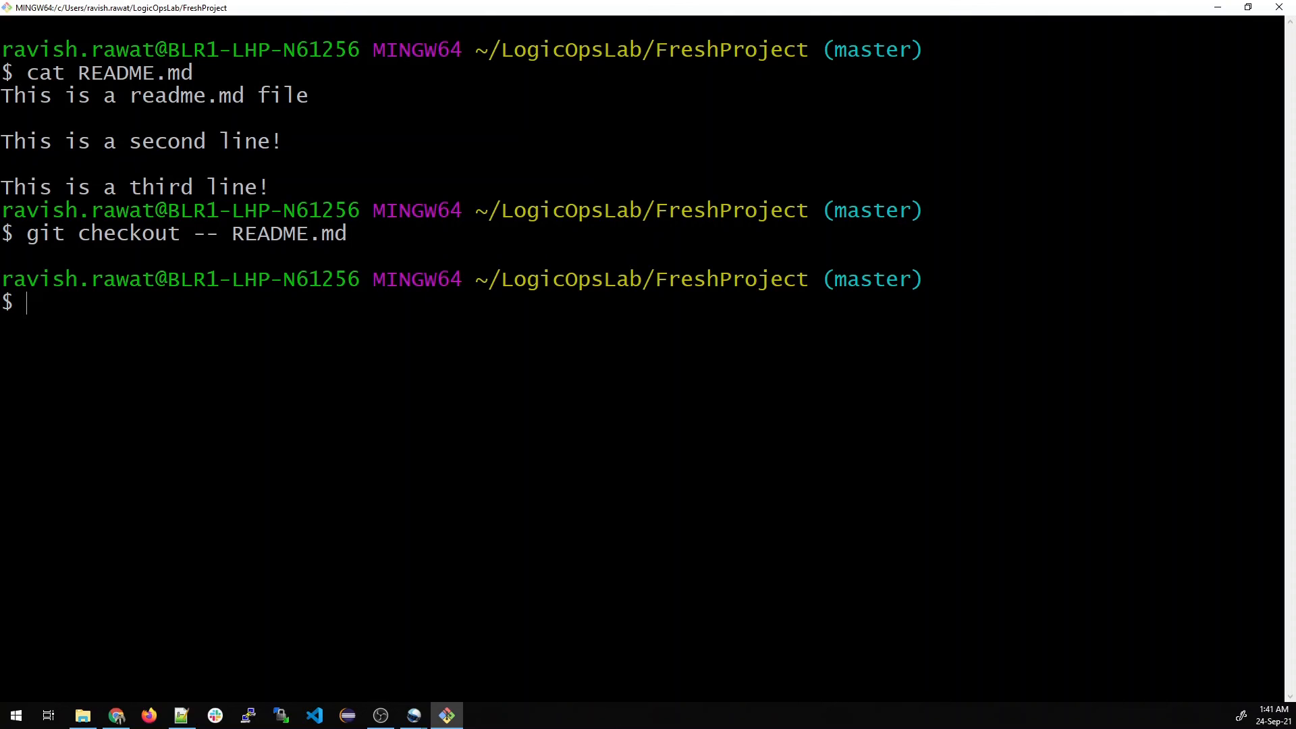
text(cat)
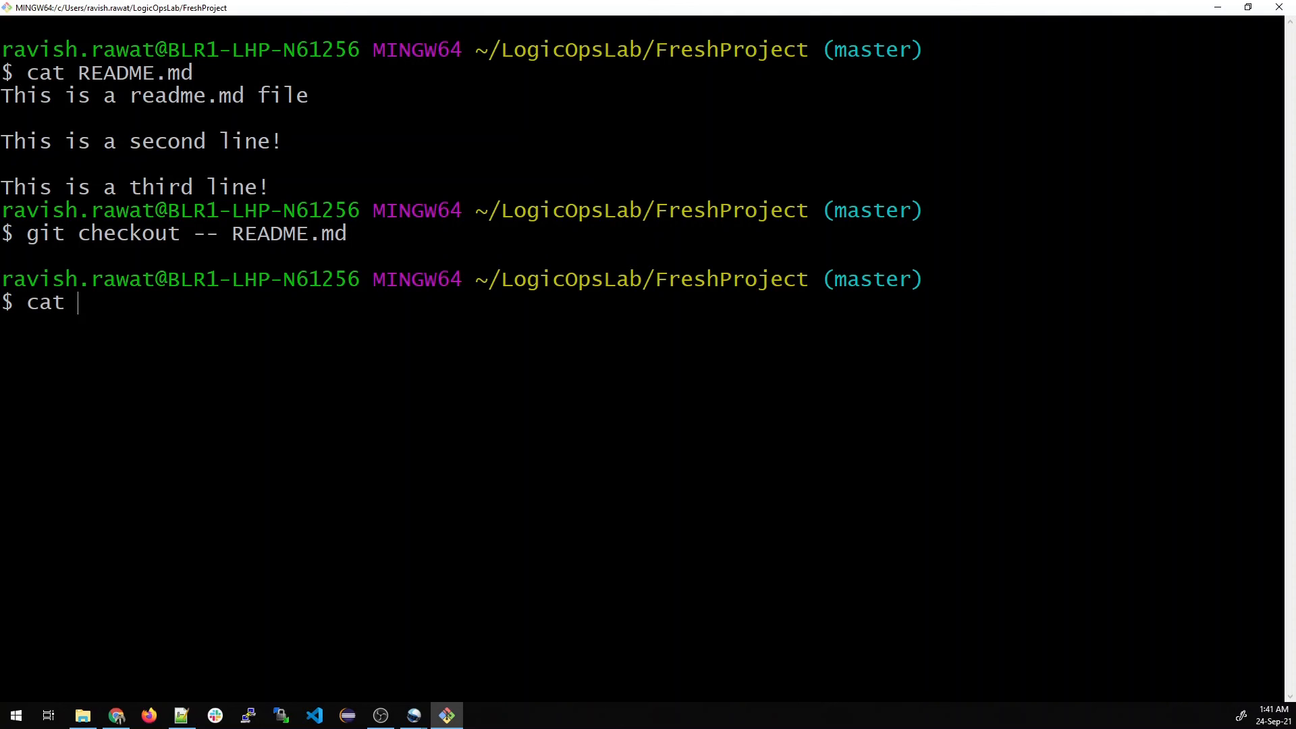
text(README.md)
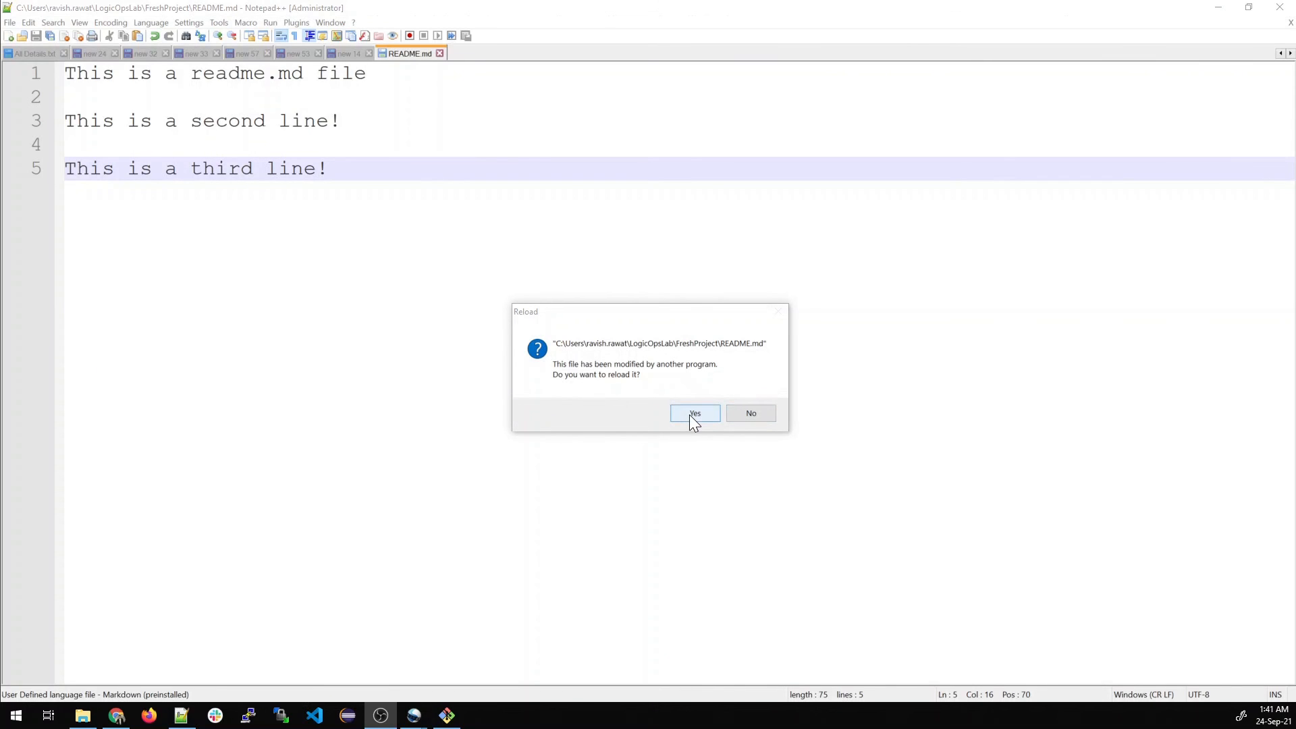
click(694, 413)
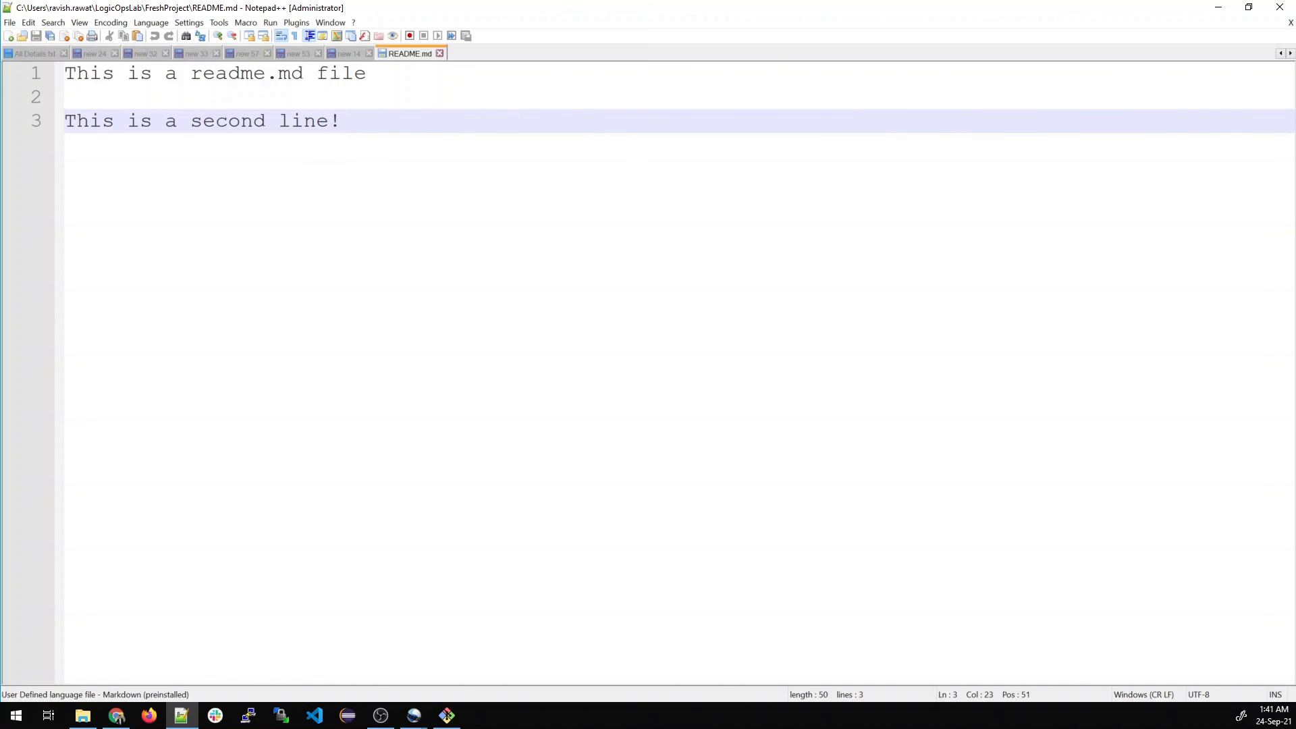
click(341, 120)
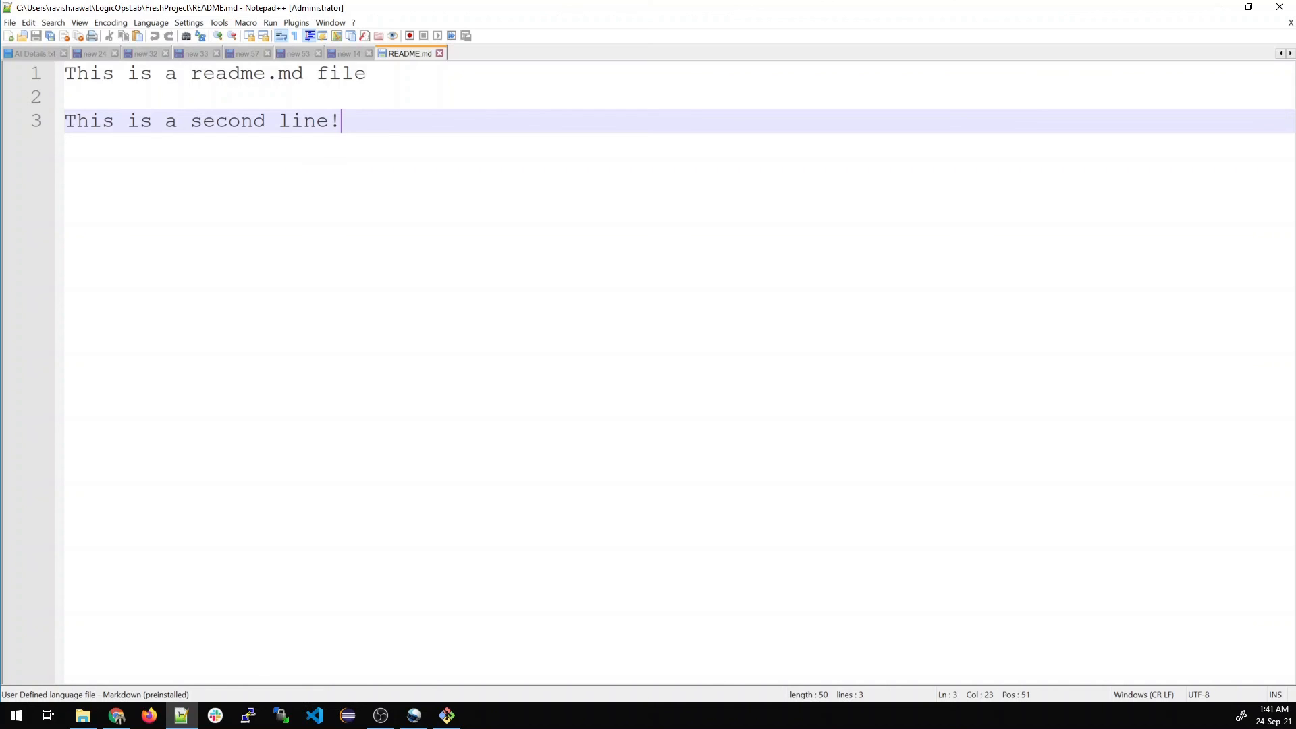